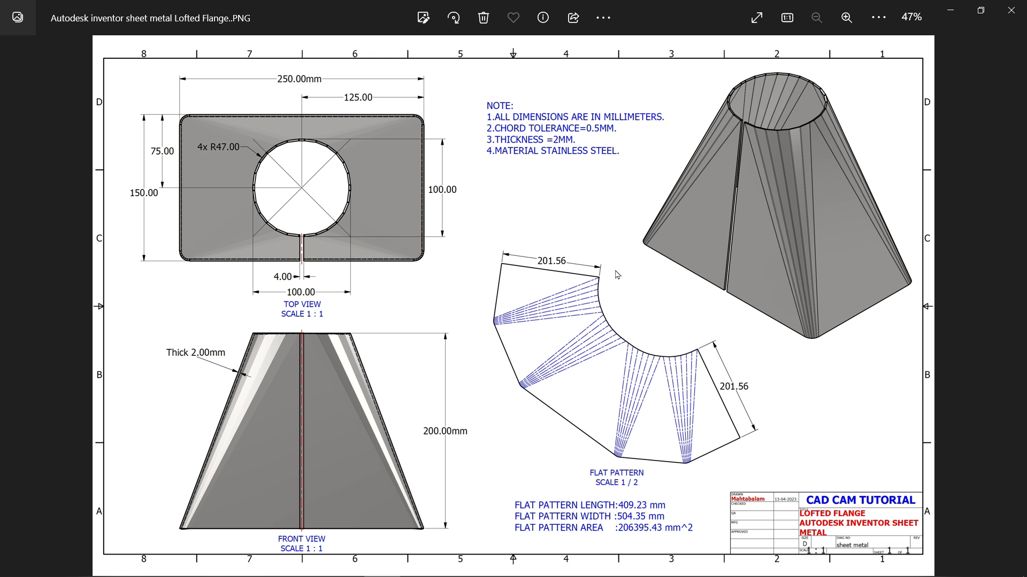
mouse_move(584, 246)
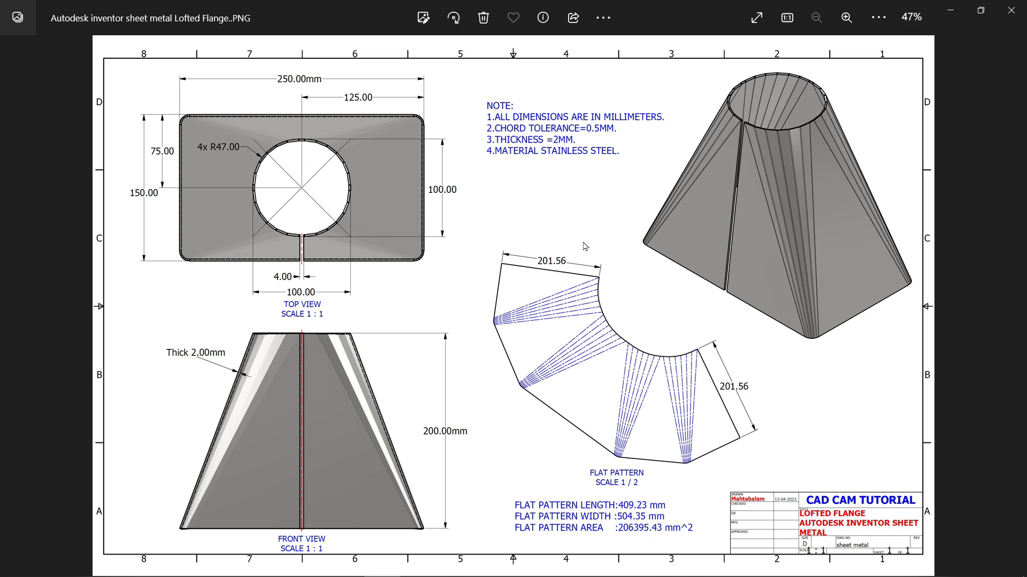
mouse_move(580, 250)
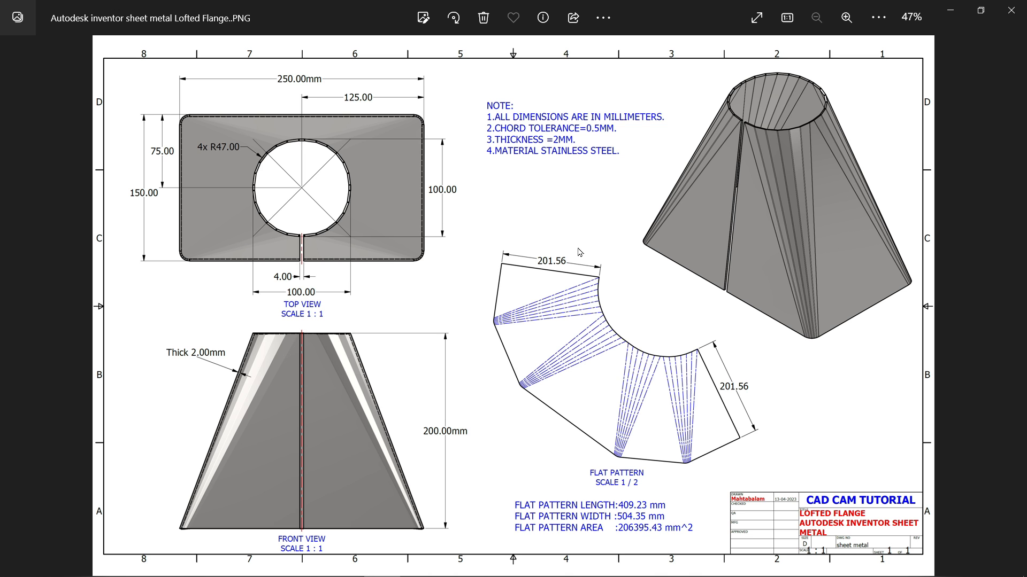
mouse_move(853, 534)
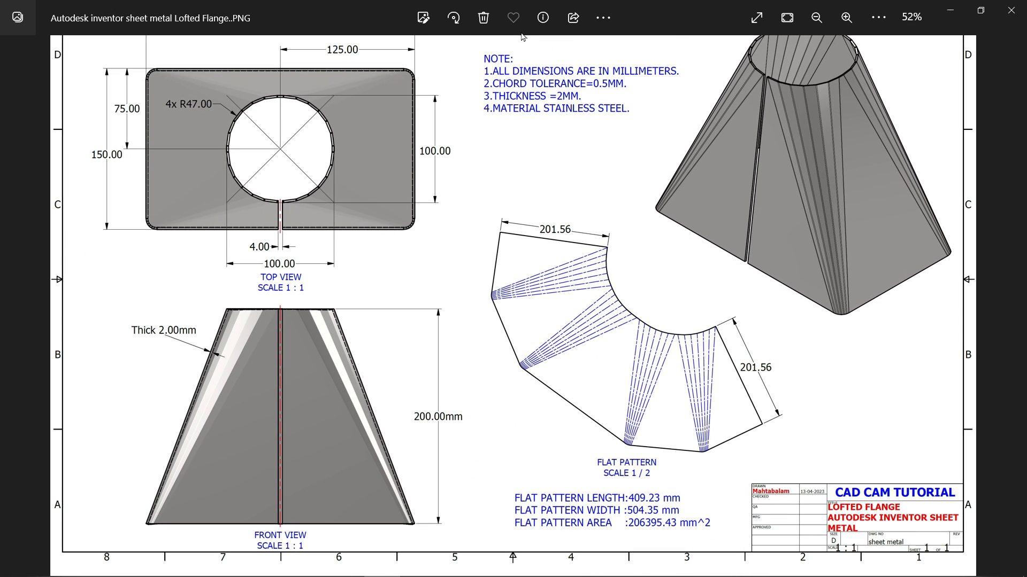
- Zoom in and out of the Lofted Flange drawing in Photos to read its dimensions and notes
left_click(845, 18)
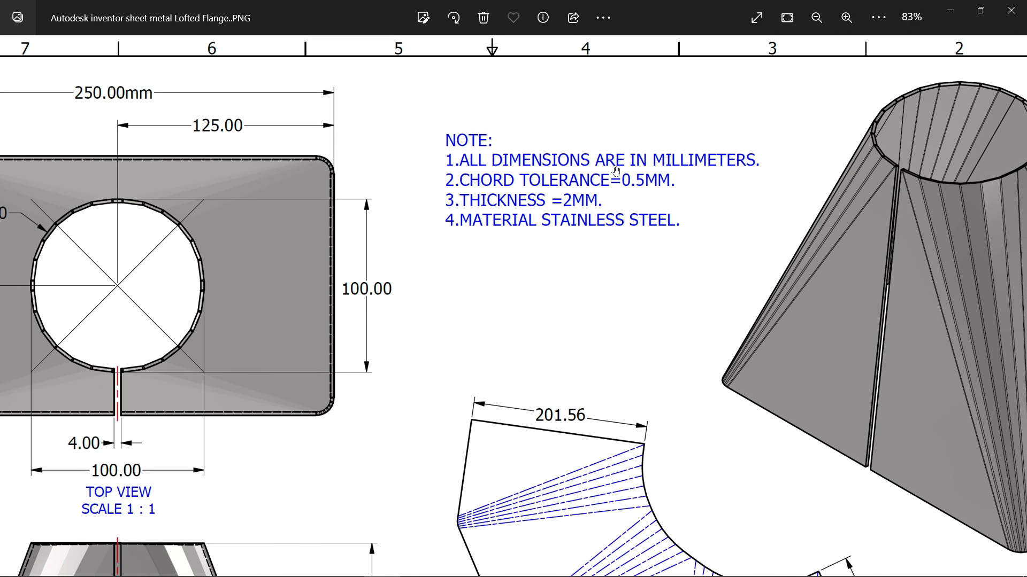
mouse_move(472, 190)
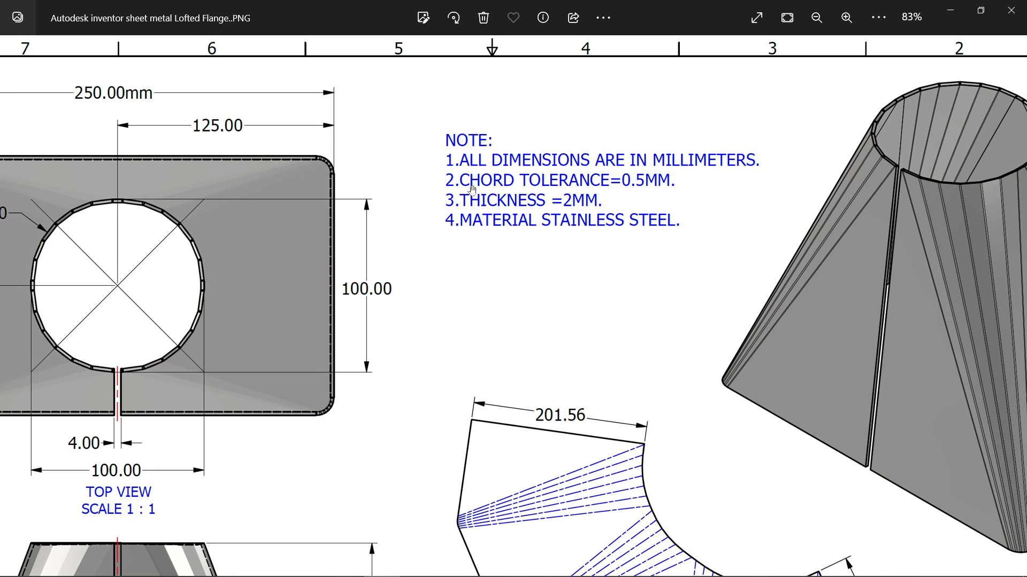
mouse_move(570, 215)
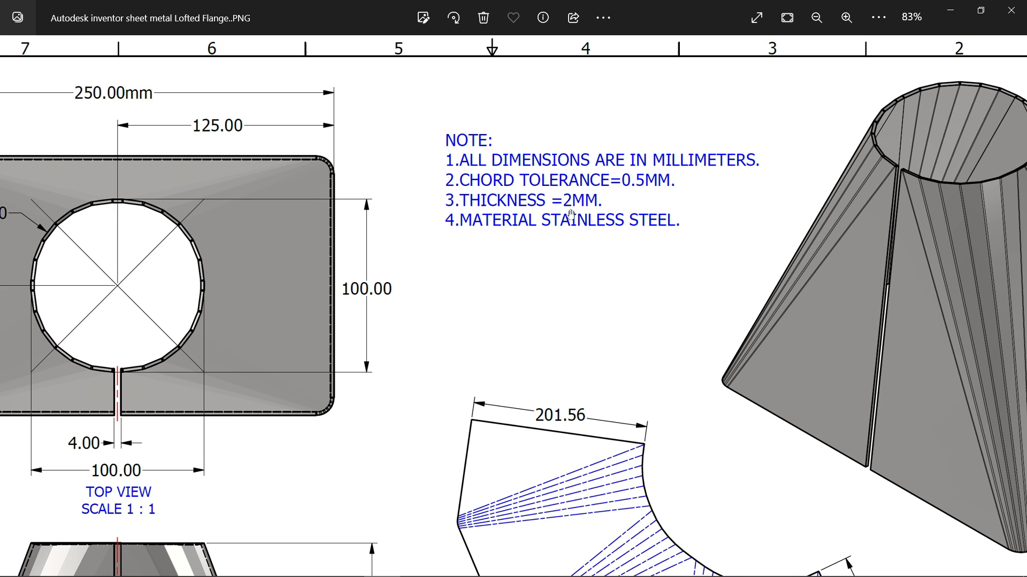
mouse_move(578, 227)
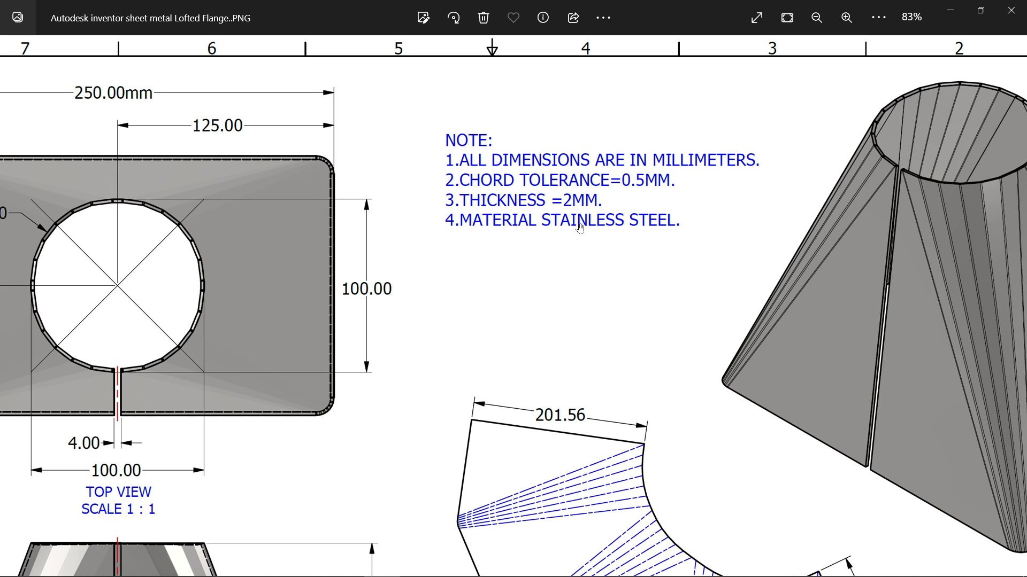
left_click(816, 19)
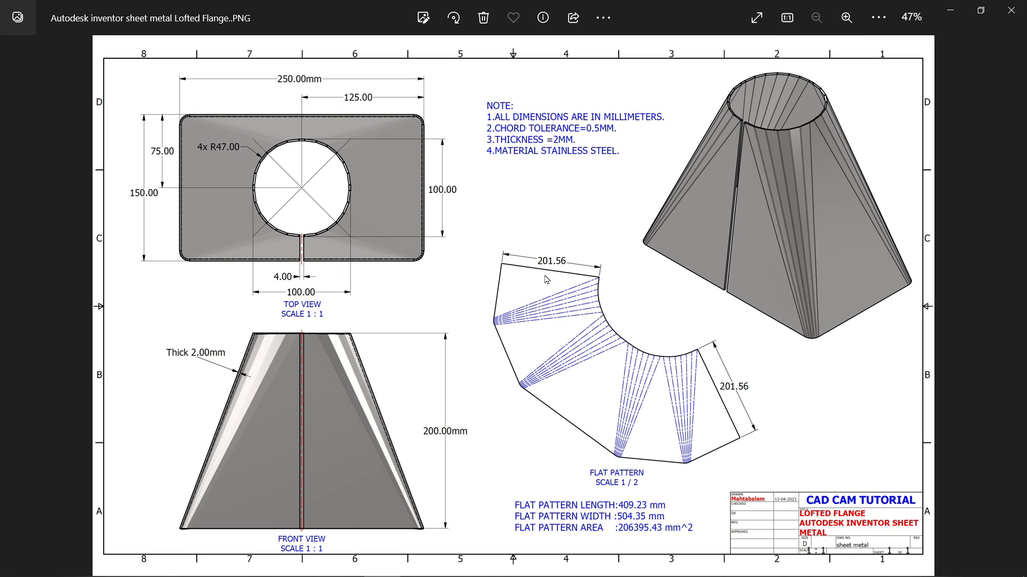
mouse_move(333, 354)
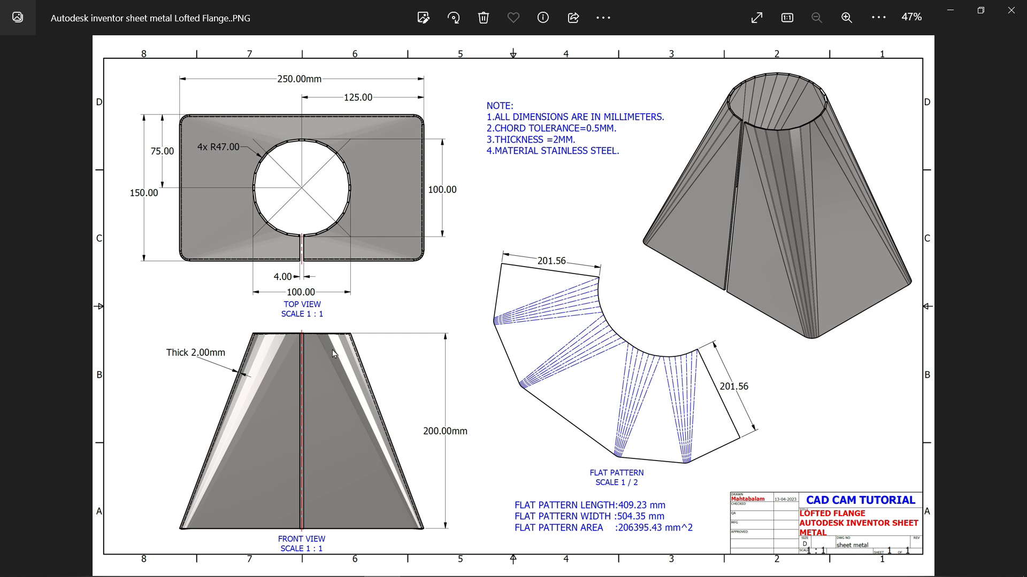
left_click(845, 18)
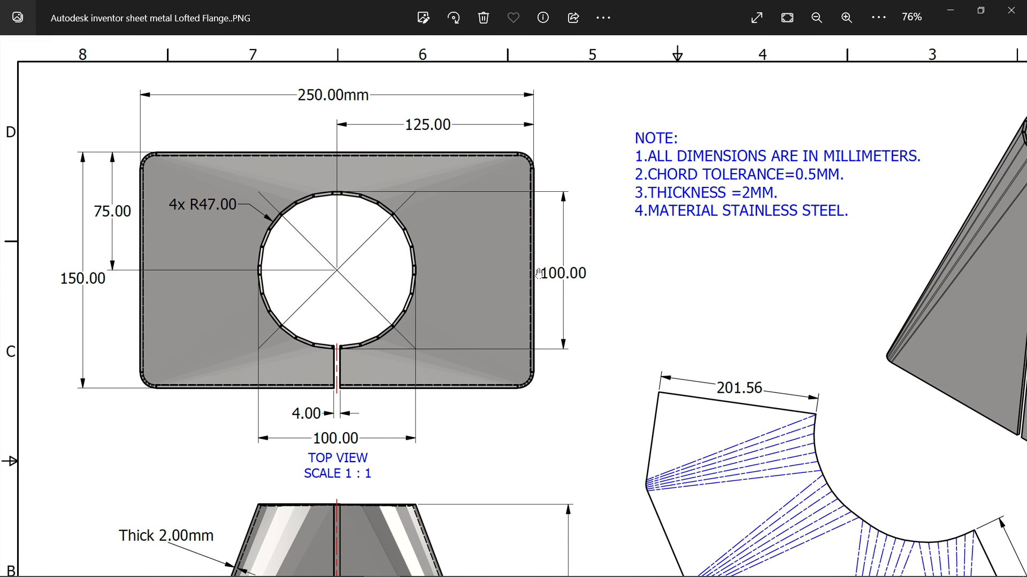
mouse_move(206, 217)
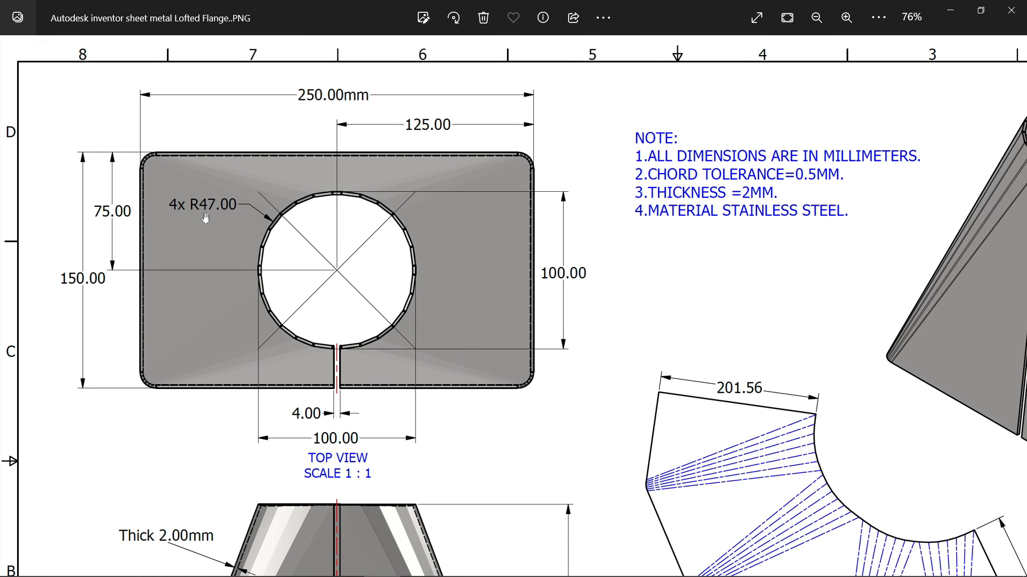
mouse_move(252, 194)
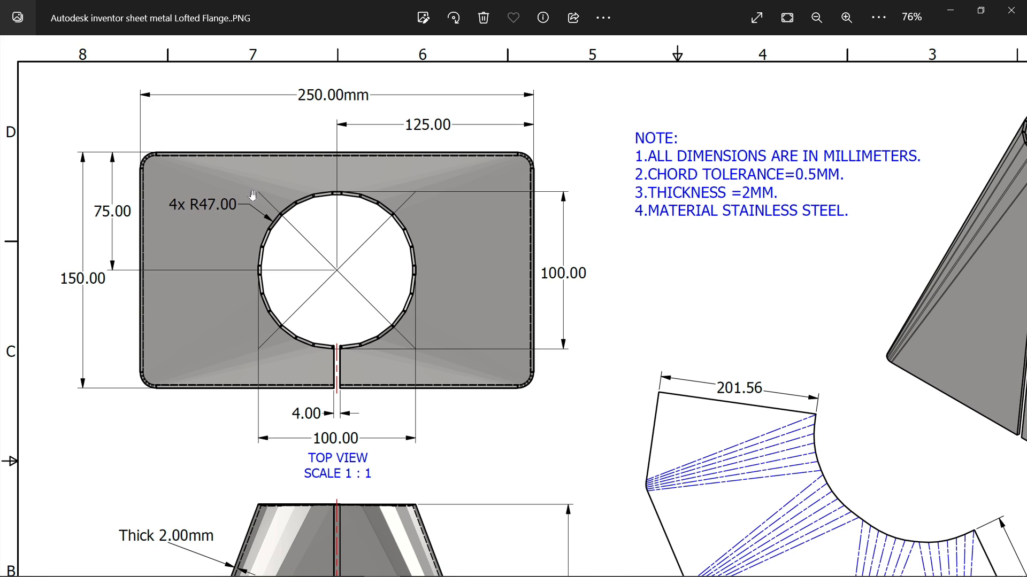
mouse_move(162, 268)
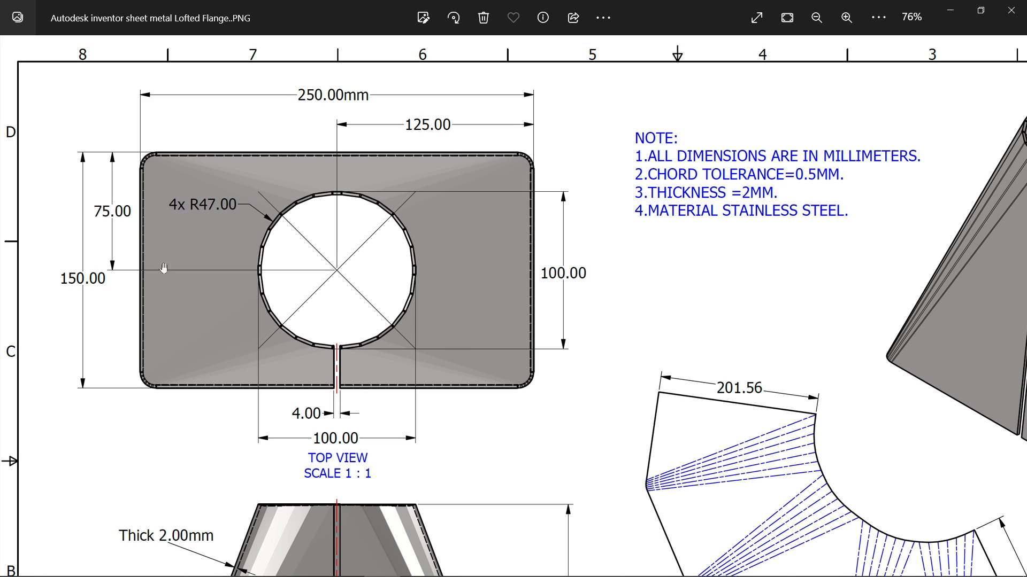
mouse_move(351, 369)
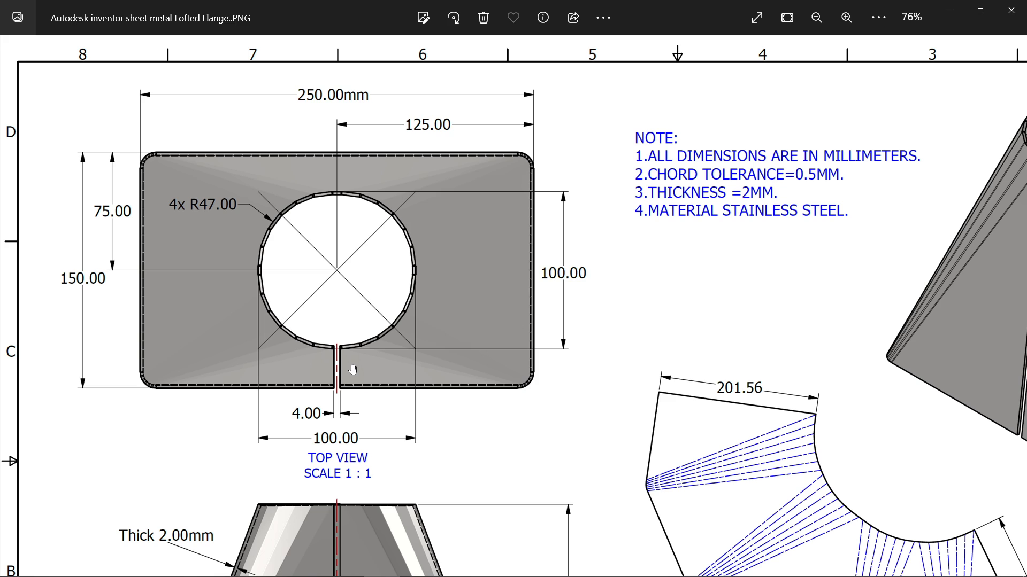
mouse_move(342, 326)
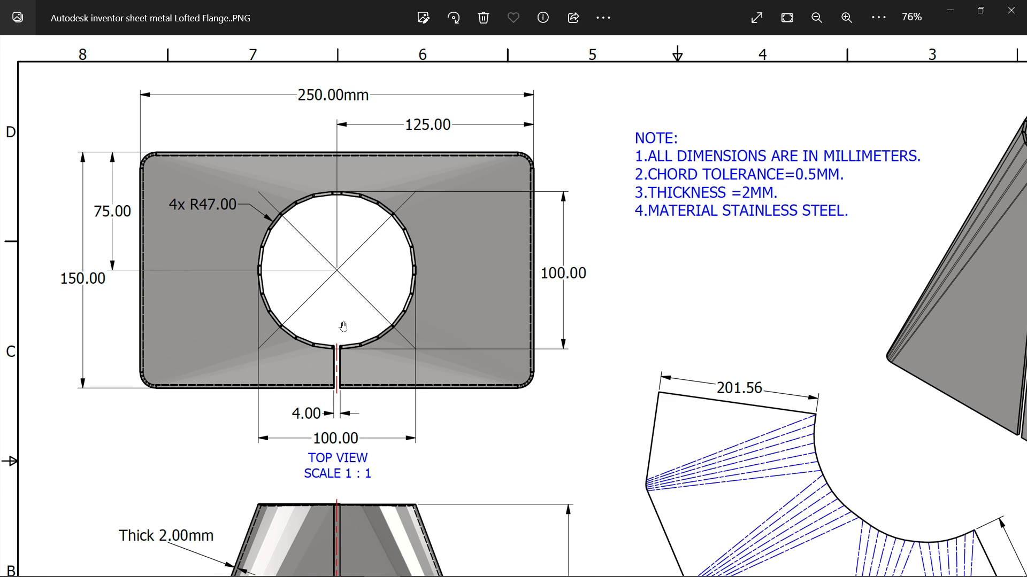
mouse_move(328, 421)
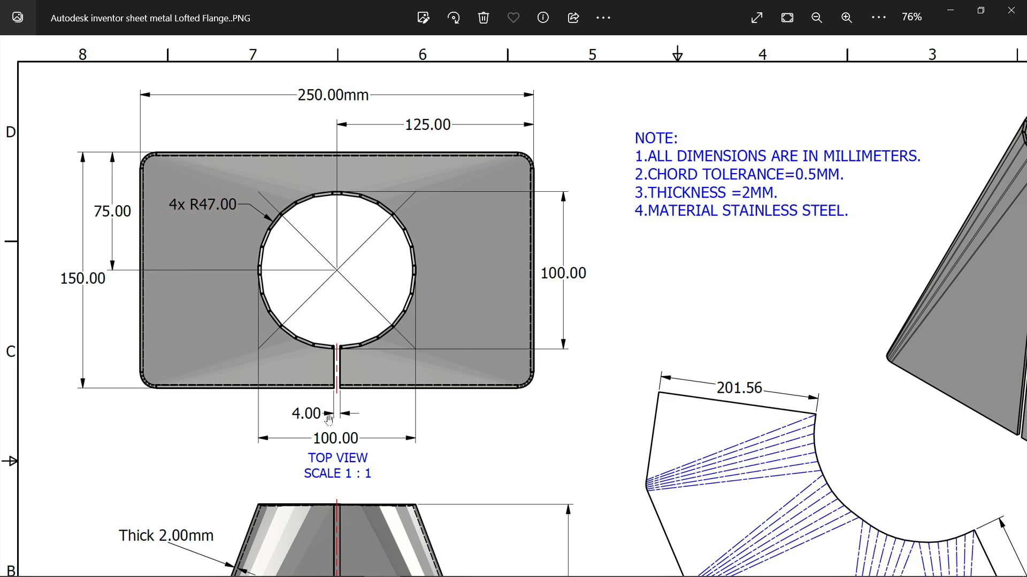
mouse_move(389, 391)
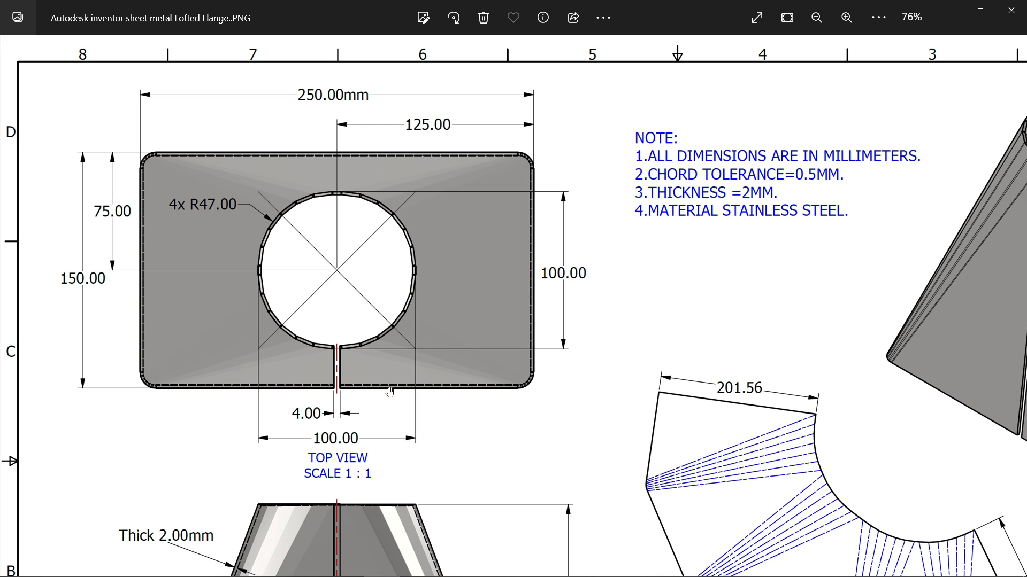
scroll("down", 3)
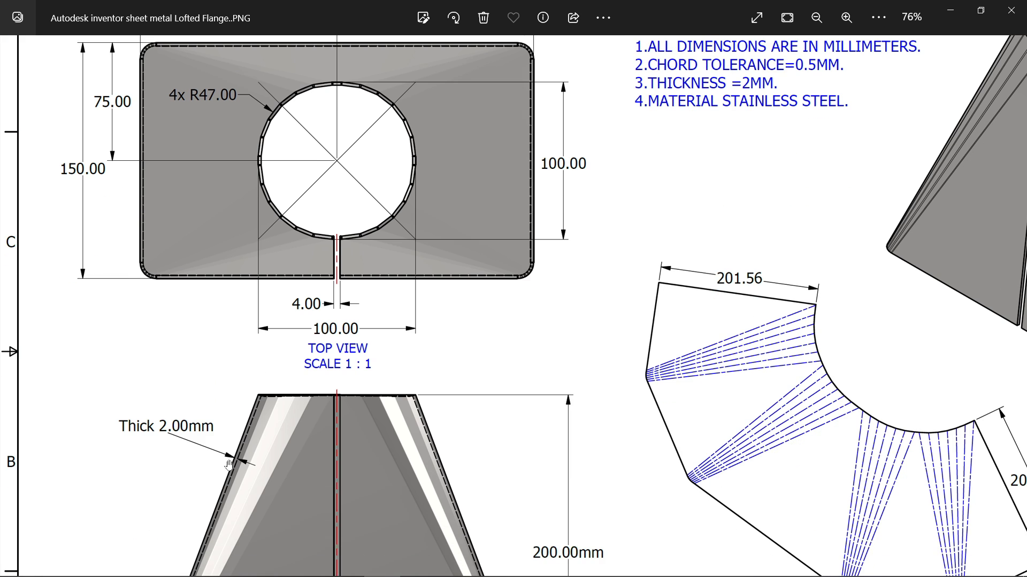
mouse_move(230, 270)
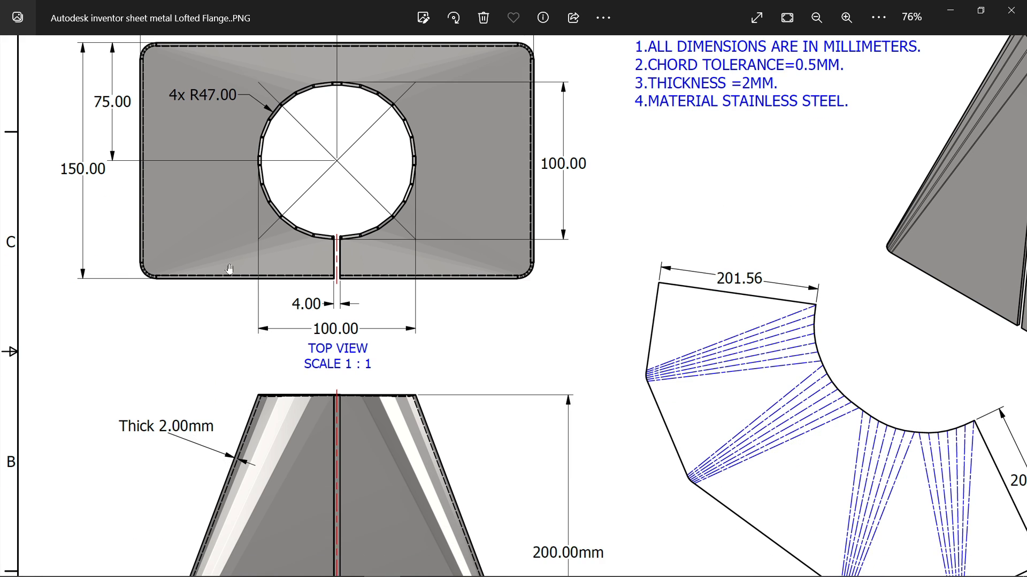
mouse_move(488, 319)
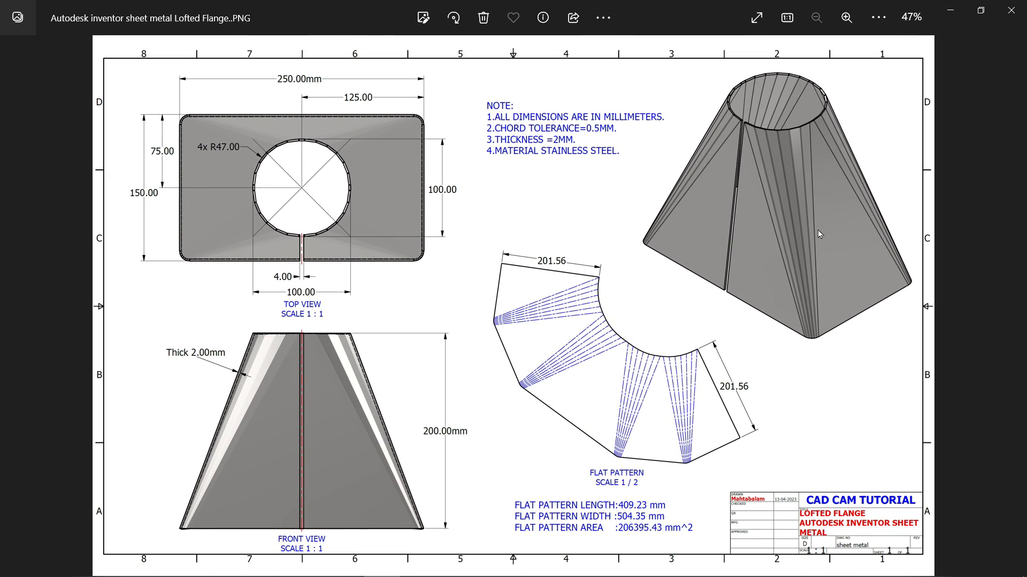
mouse_move(954, 33)
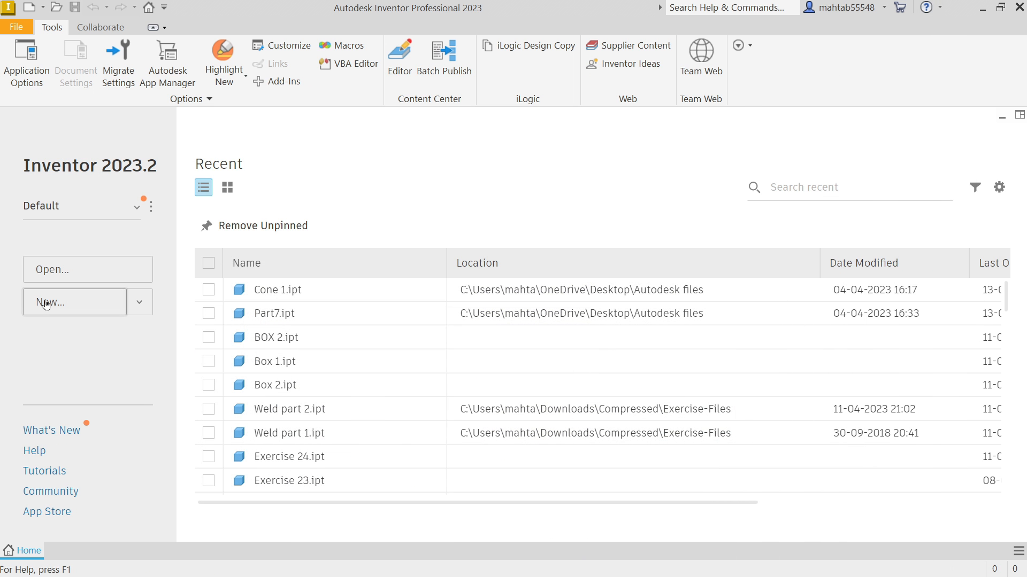
- Create a new part from the Metric 'Sheet Metal (mm).ipt' template
left_click(74, 301)
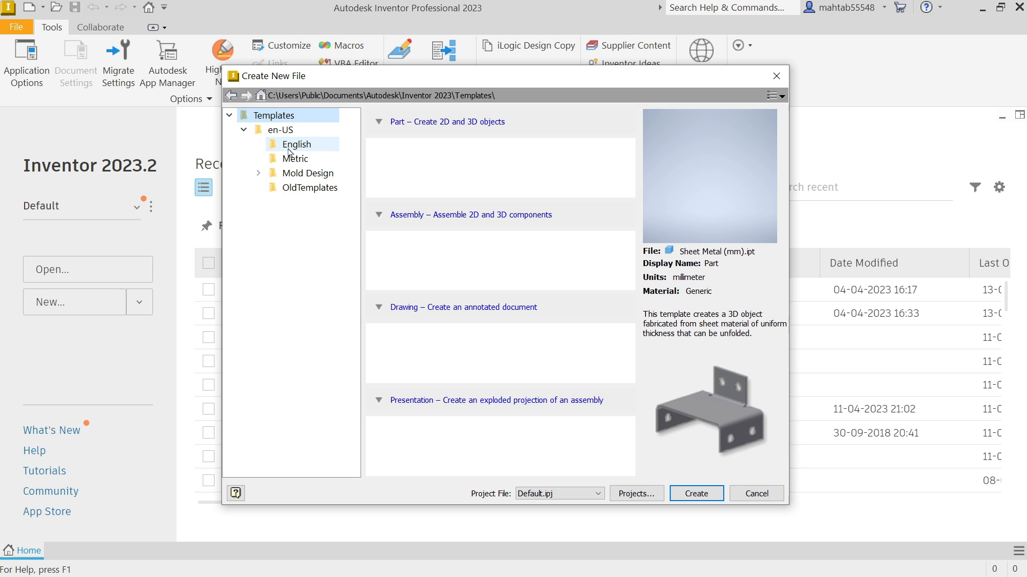
left_click(296, 158)
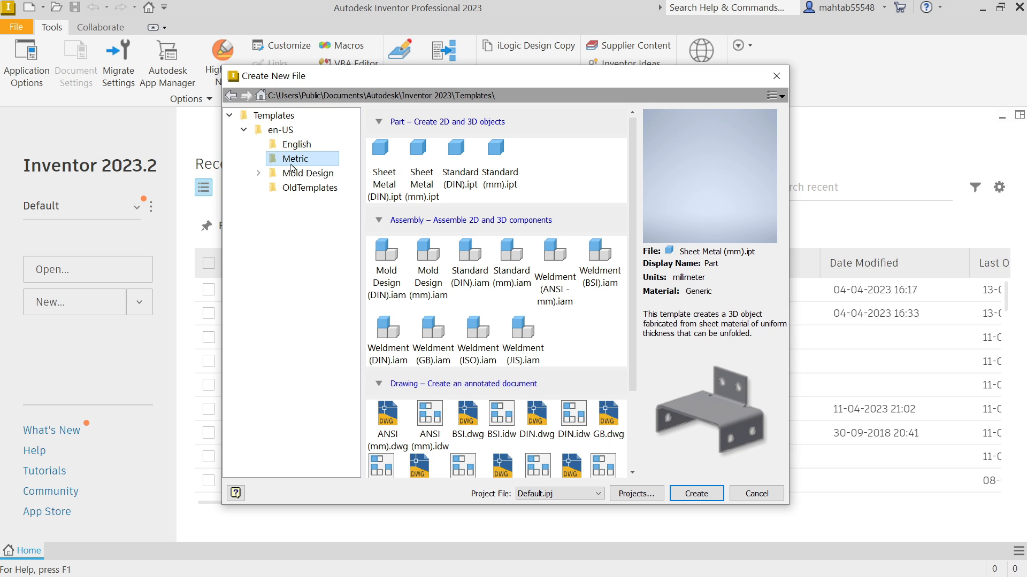
left_click(421, 161)
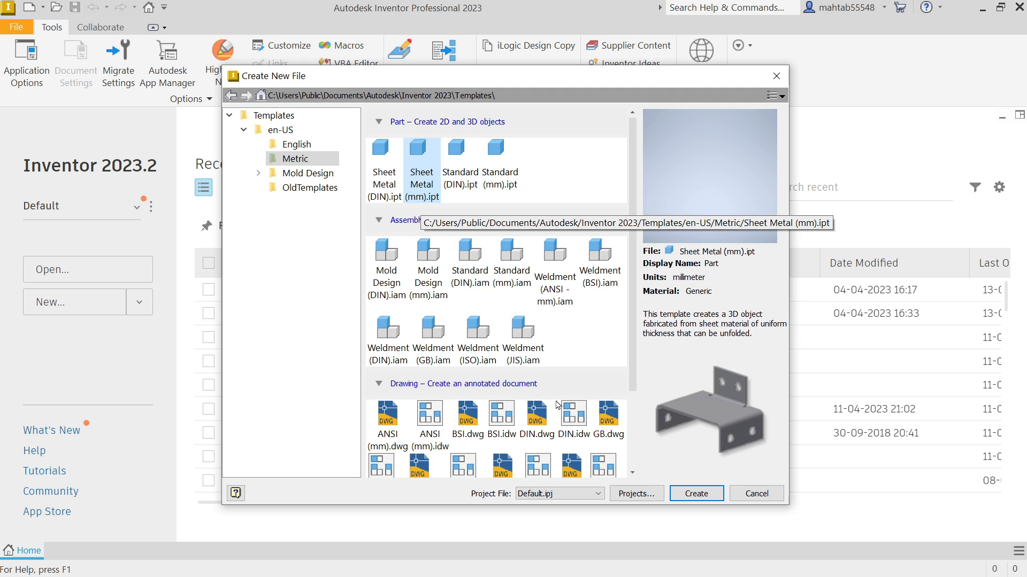
left_click(695, 493)
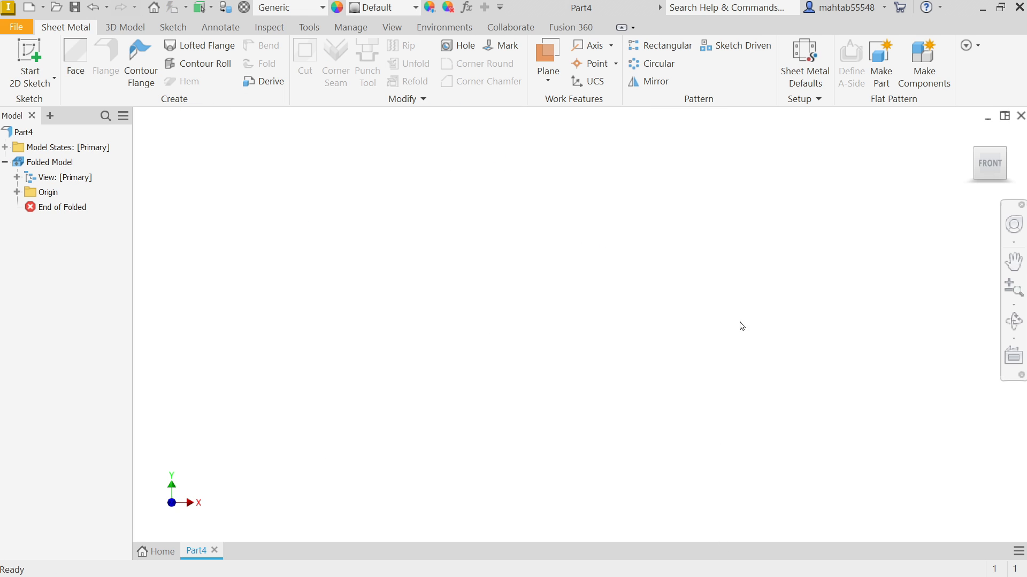
mouse_move(648, 203)
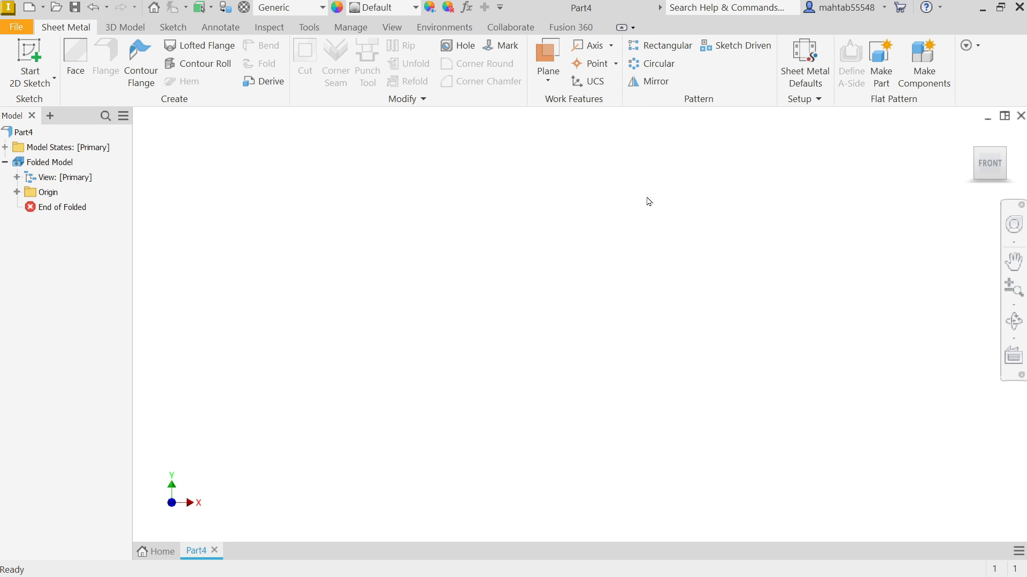
mouse_move(761, 150)
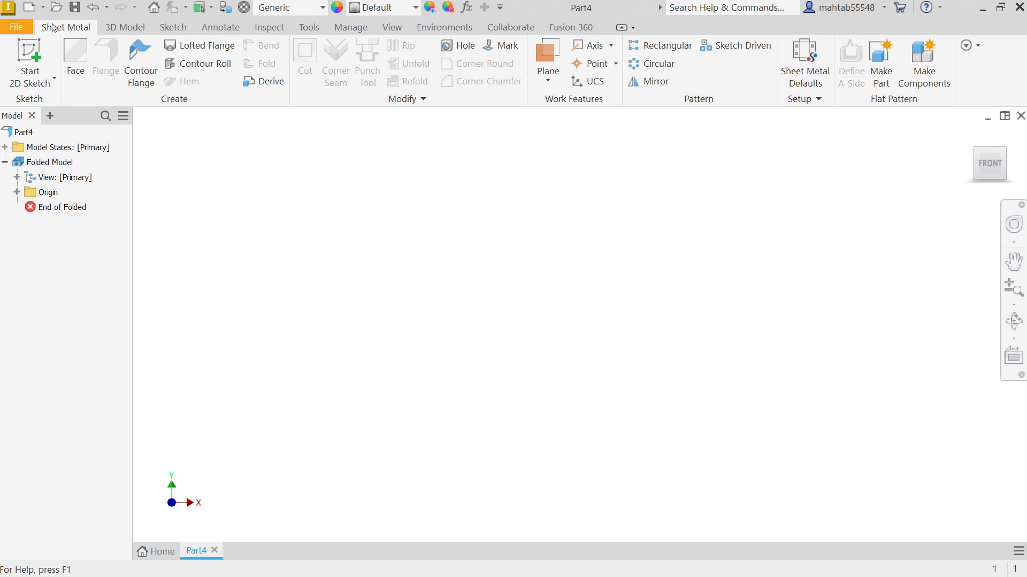
mouse_move(799, 102)
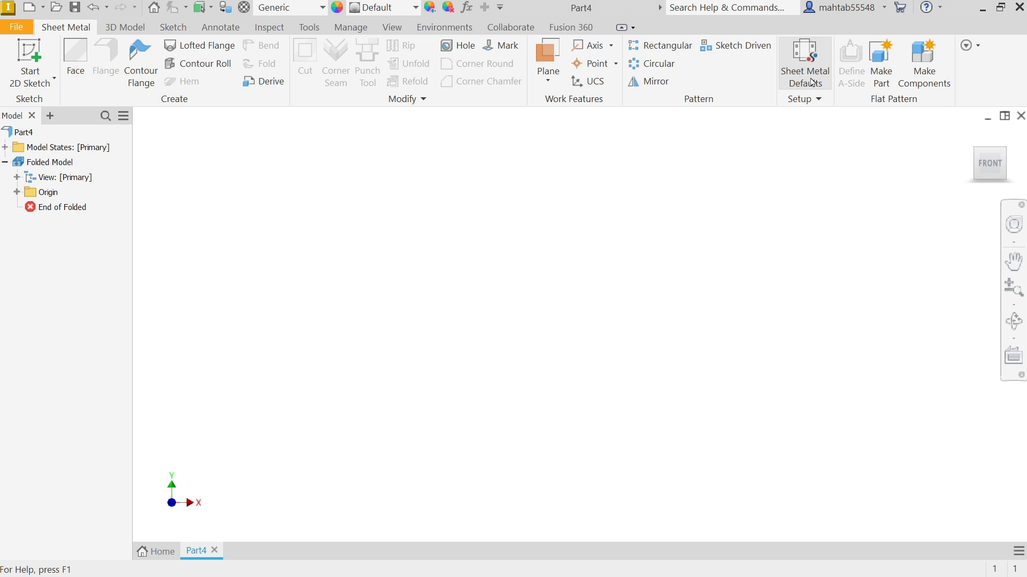
- Bring up the Sheet Metal Defaults showing the Default_mm rule at 0.500 mm
left_click(804, 62)
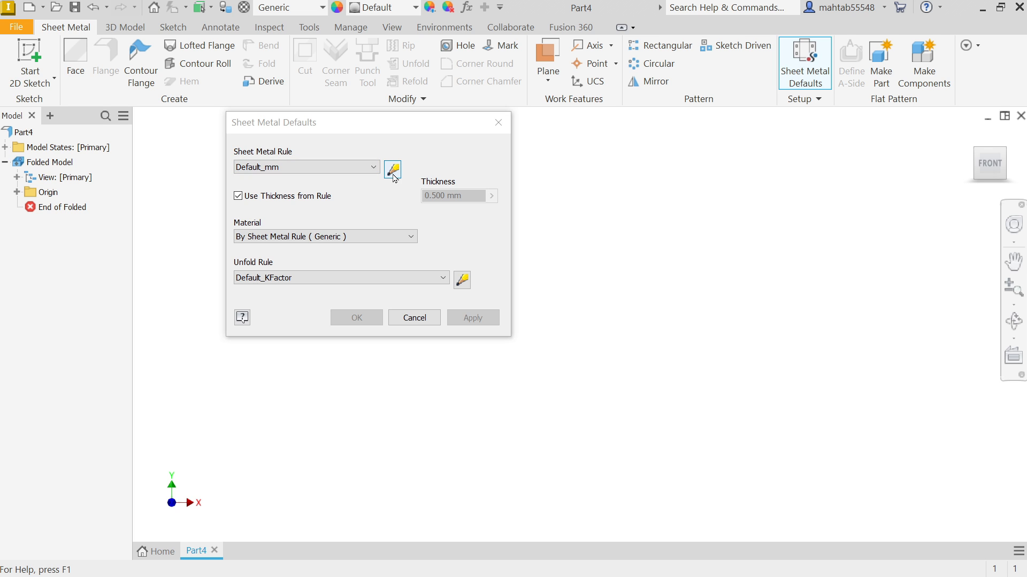
- Edit the Default_mm rule to Stainless Steel, 2 mm thickness, default K-factor unfold rule
left_click(391, 168)
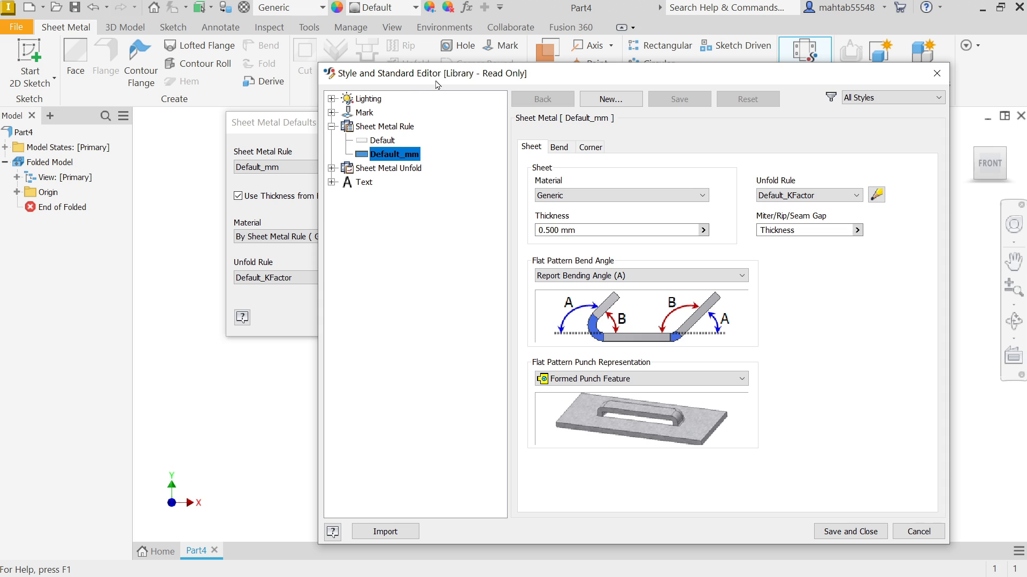
mouse_move(269, 47)
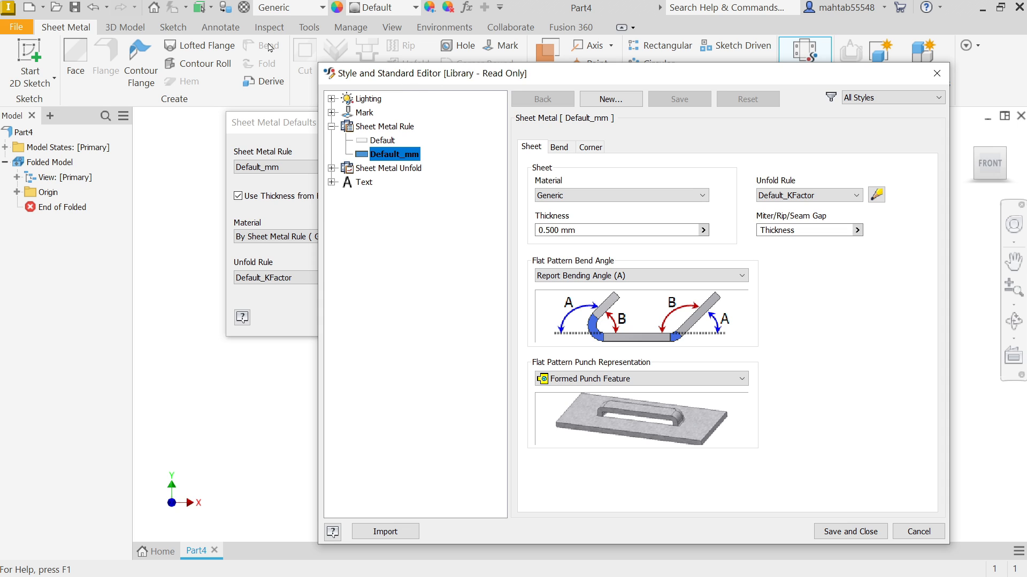
mouse_move(435, 124)
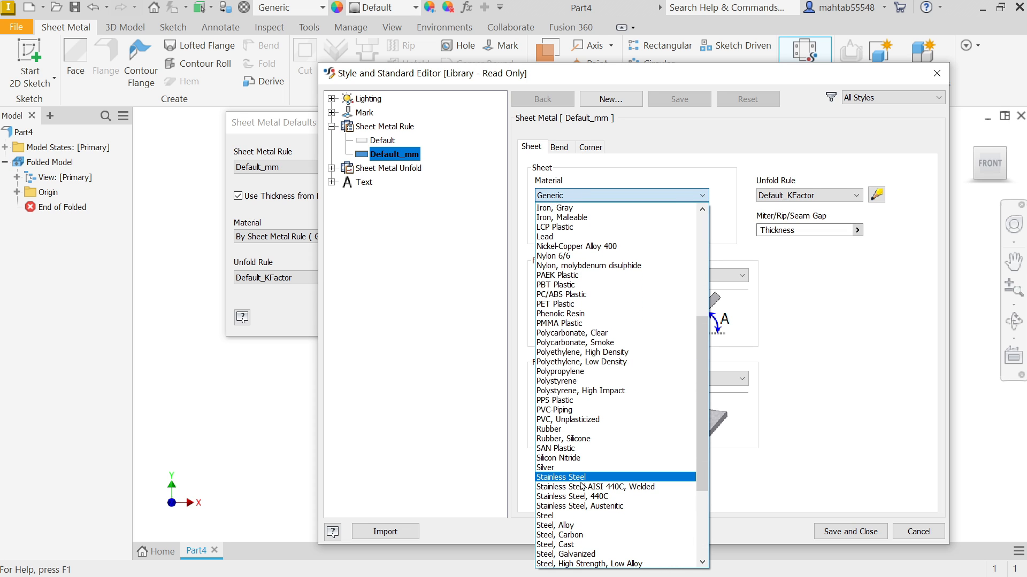
left_click(559, 477)
type("2")
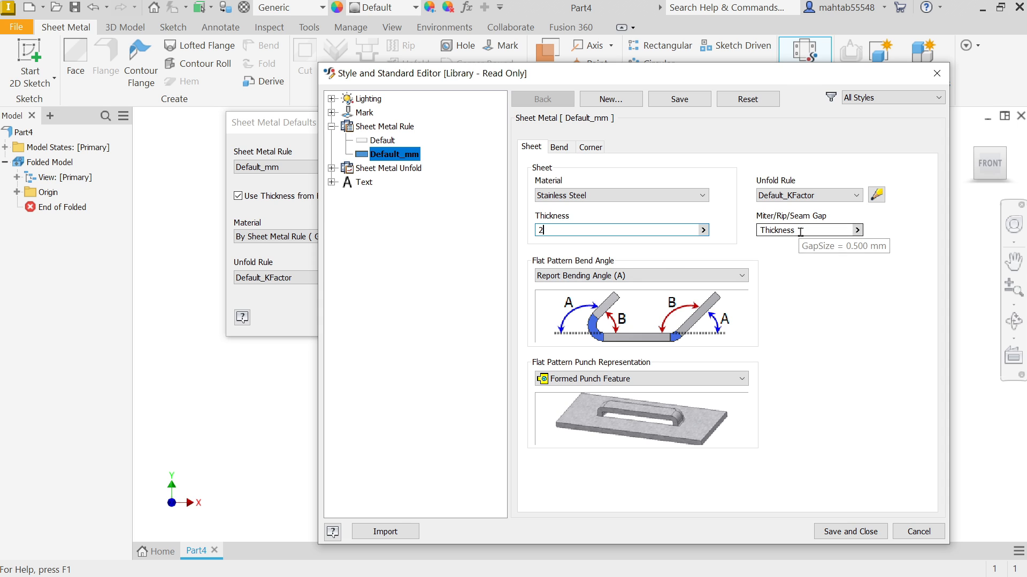
mouse_move(794, 278)
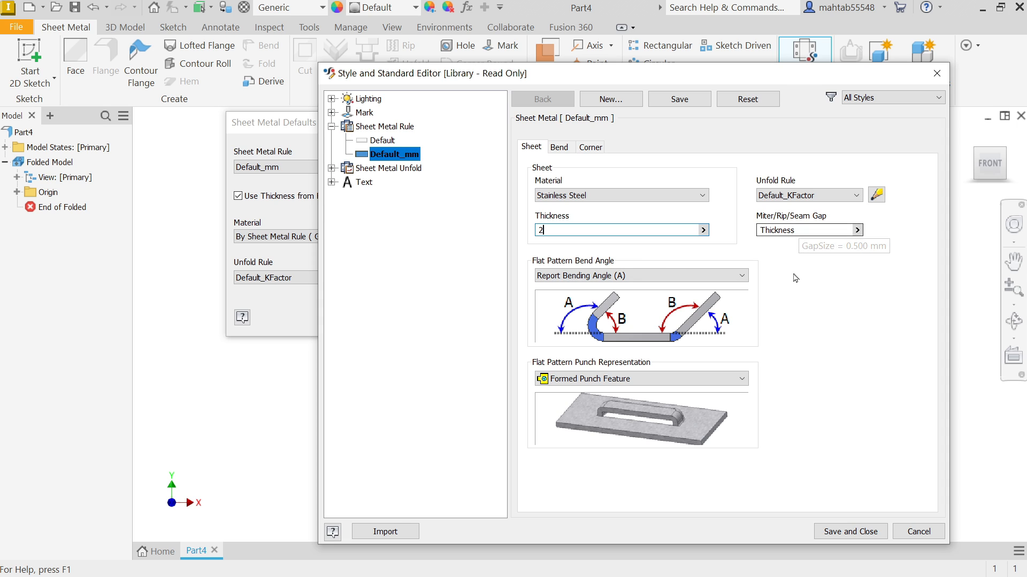
left_click(806, 194)
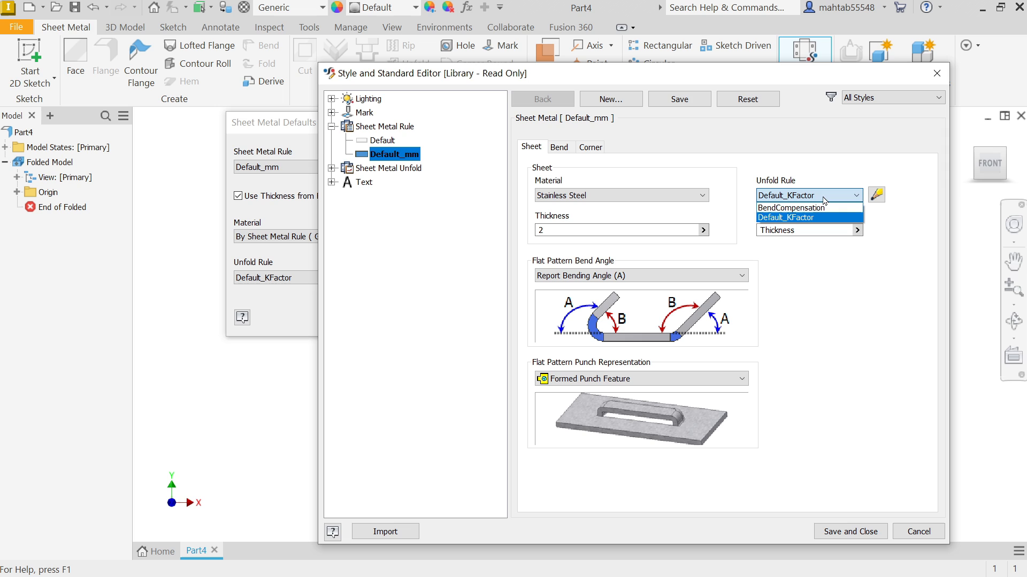
left_click(804, 217)
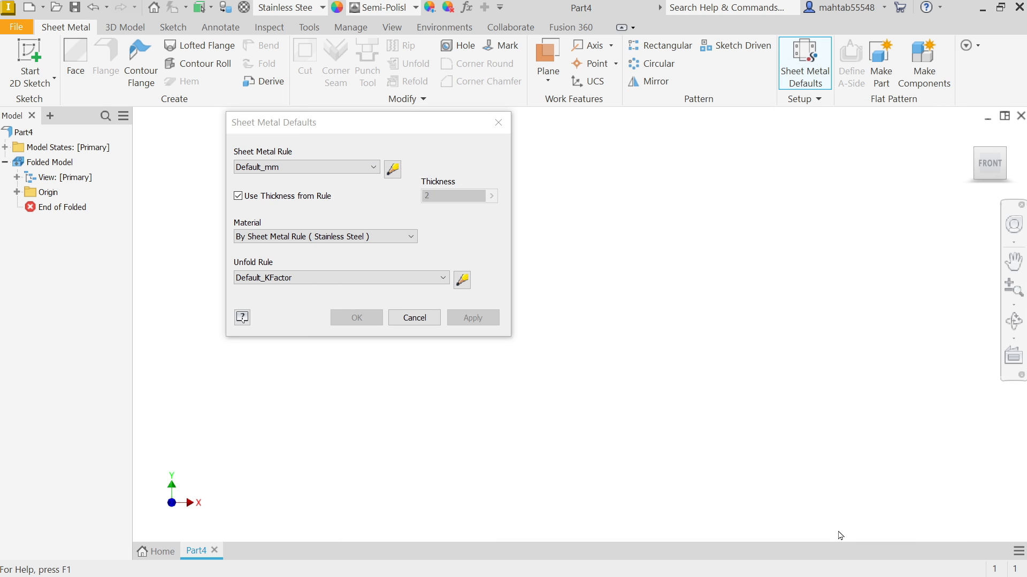
mouse_move(431, 205)
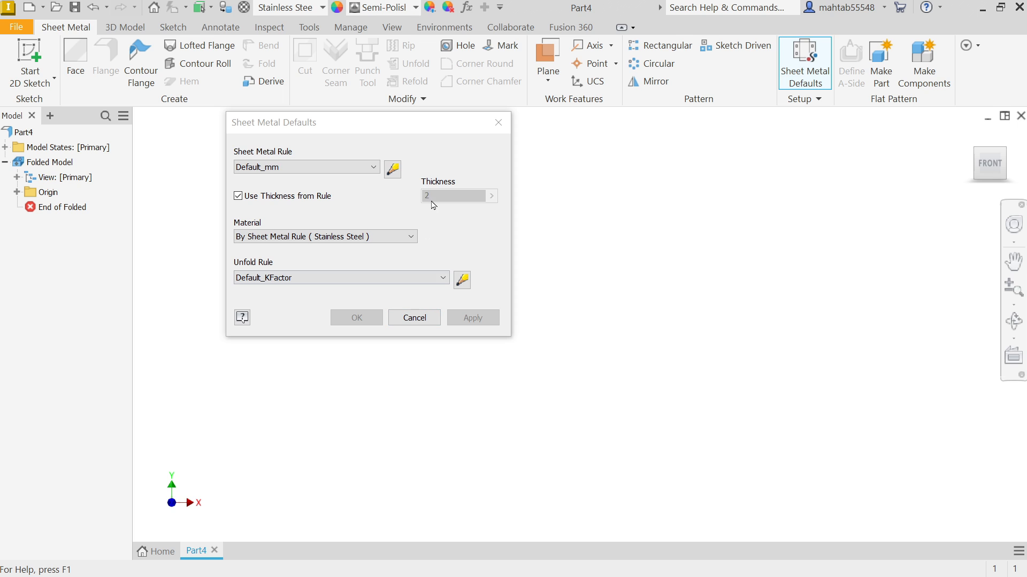
- Keep Use Thickness from Rule enabled and close the Sheet Metal Defaults
left_click(237, 195)
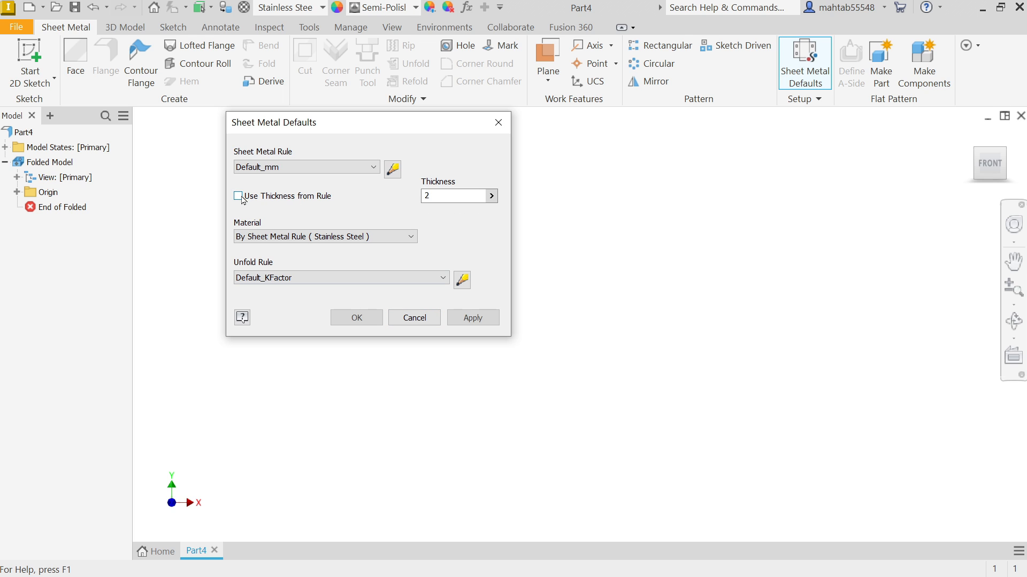
left_click(455, 196)
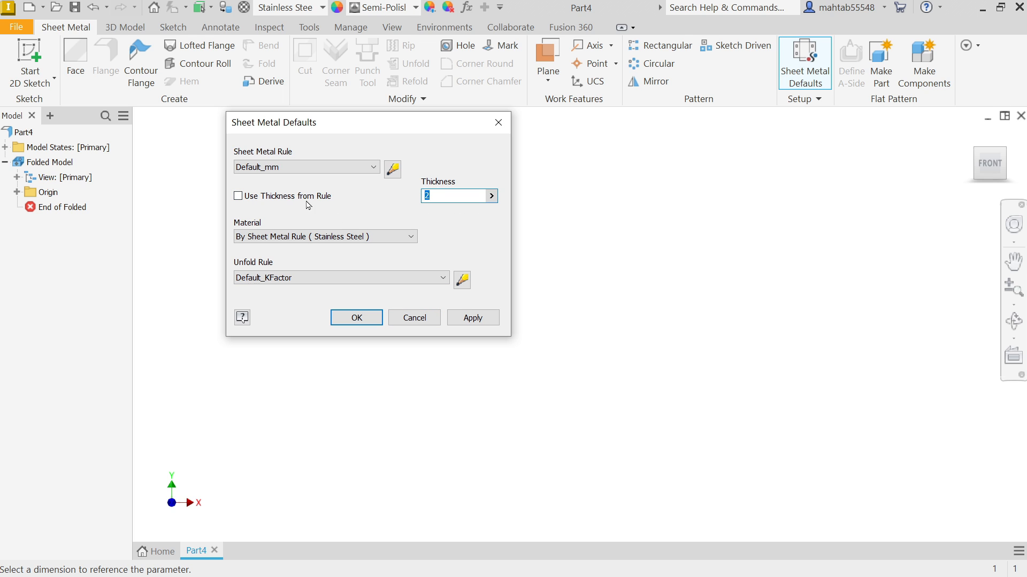
left_click(238, 196)
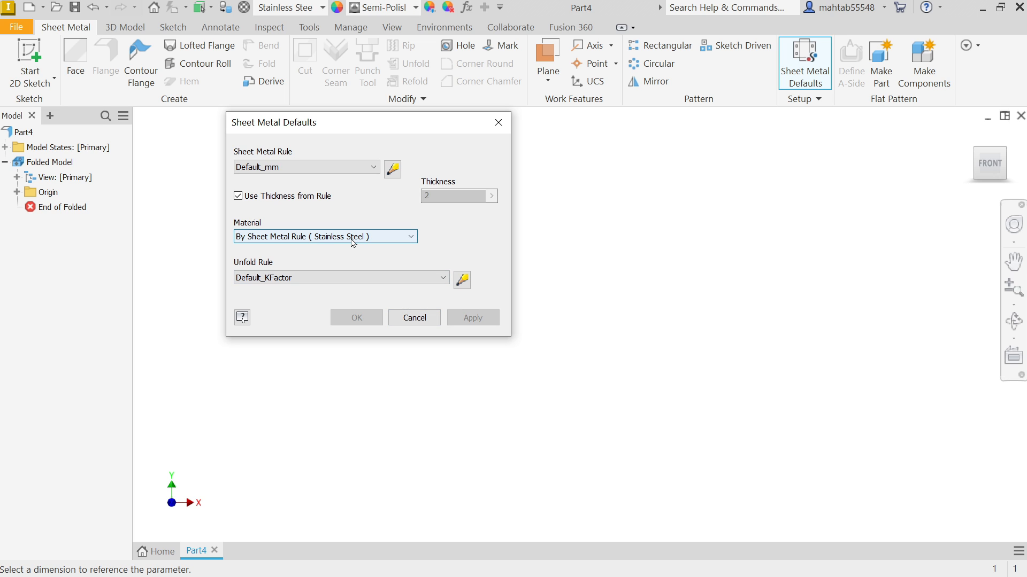
mouse_move(349, 247)
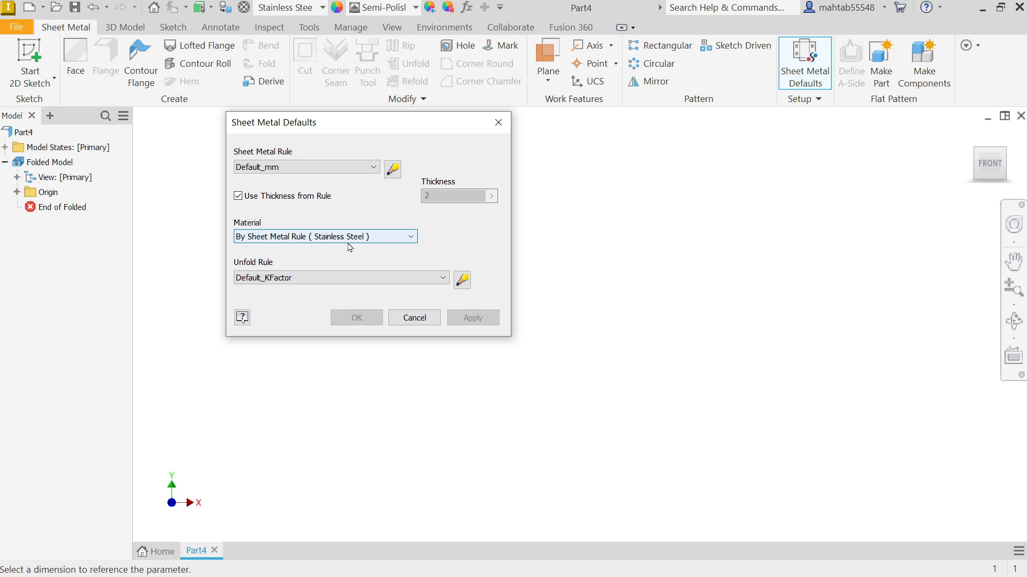
left_click(413, 318)
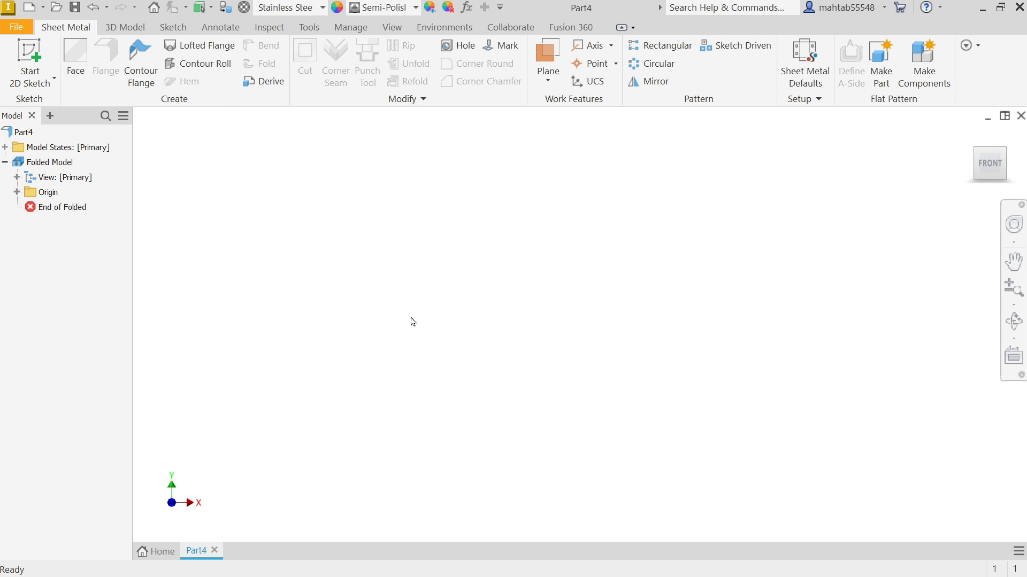
mouse_move(75, 101)
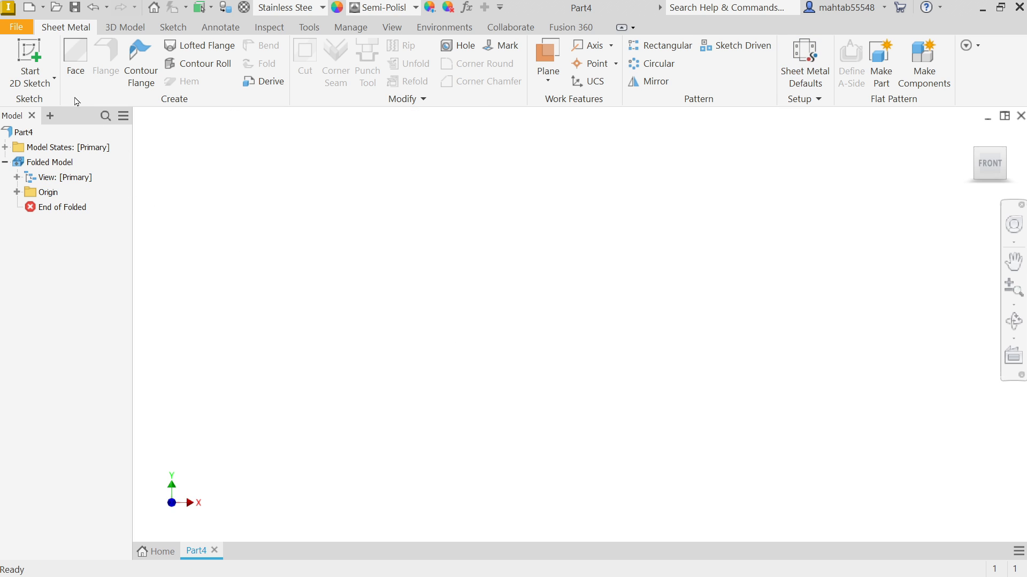
mouse_move(30, 53)
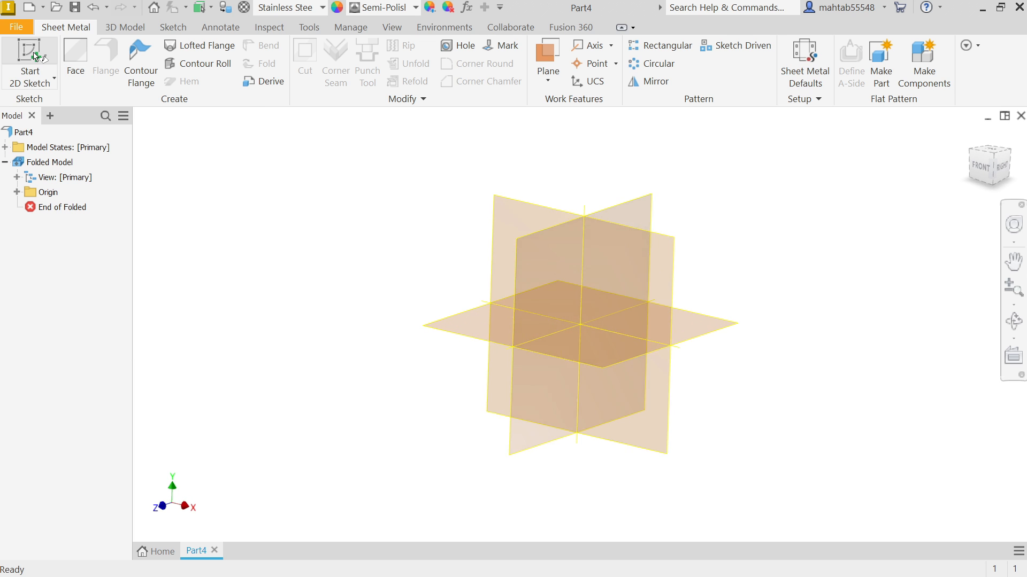
- Start a new 2D sketch on the XZ origin plane
left_click(29, 59)
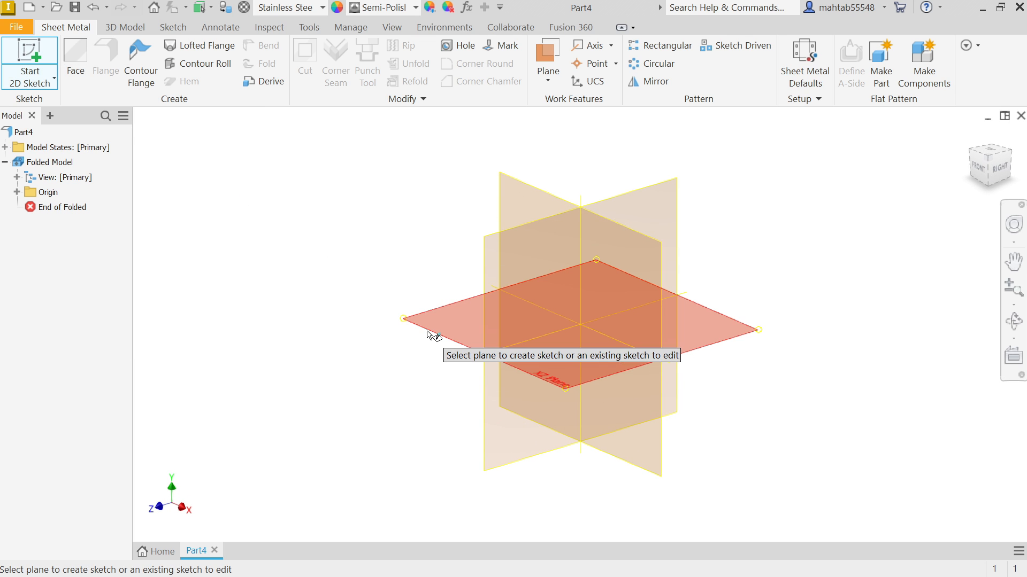
mouse_move(451, 339)
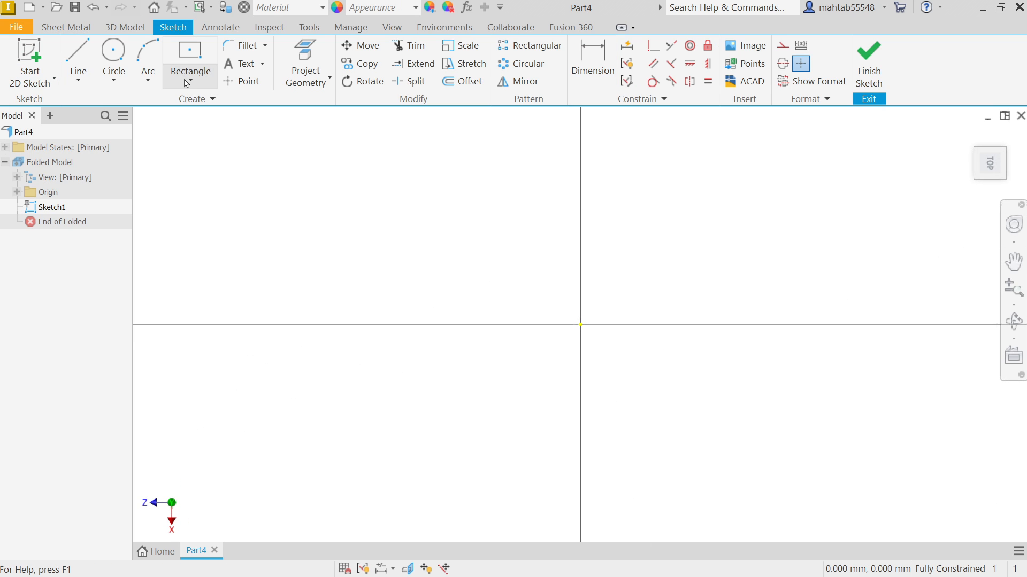
- Draw a 250 by 150 two-point centre rectangle on the origin and view it from the top
left_click(190, 72)
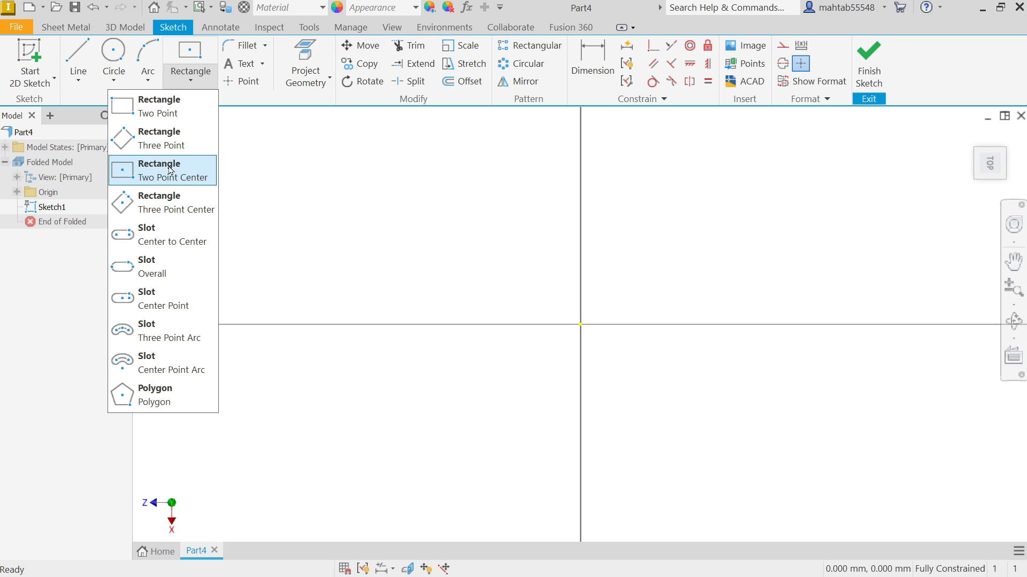
left_click(162, 170)
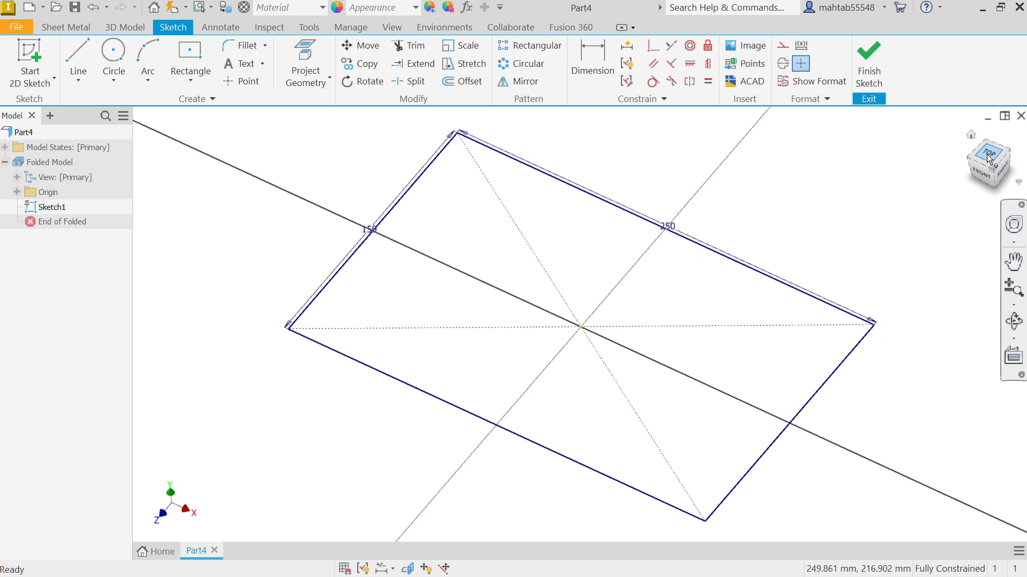
left_click(994, 157)
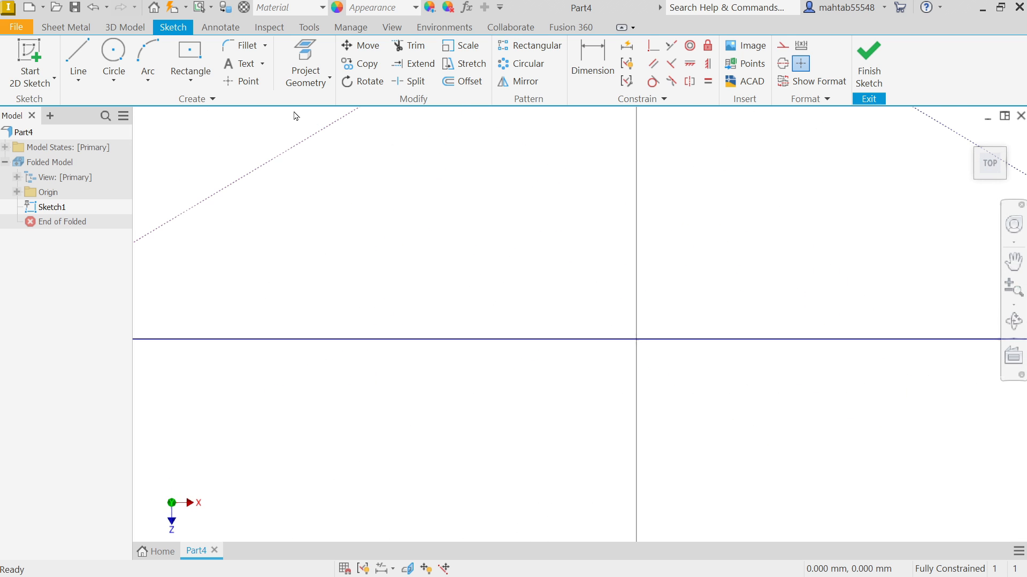
- Draw a 4 mm centre-point circle at the origin and make it construction geometry
left_click(112, 55)
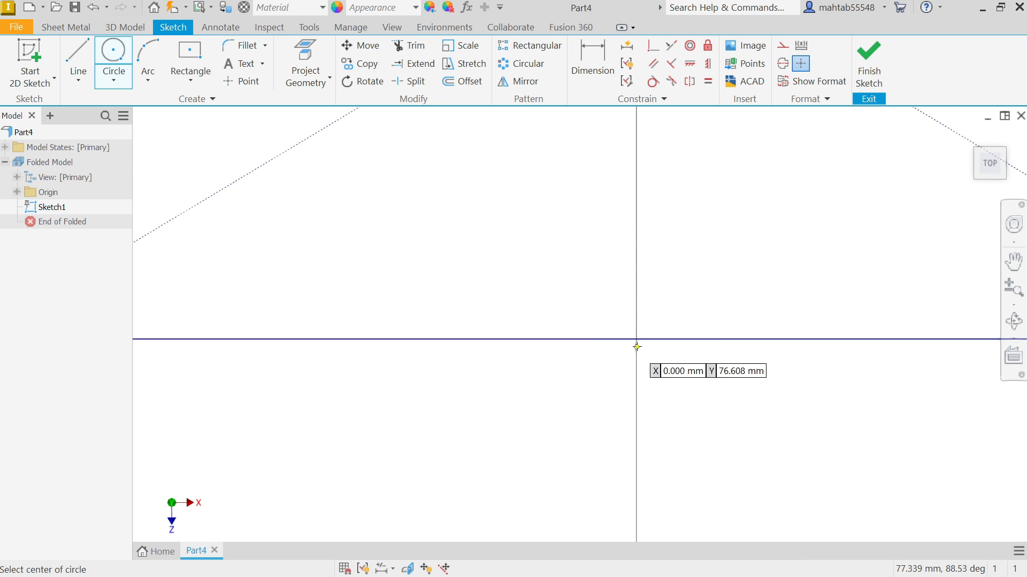
left_click(637, 347)
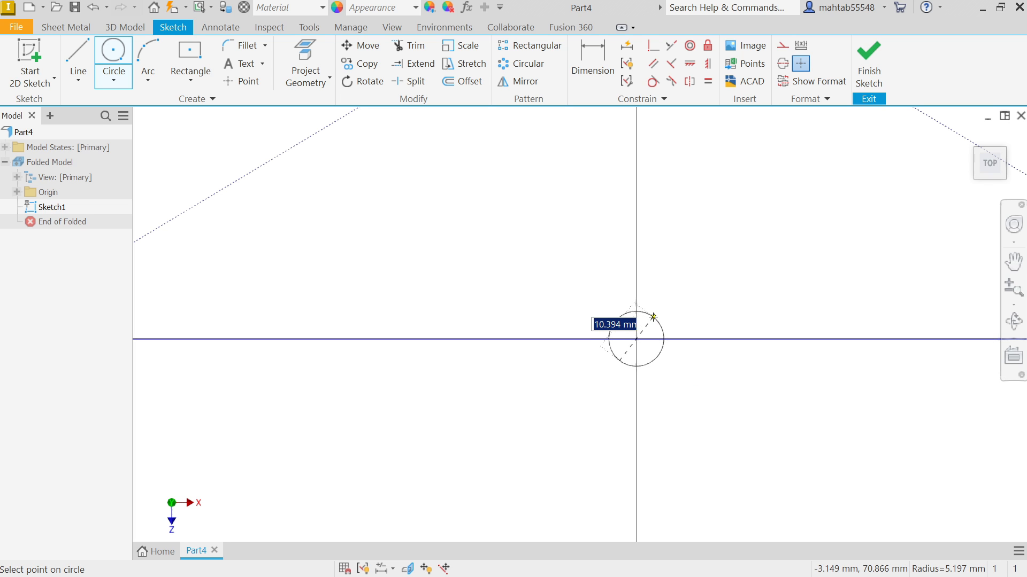
right_click(634, 339)
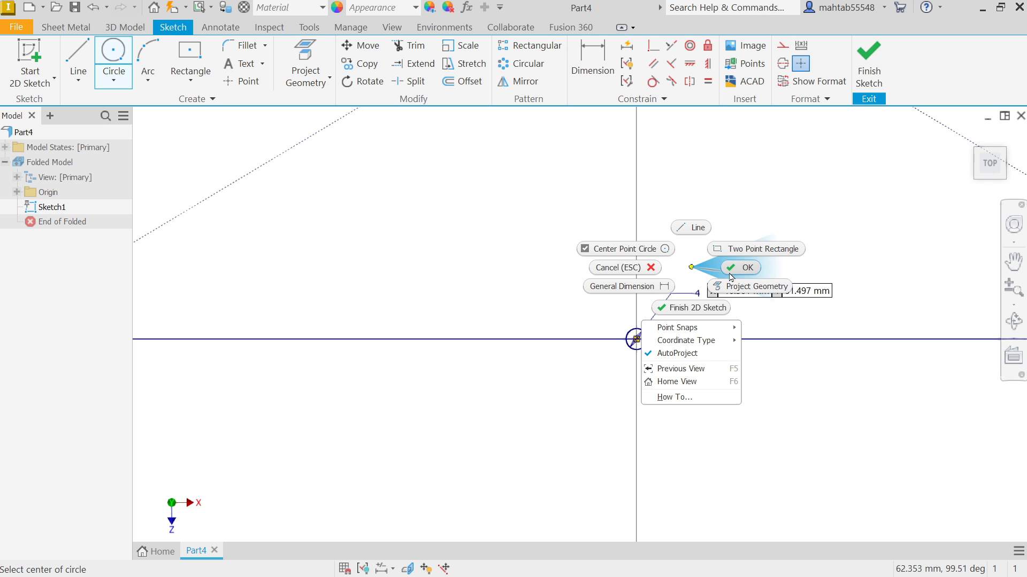
left_click(740, 267)
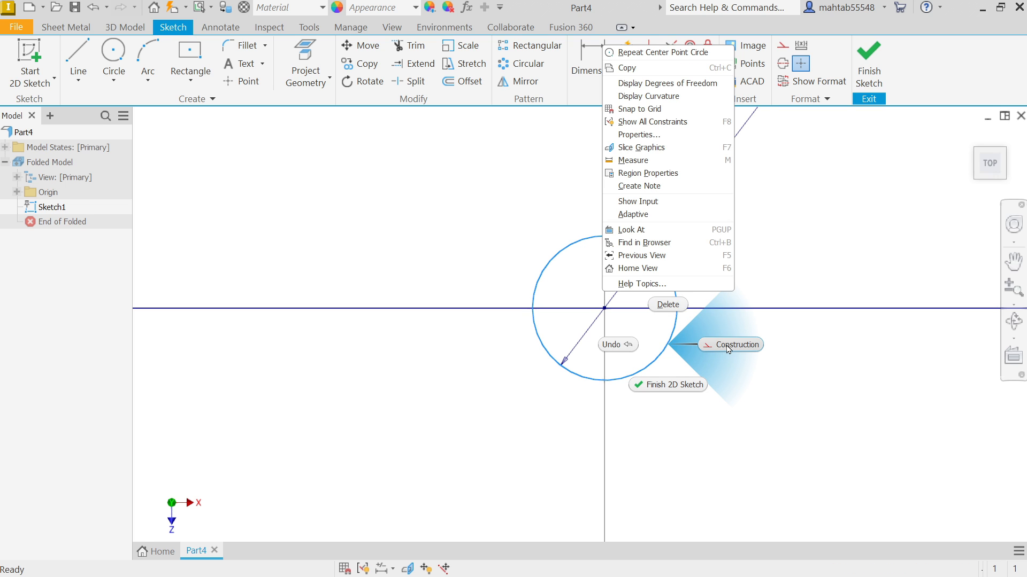
left_click(736, 344)
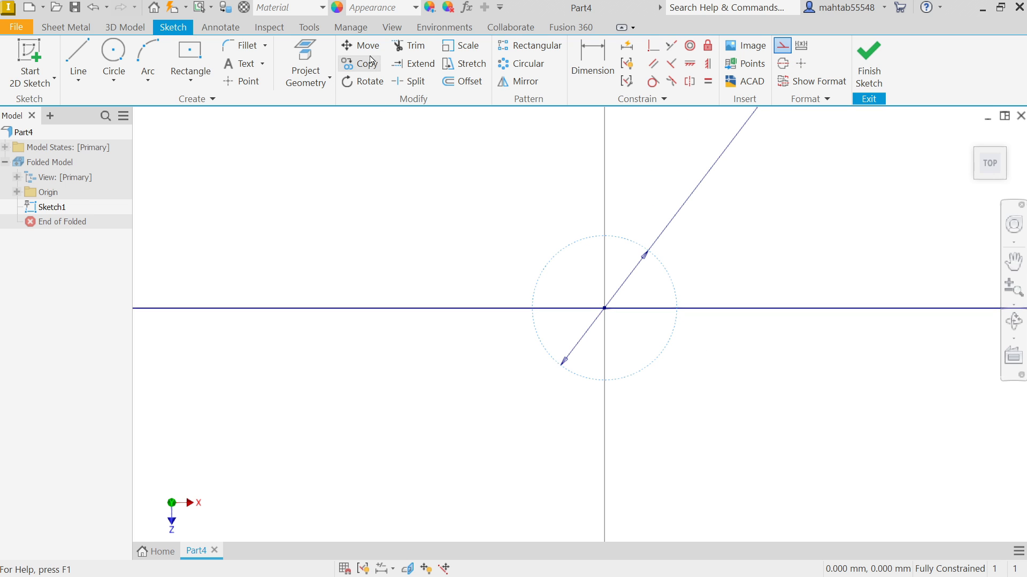
left_click(407, 45)
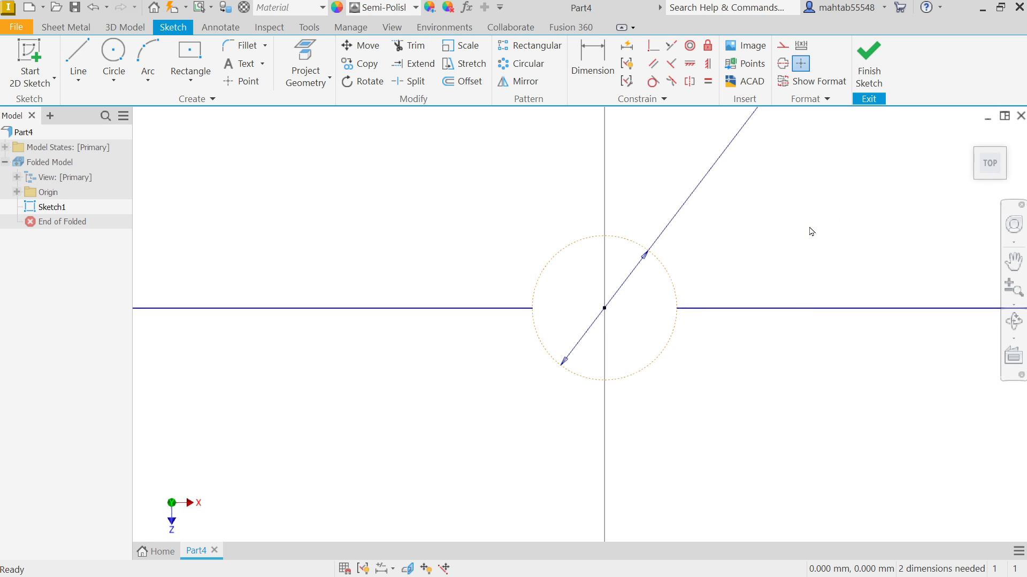
mouse_move(865, 504)
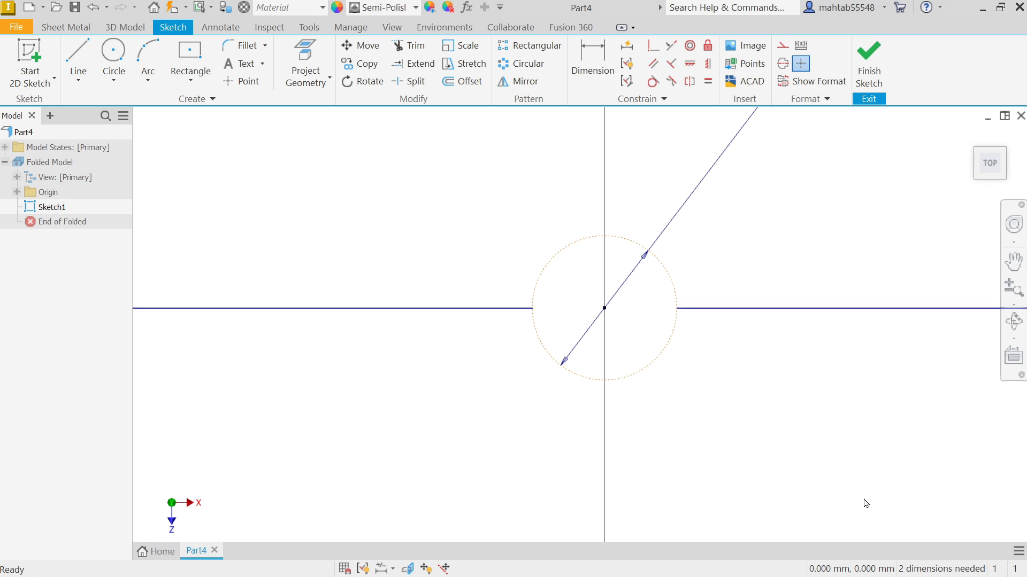
mouse_move(706, 77)
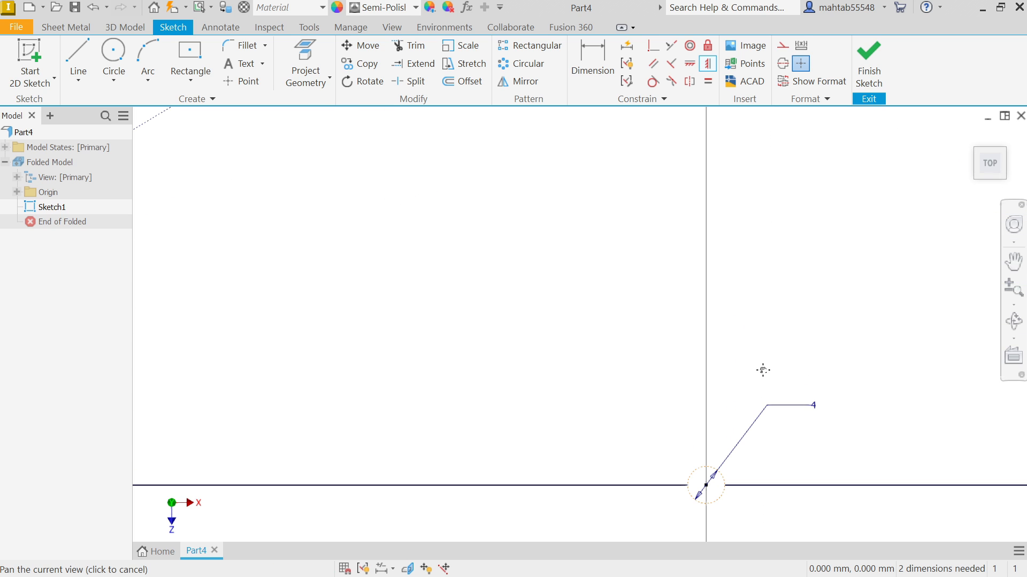
- Constrain the small circle's centre to the rectangle's bottom edge midpoint, fully constraining the sketch
left_click(740, 406)
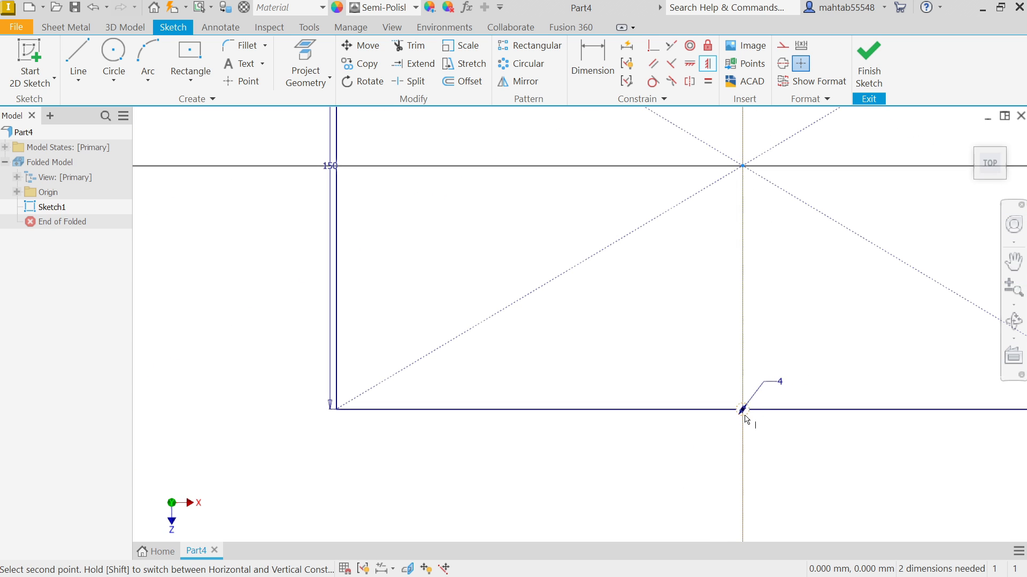
left_click(742, 406)
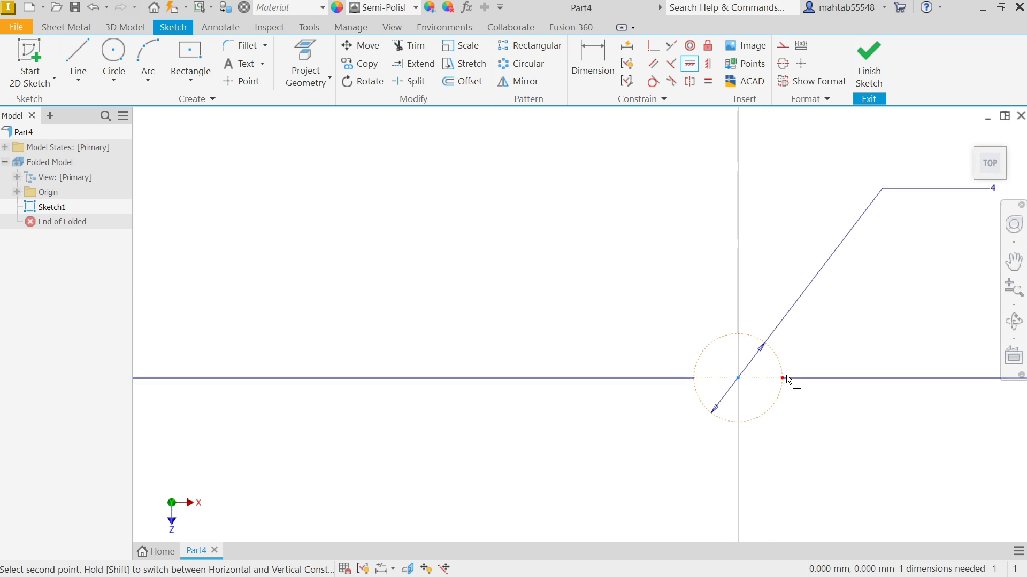
right_click(782, 378)
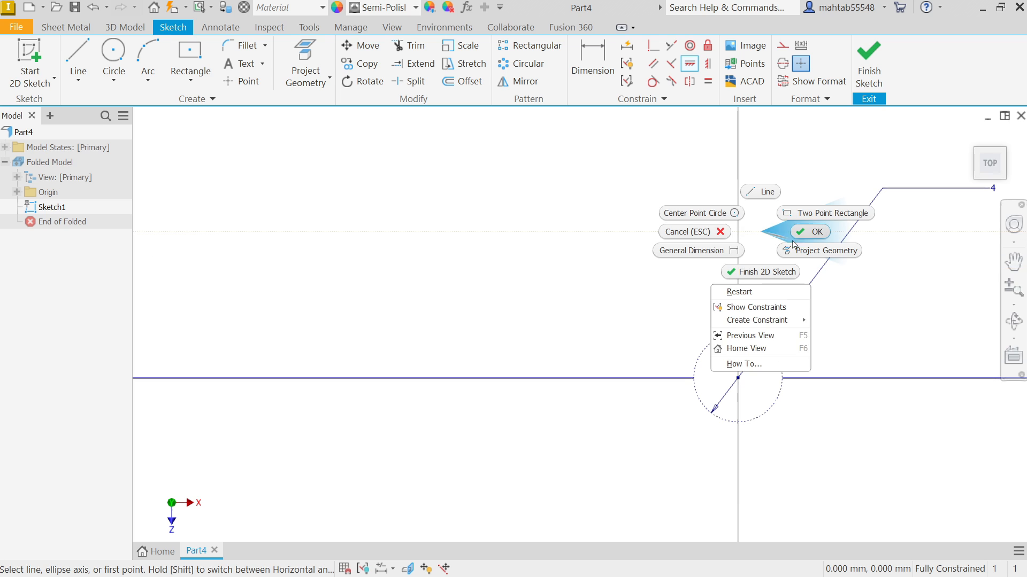
left_click(809, 231)
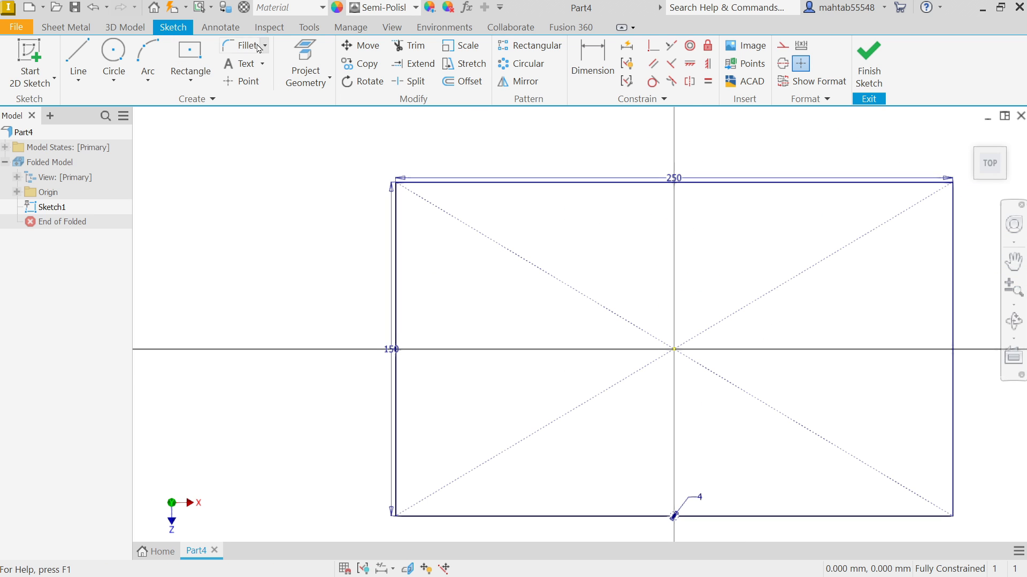
- Fillet all four rectangle corners at 10 mm
left_click(246, 45)
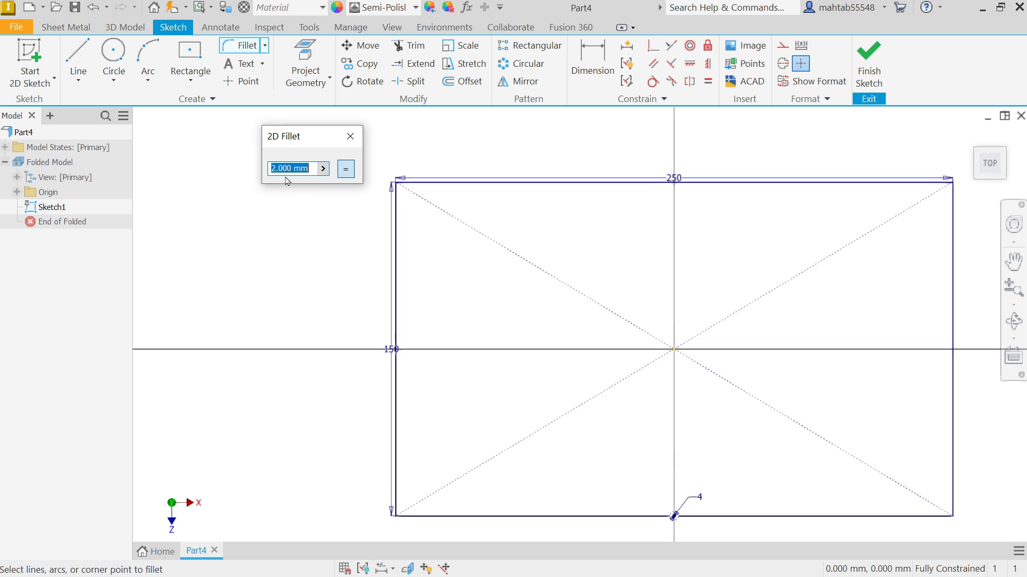
type("10")
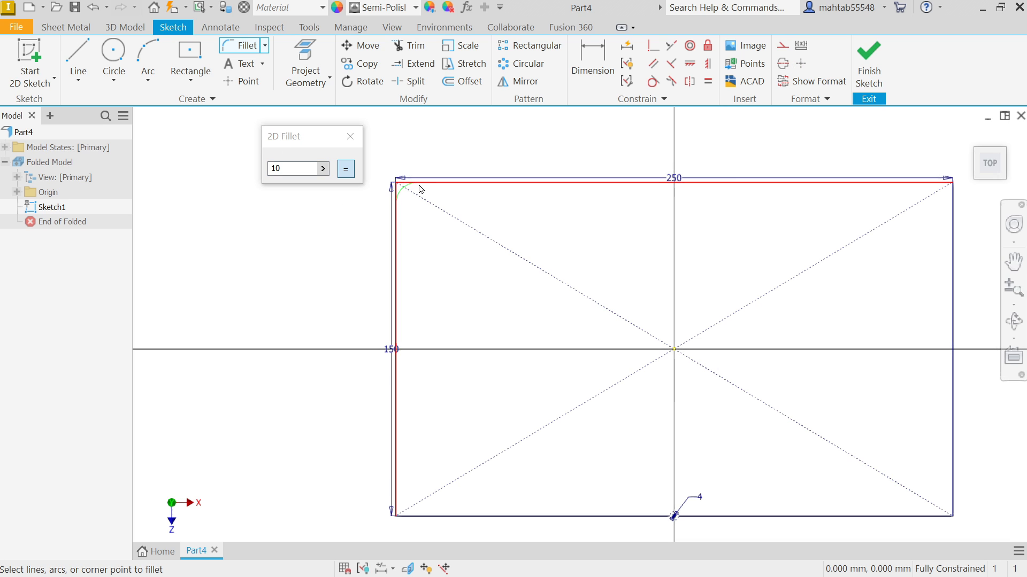
left_click(396, 182)
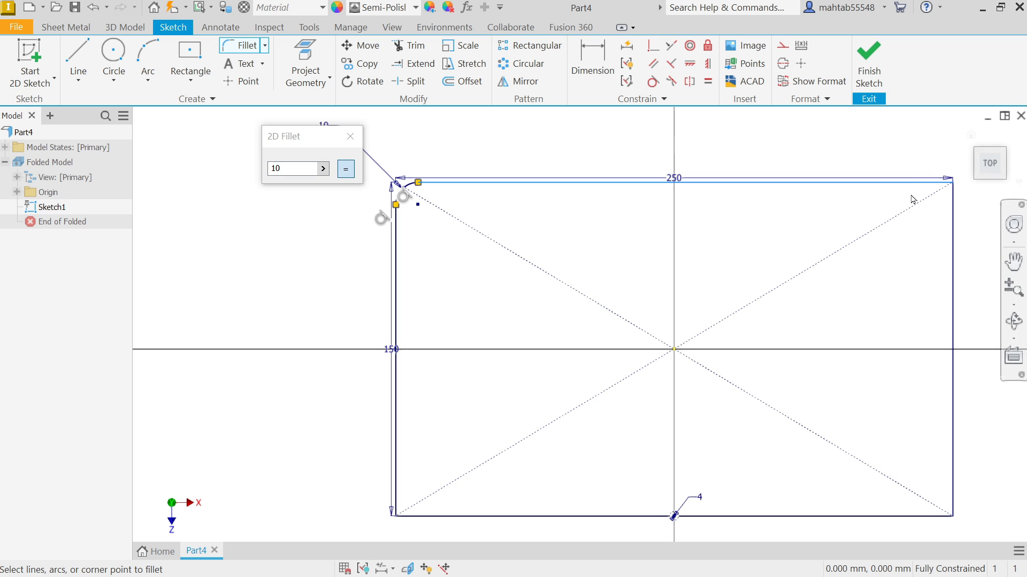
left_click(947, 182)
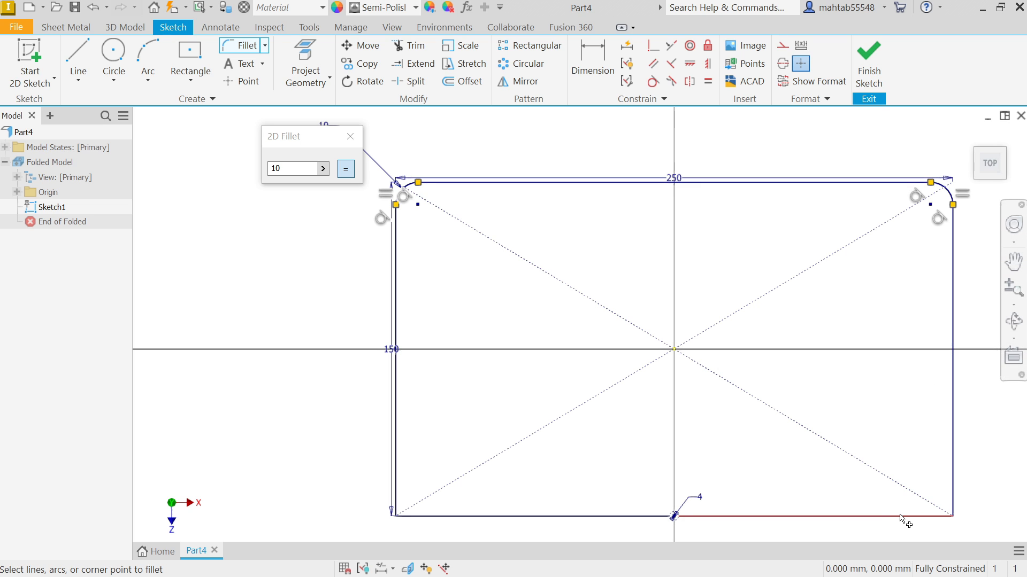
left_click(938, 516)
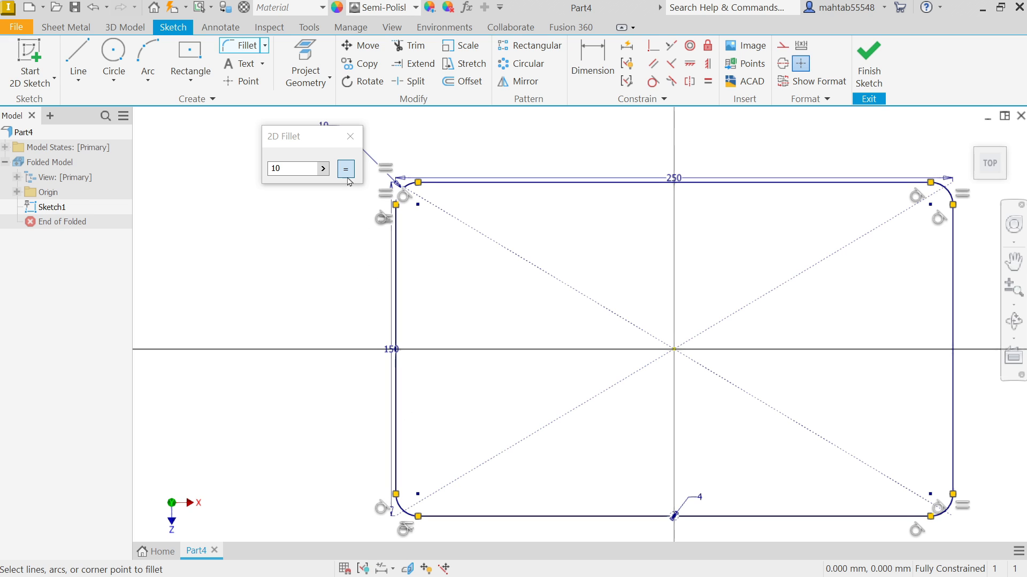
mouse_move(350, 136)
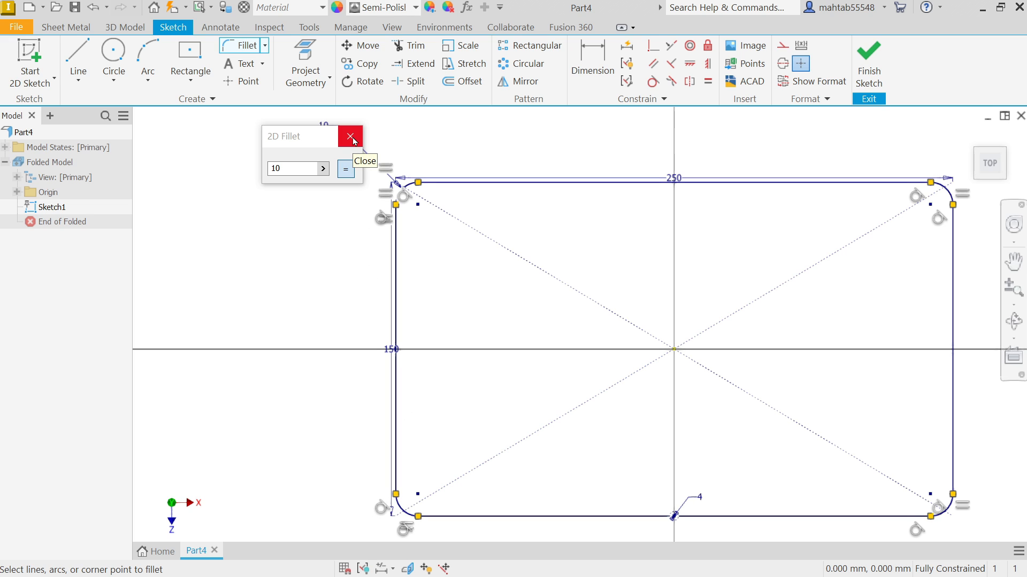
left_click(351, 136)
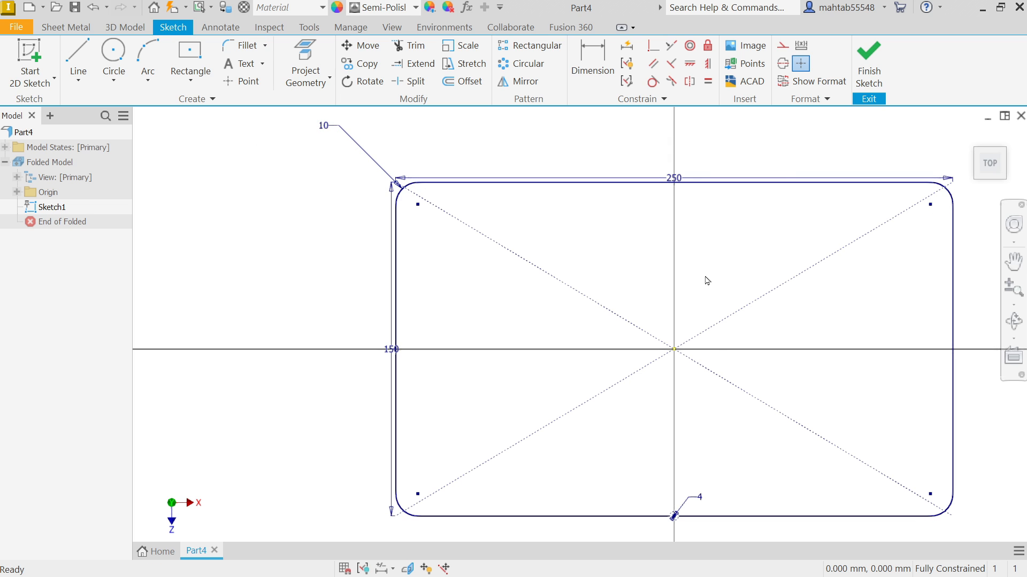
mouse_move(830, 112)
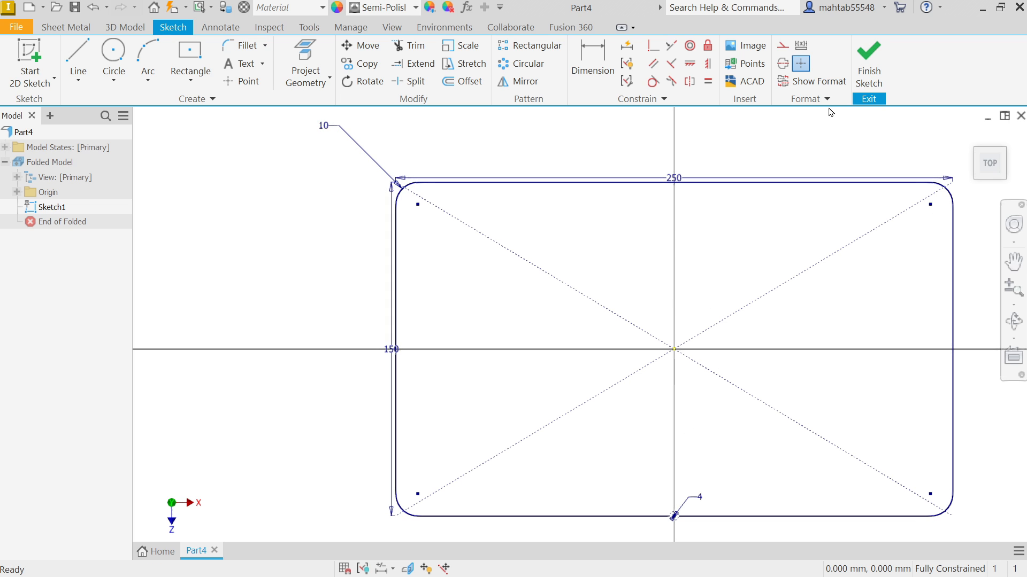
- Finish Sketch1 and add Work Plane1 offset 200 mm above the XZ plane
left_click(869, 62)
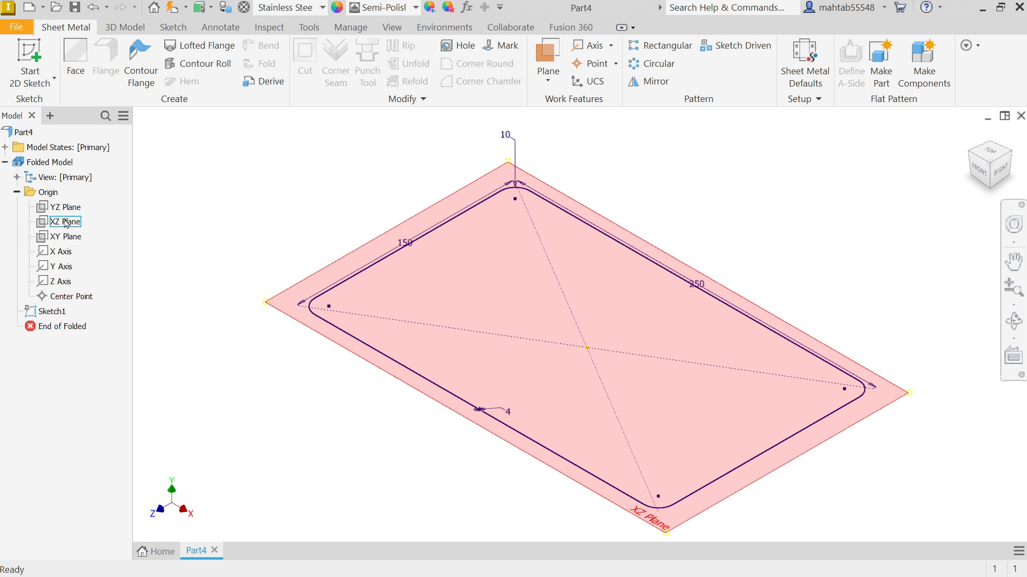
left_click(63, 221)
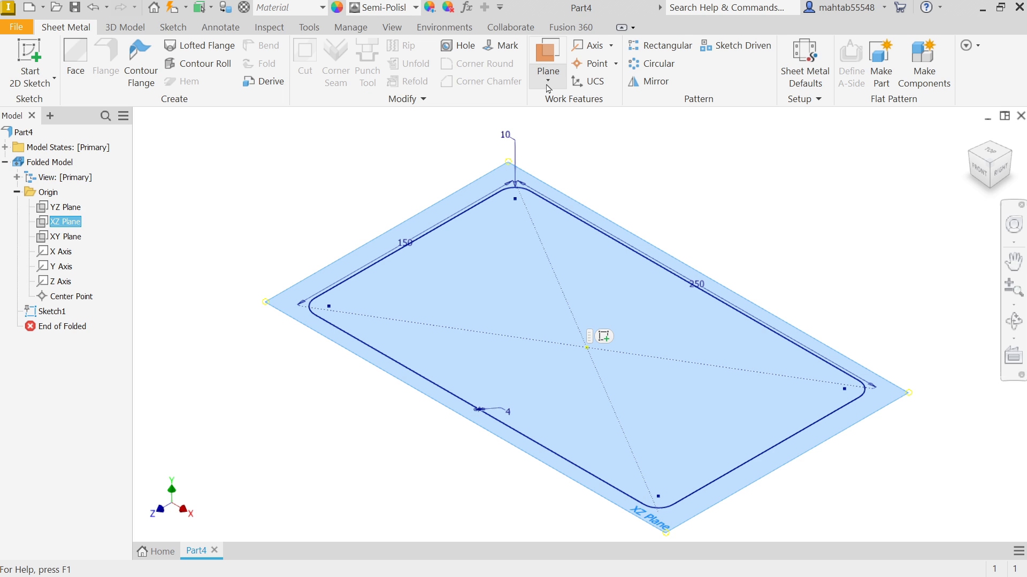
left_click(547, 84)
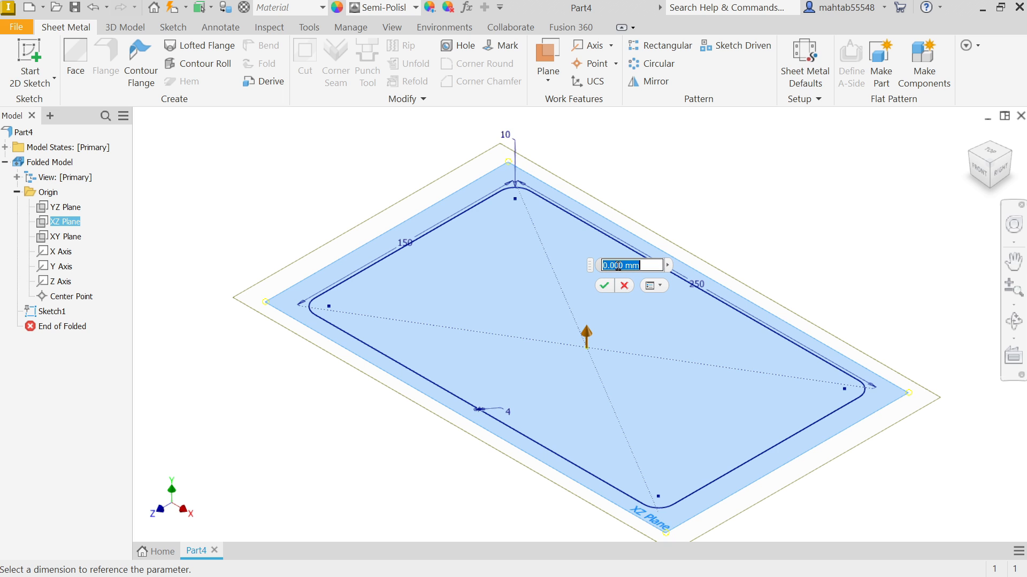
type("200")
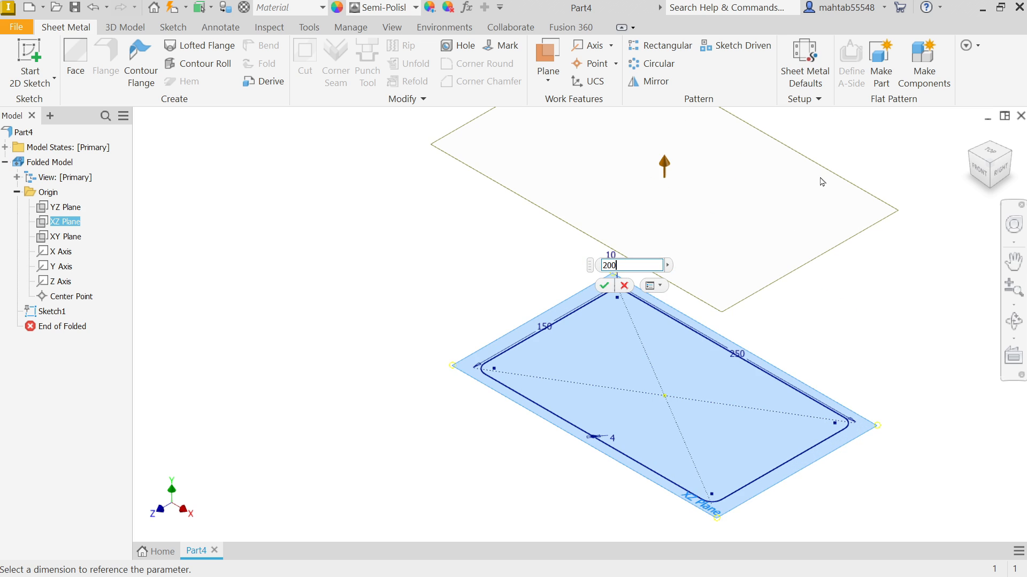
left_click(603, 286)
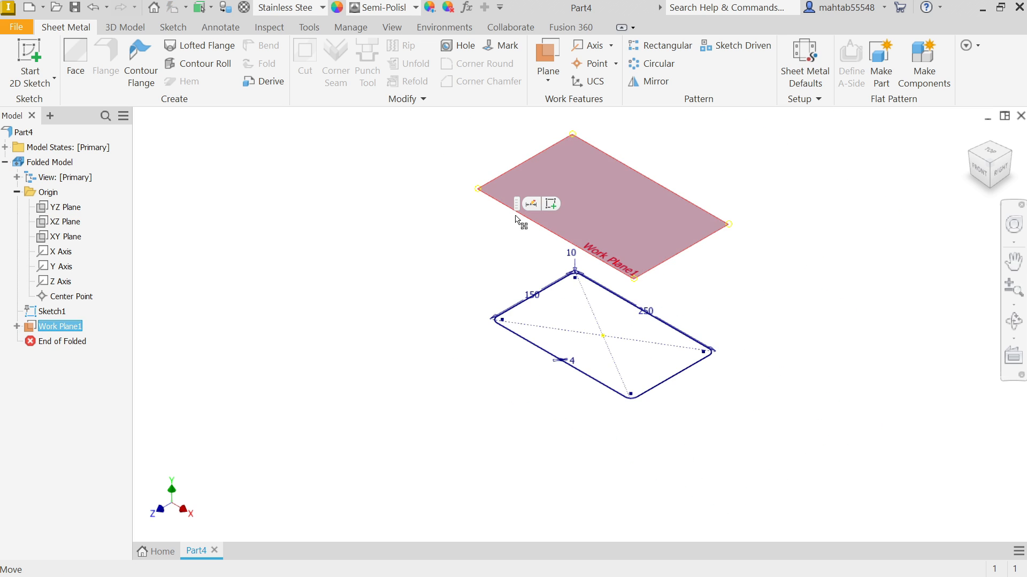
mouse_move(552, 203)
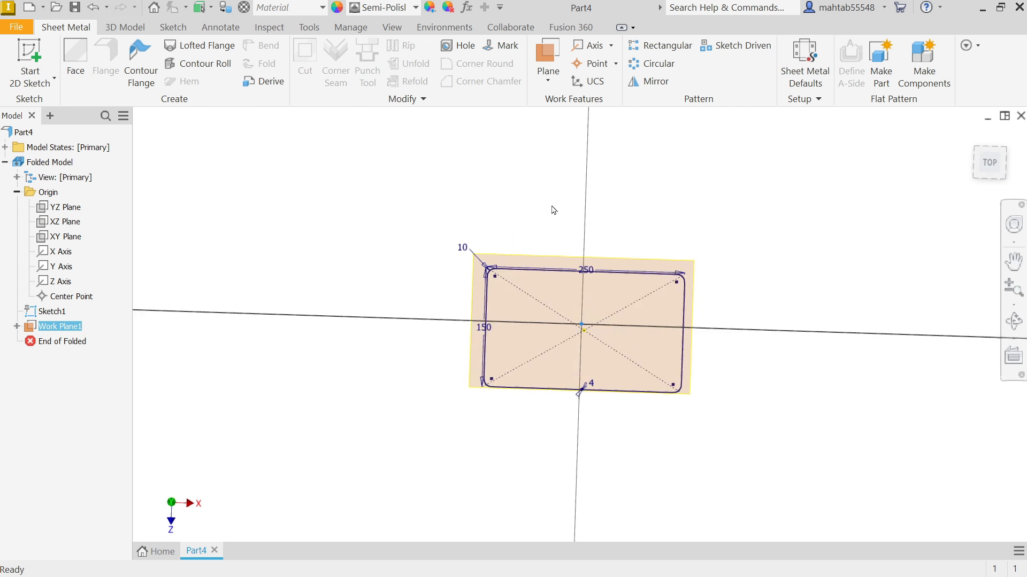
- Draw a 100×100 two-point-centre rectangle at the origin in a new sketch on Work Plane1
left_click(191, 55)
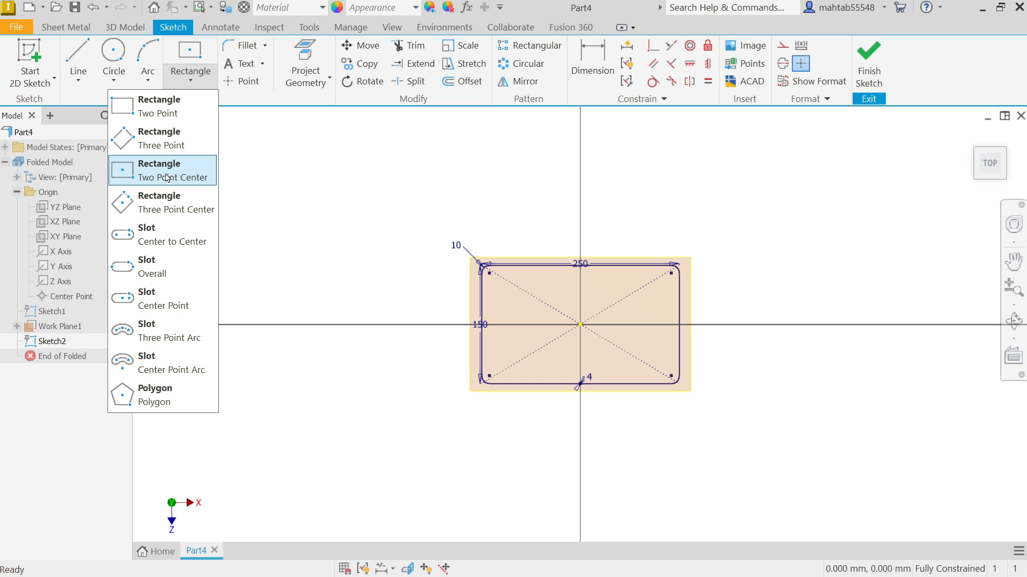
left_click(163, 170)
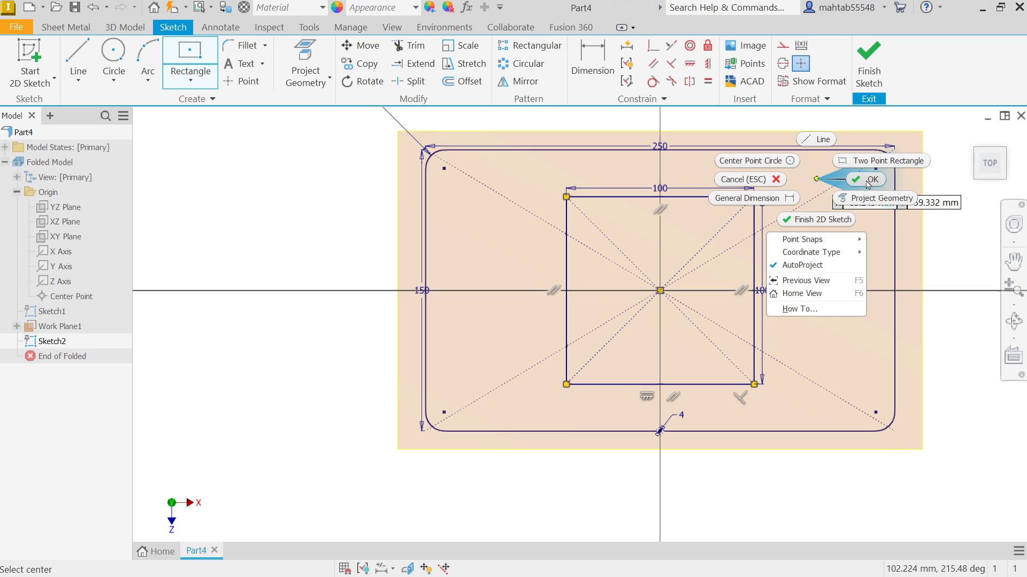
left_click(871, 179)
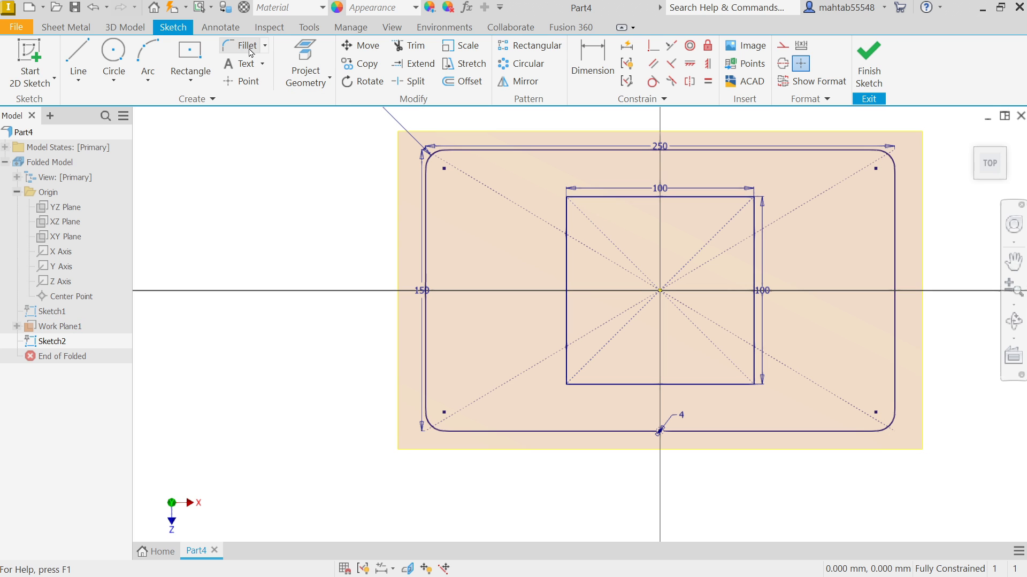
- Fillet all four corners of the 100 mm square at 47 mm, rounding it into a near-circle
left_click(248, 46)
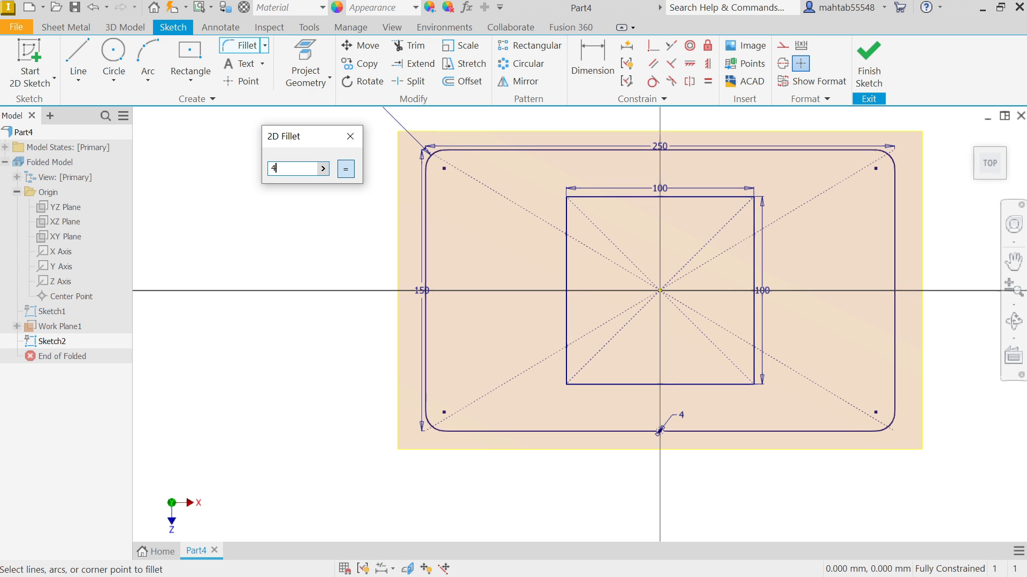
type("7")
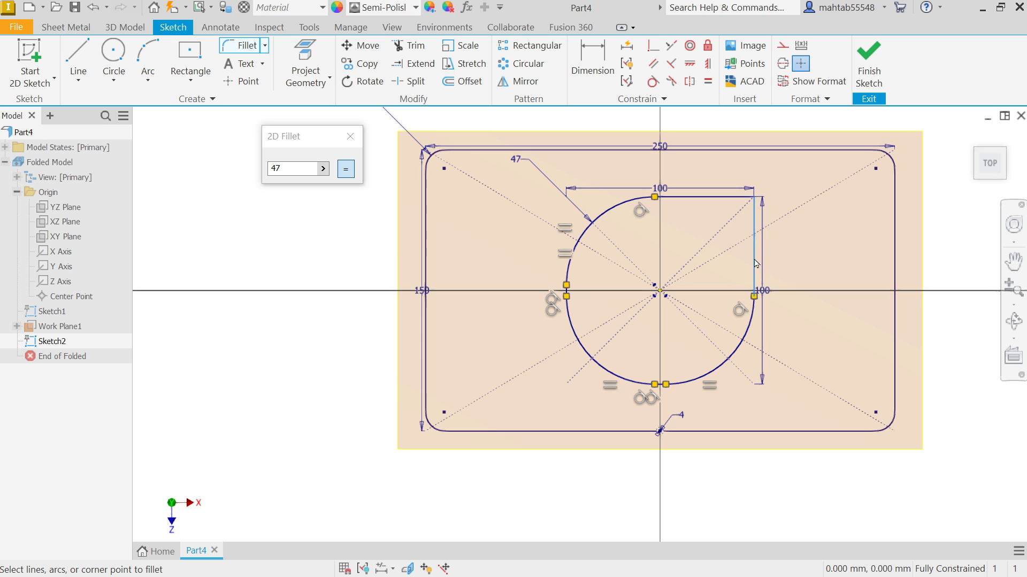
left_click(346, 169)
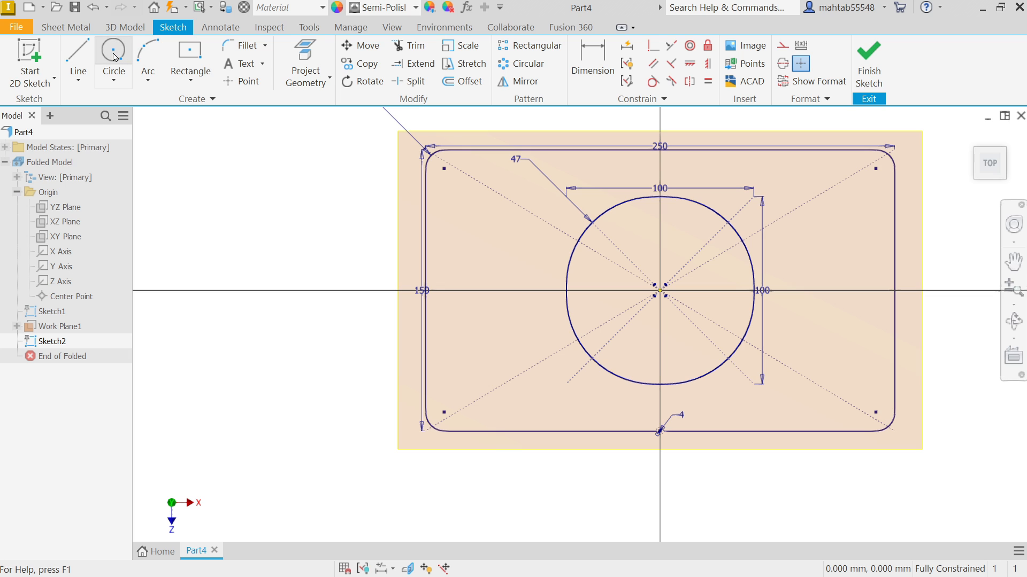
- Trim a small gap at the bottom of the rounded profile using a small construction circle
left_click(112, 56)
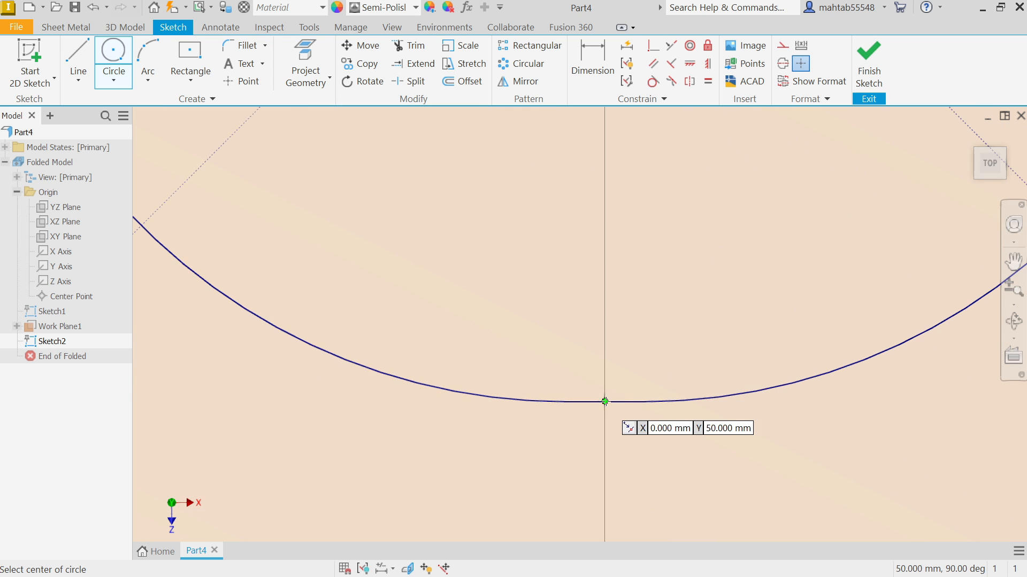
left_click(604, 401)
type("4")
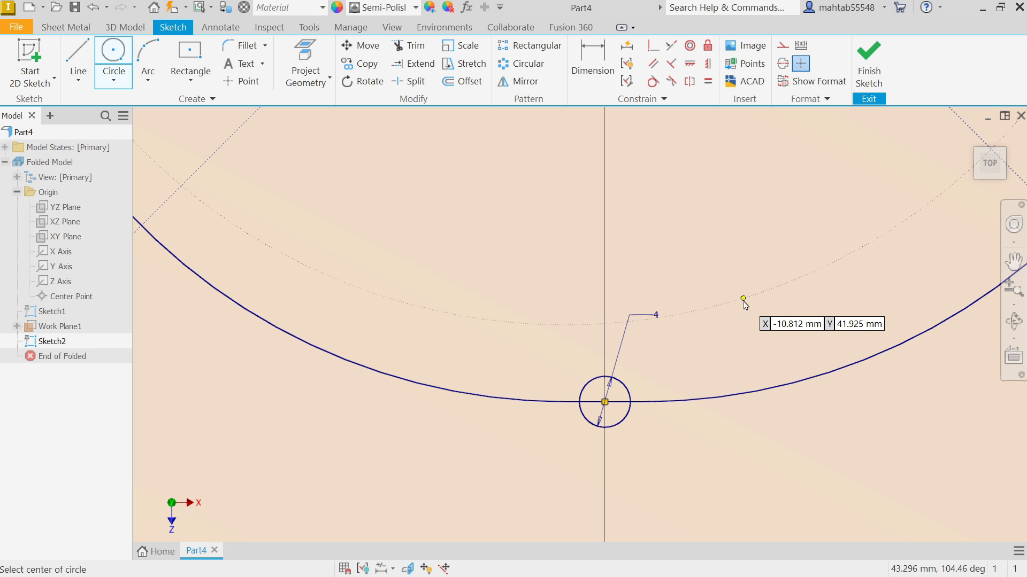
right_click(603, 401)
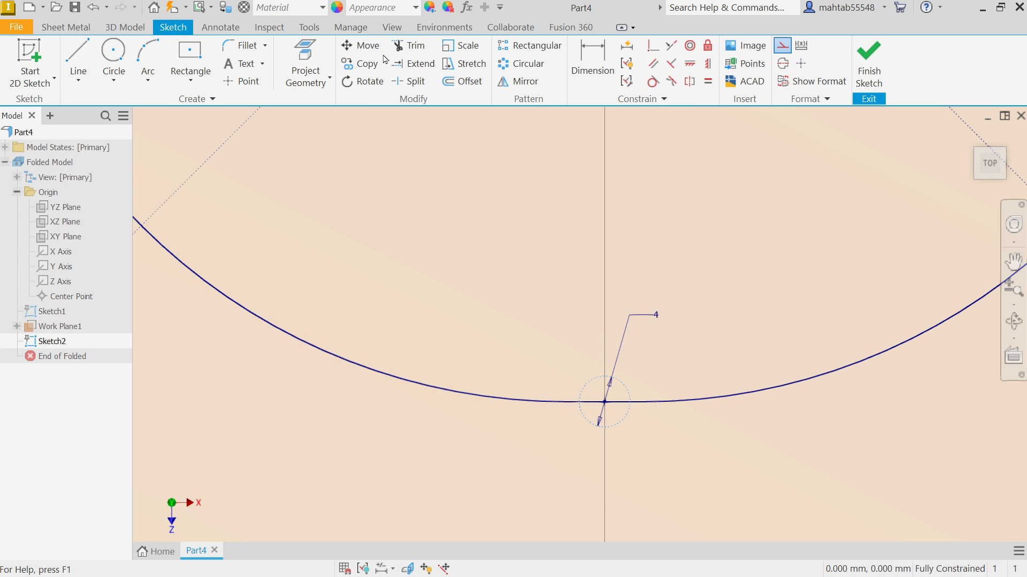
left_click(407, 45)
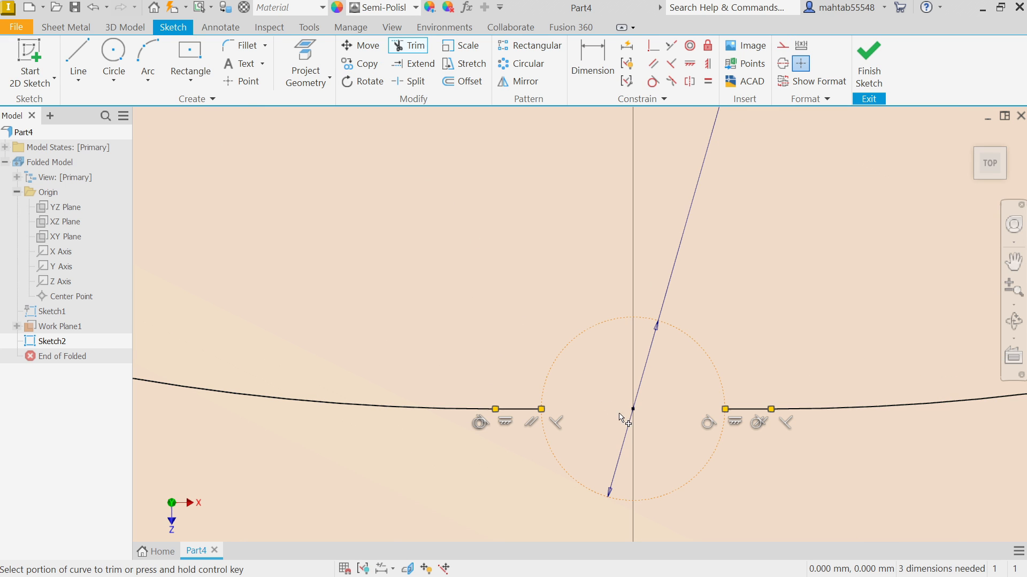
left_click(621, 401)
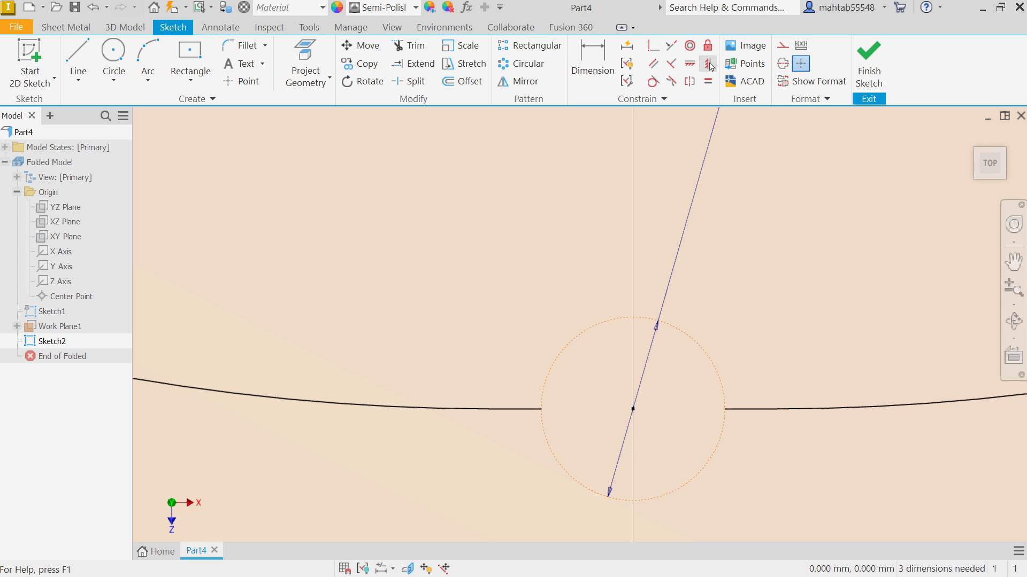
- Constrain the gap point vertically to the centre line
left_click(708, 63)
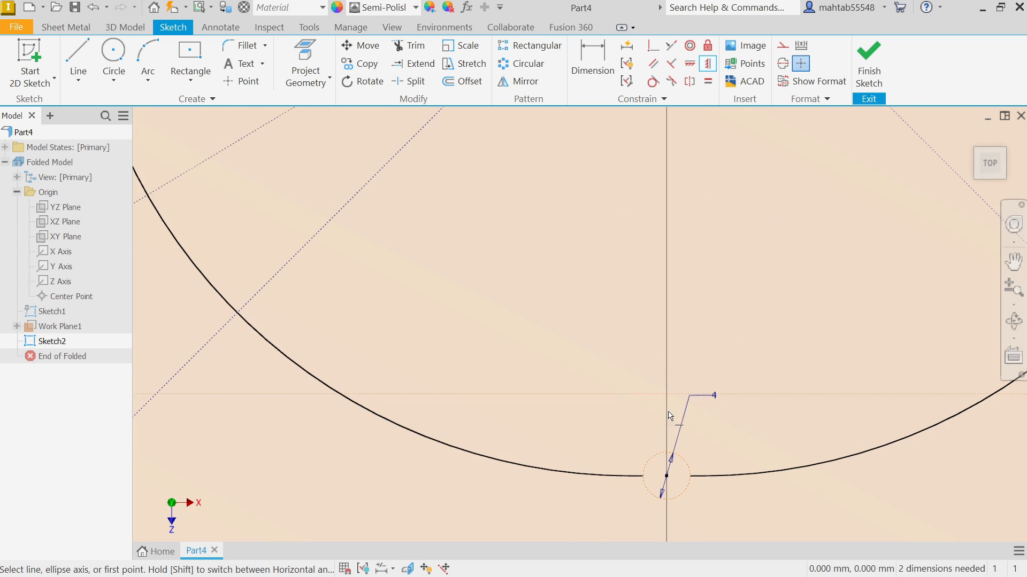
left_click(666, 477)
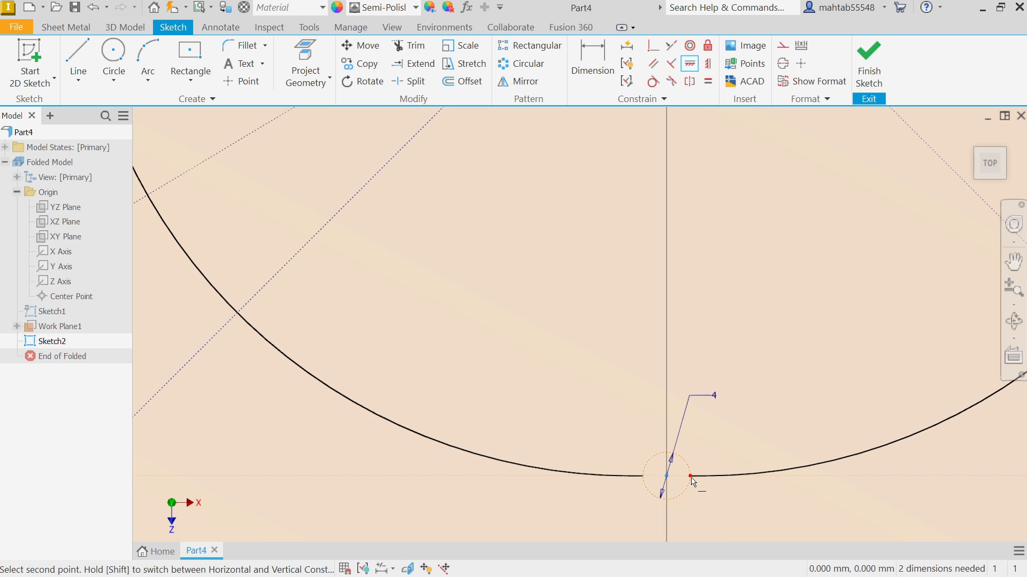
right_click(690, 477)
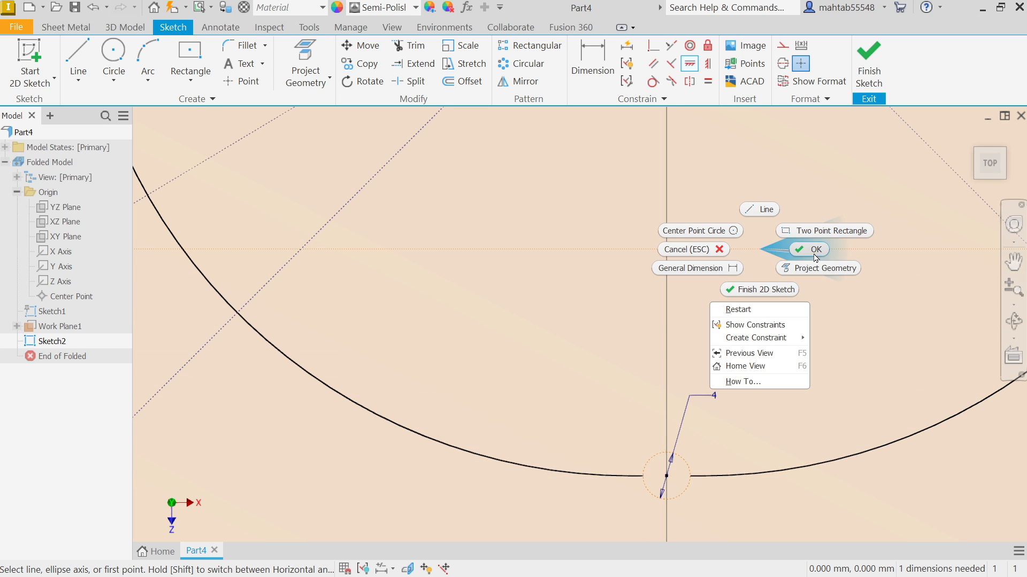
left_click(808, 250)
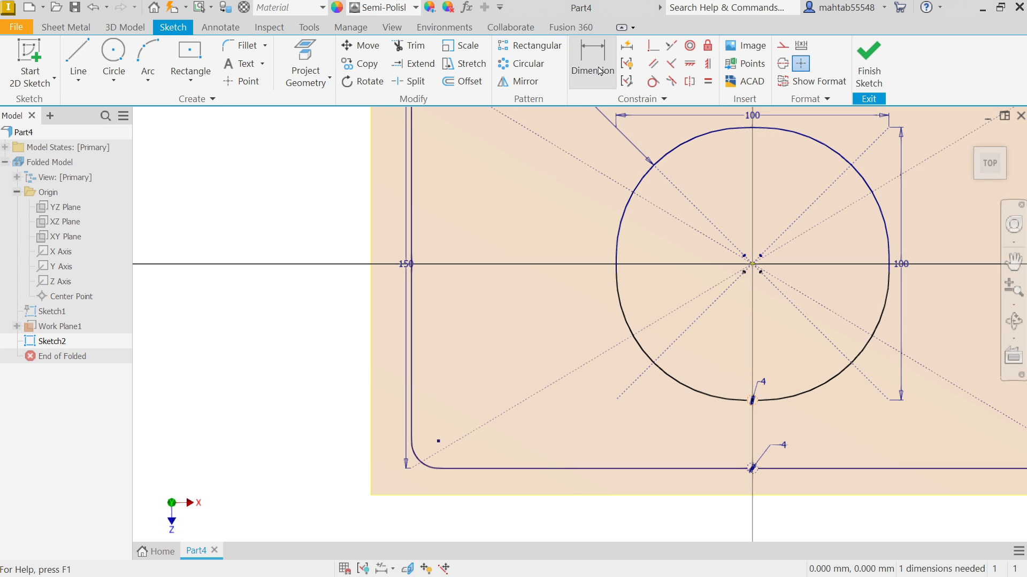
- Dimension the round top's height as d6 so it matches the width, then finish Sketch2
left_click(592, 62)
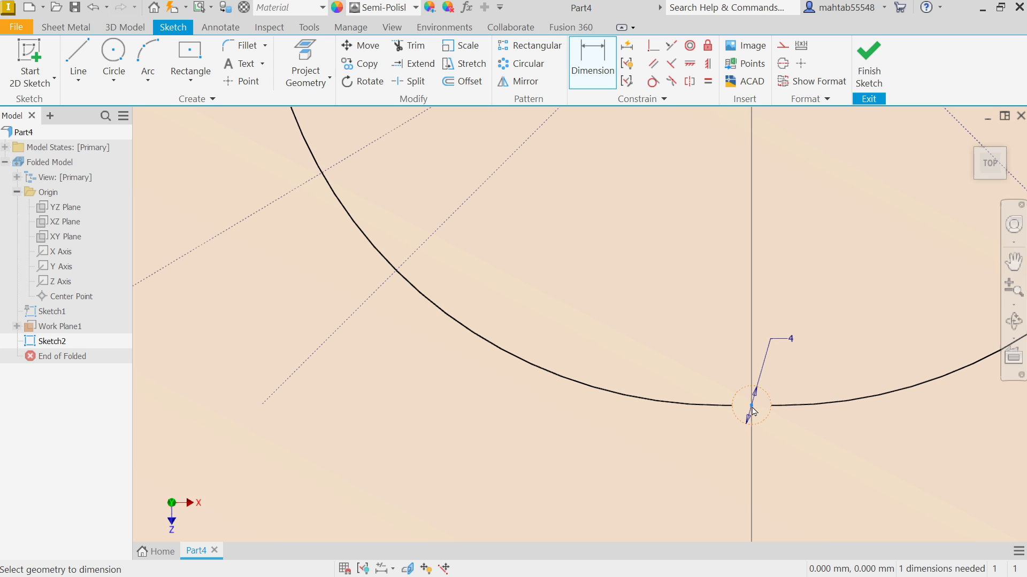
scroll("down", 3)
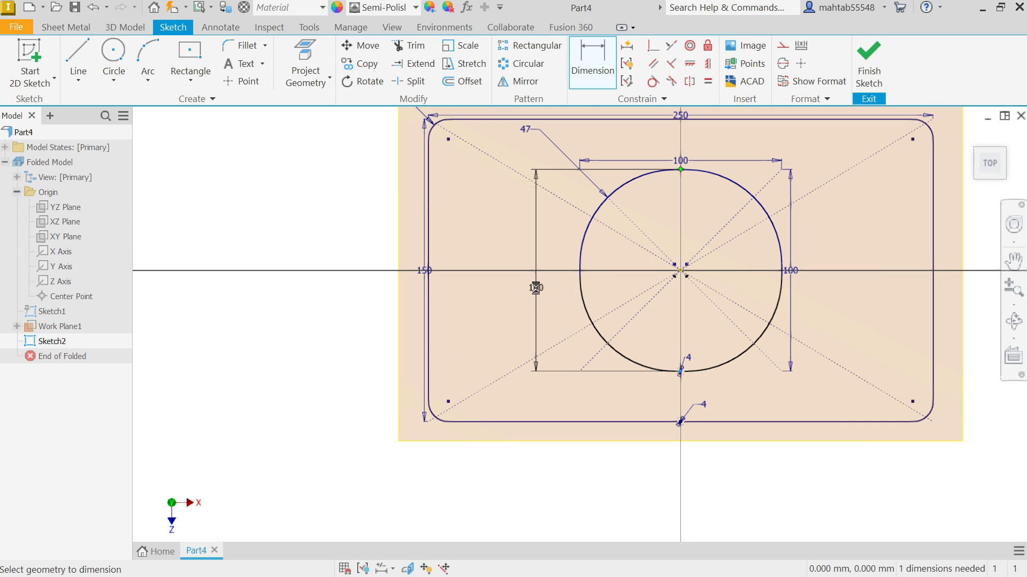
left_click(535, 287)
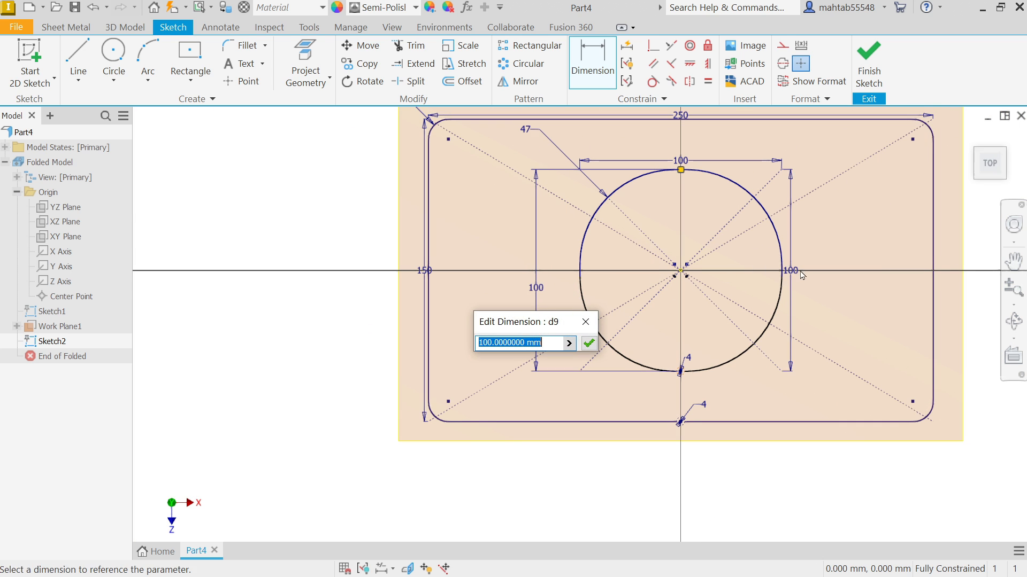
type("d6")
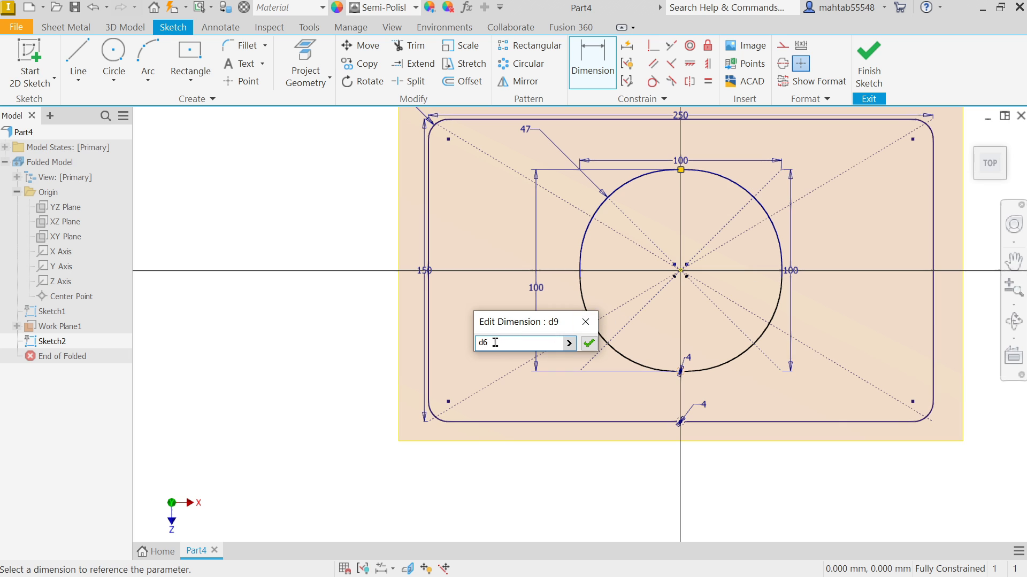
left_click(588, 343)
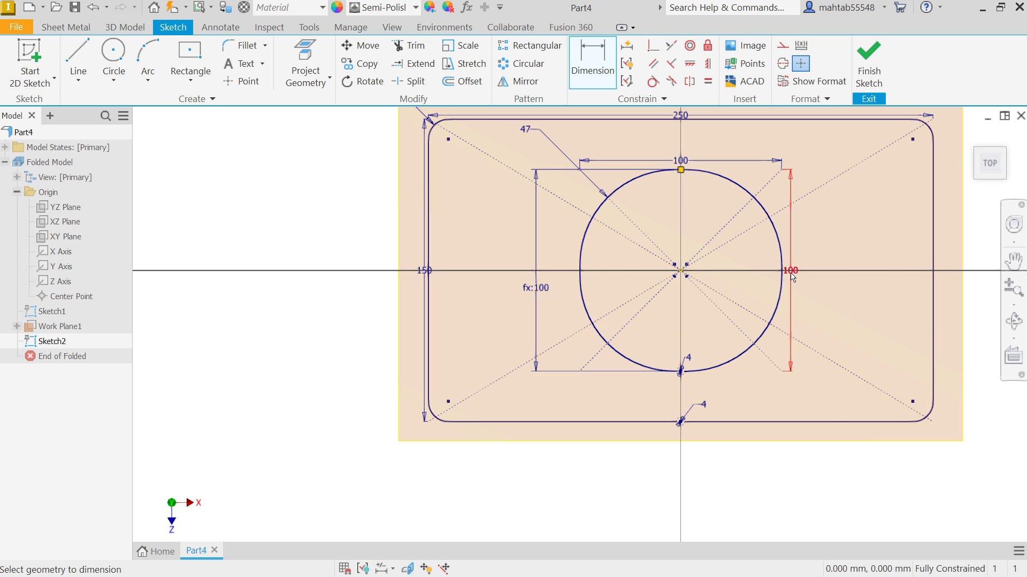
mouse_move(796, 206)
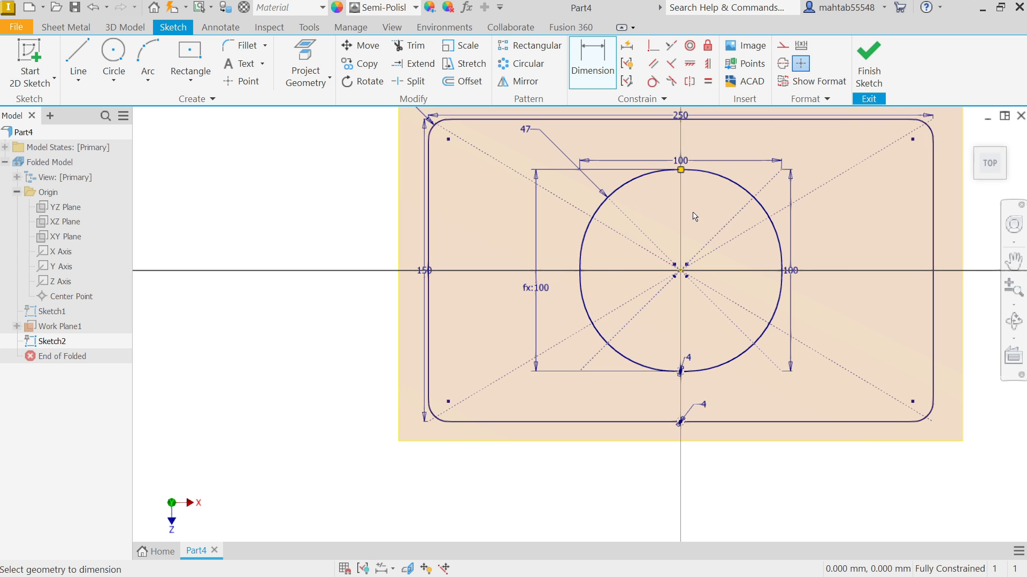
mouse_move(916, 518)
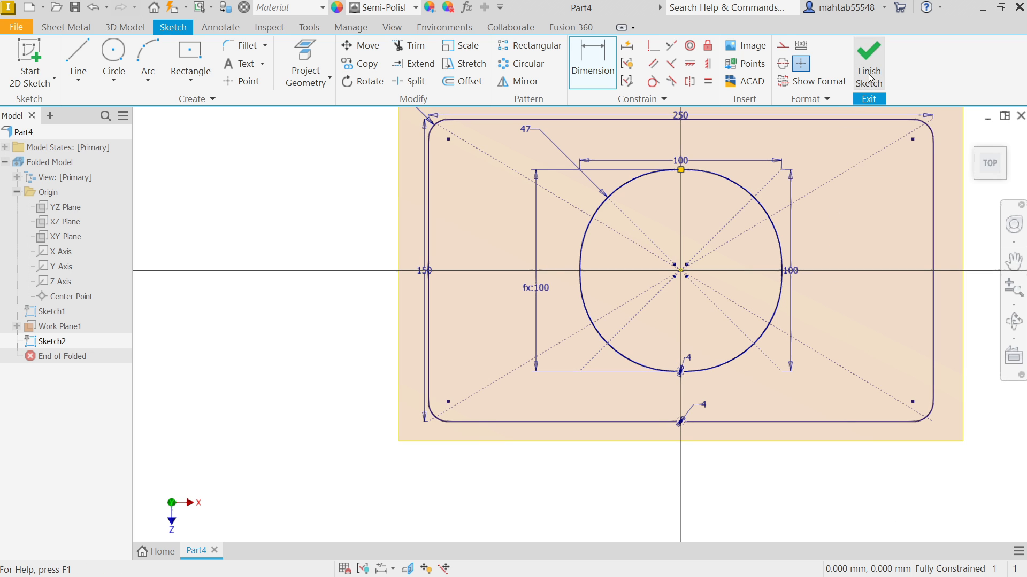
left_click(868, 62)
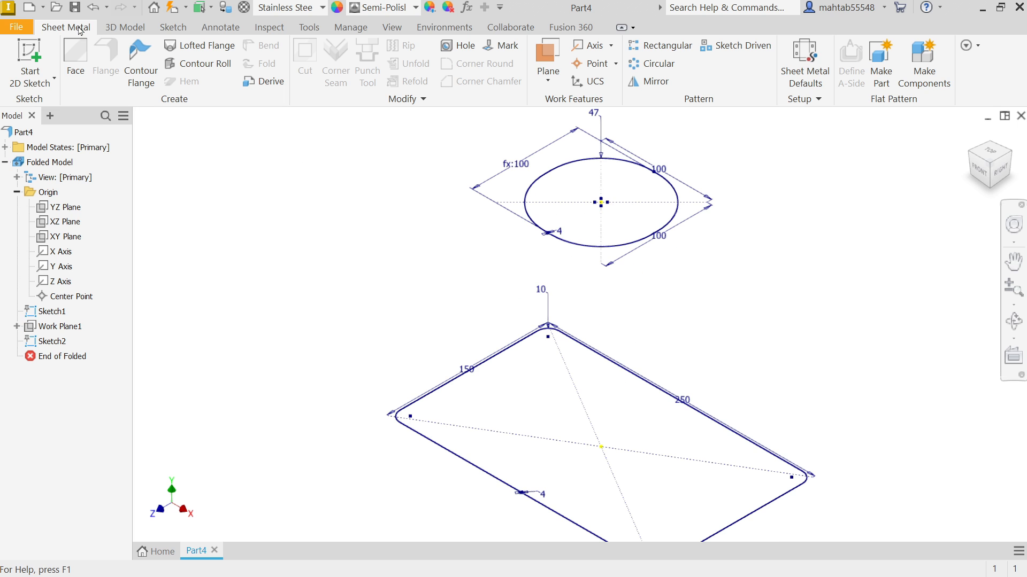
mouse_move(208, 45)
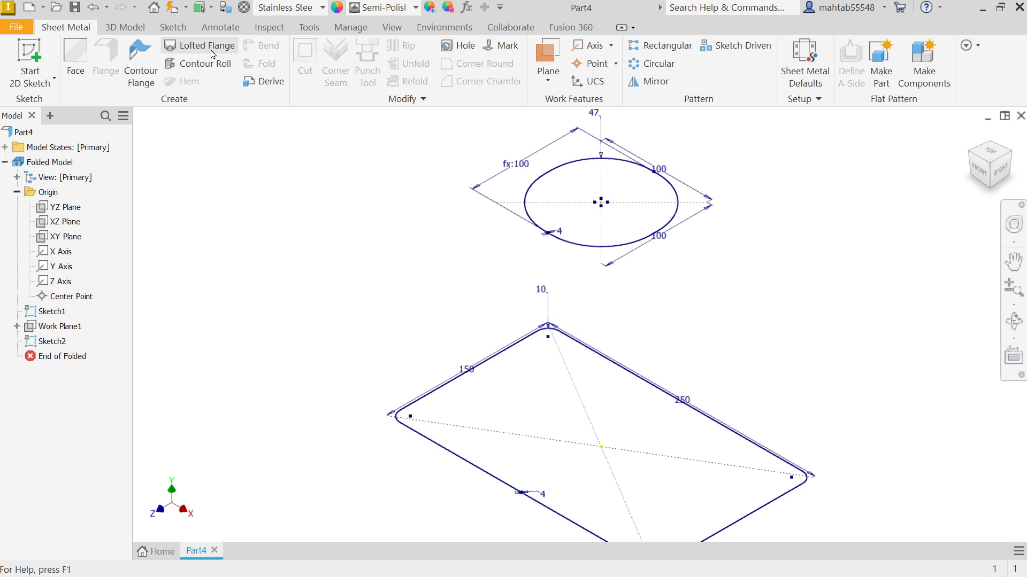
- Start the Lofted Flange command with both profiles visible
left_click(205, 45)
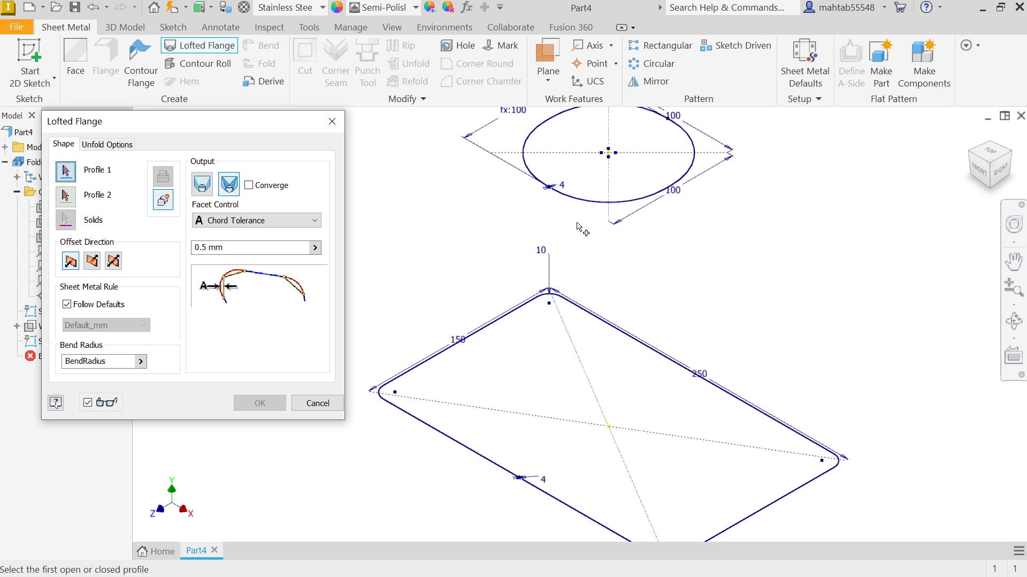
mouse_move(588, 217)
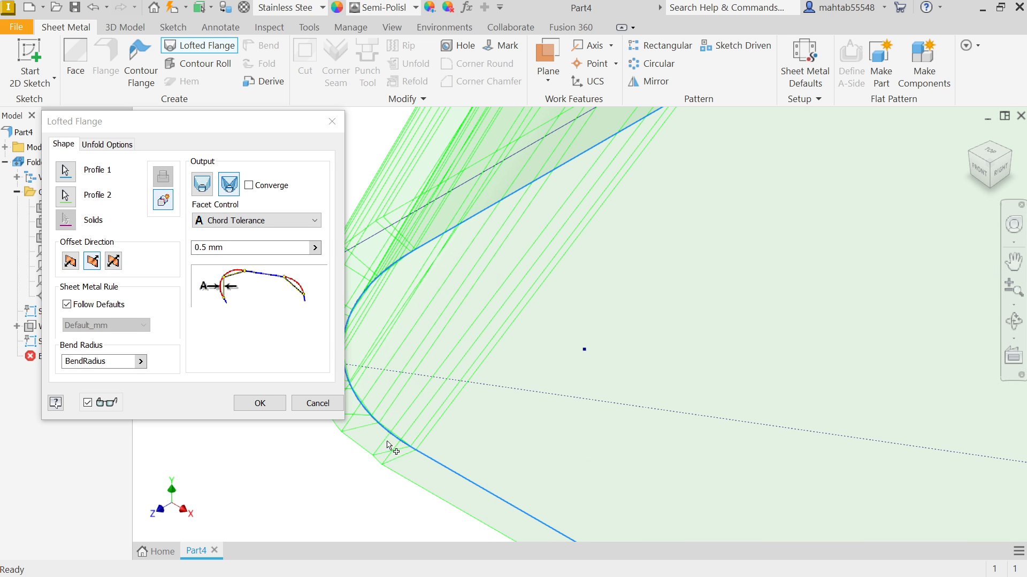
mouse_move(384, 453)
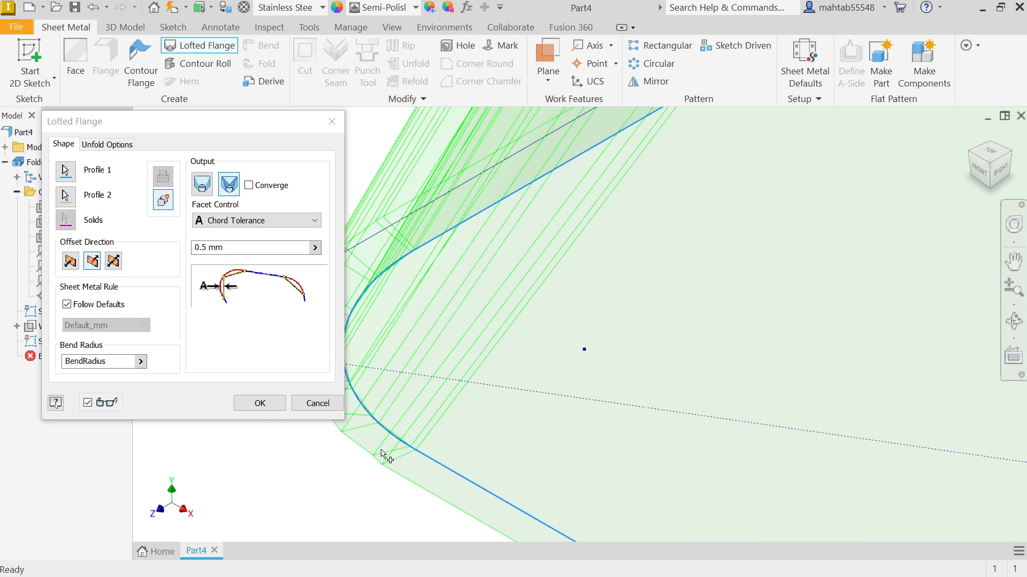
mouse_move(384, 448)
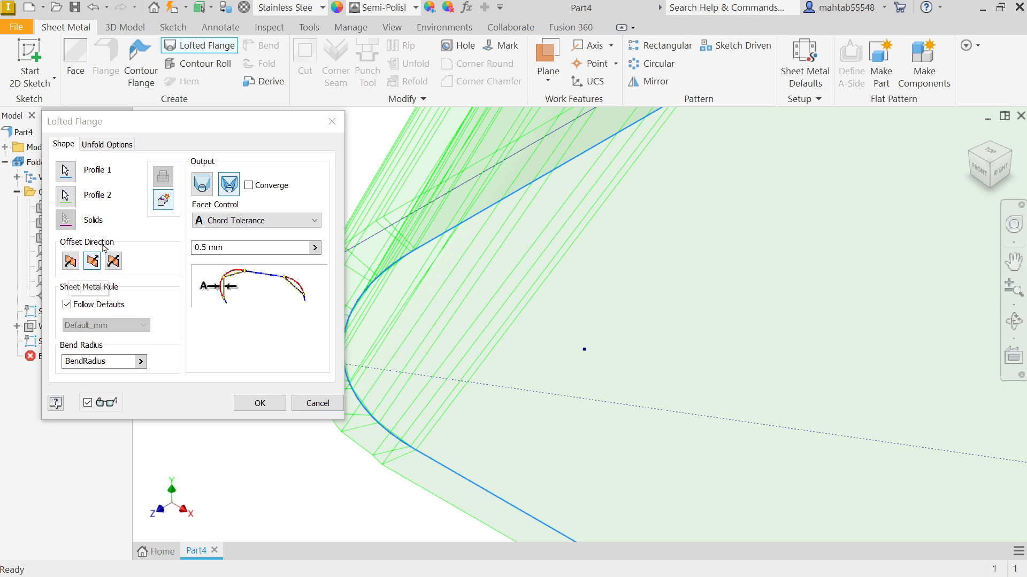
- Flip the lofted flange's offset direction and re-enable Follow Defaults for the sheet metal rule
left_click(70, 261)
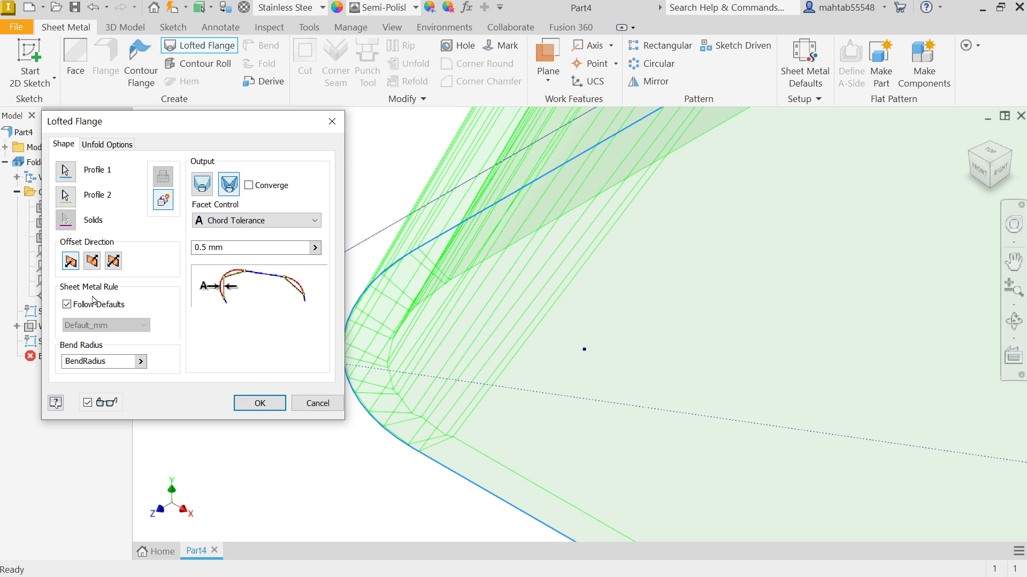
mouse_move(99, 322)
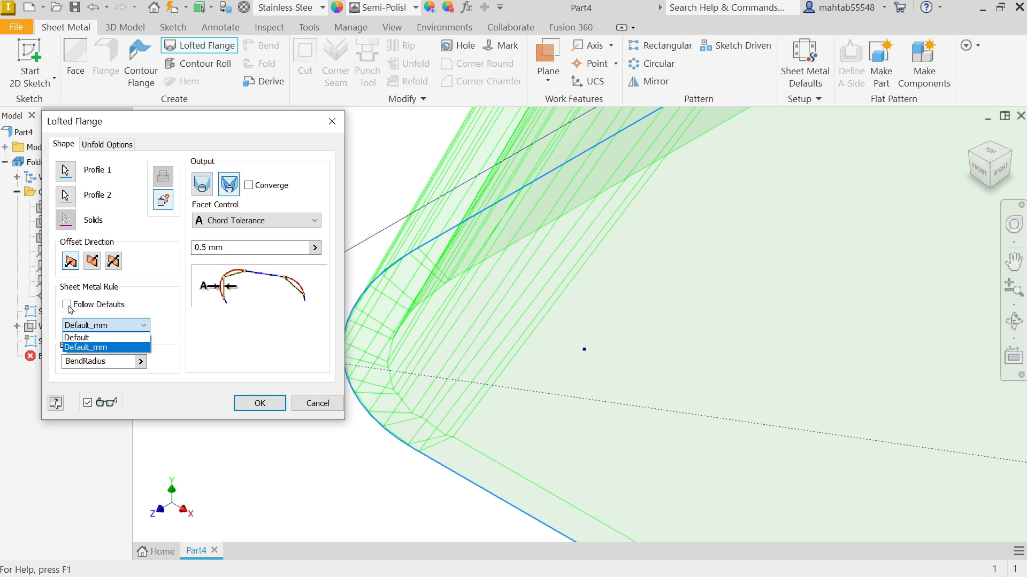
left_click(67, 304)
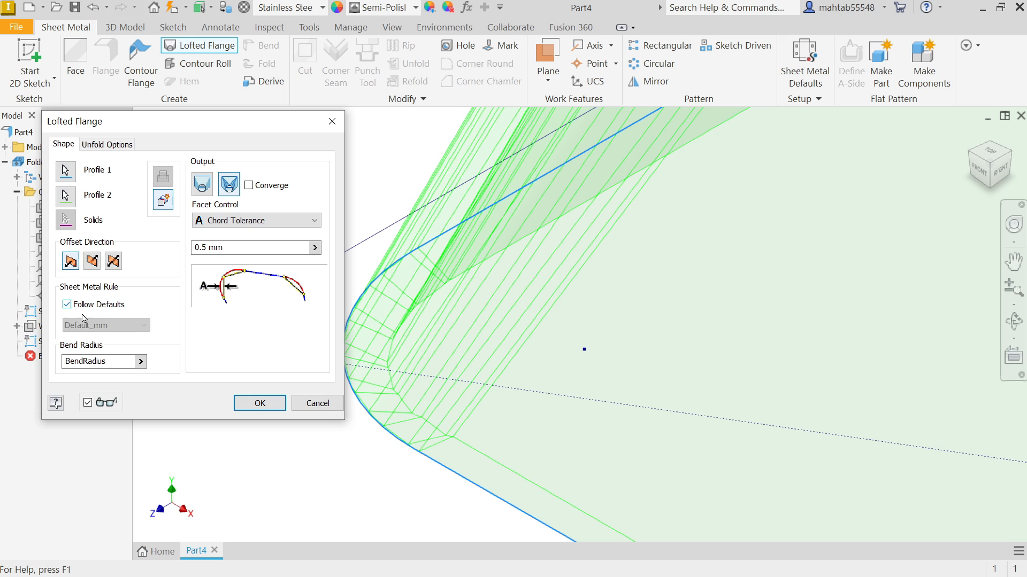
mouse_move(104, 362)
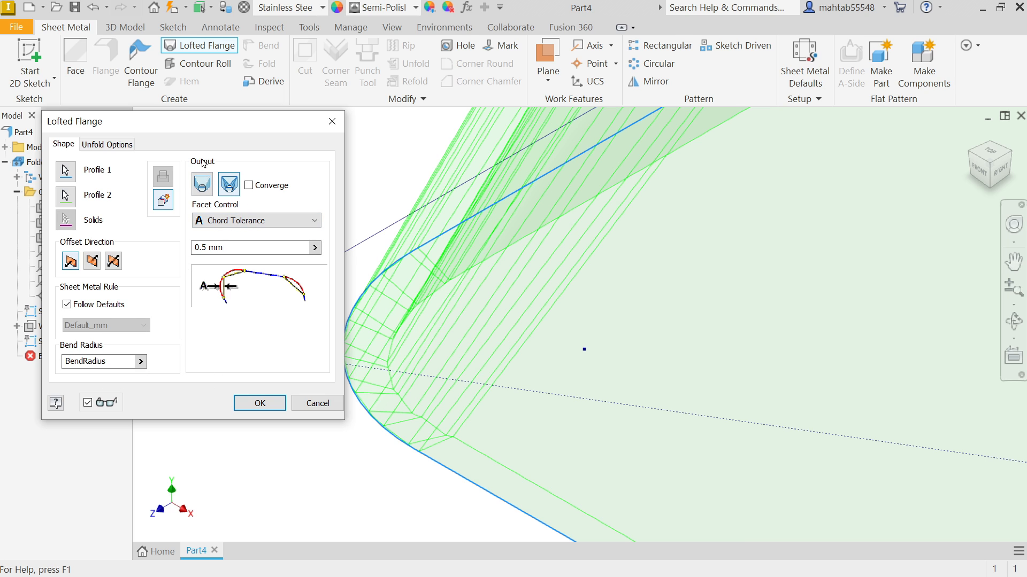
mouse_move(587, 238)
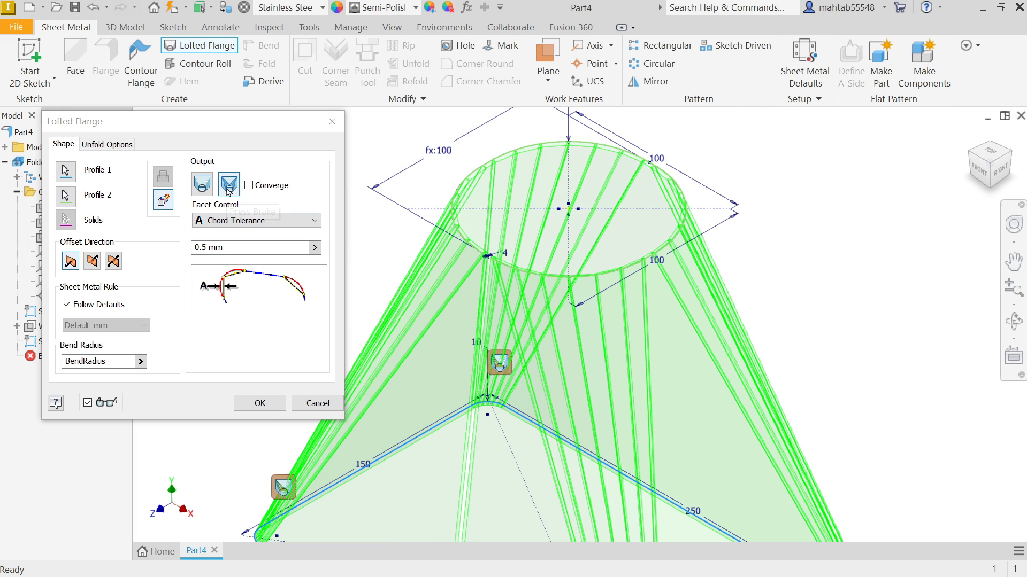
mouse_move(202, 183)
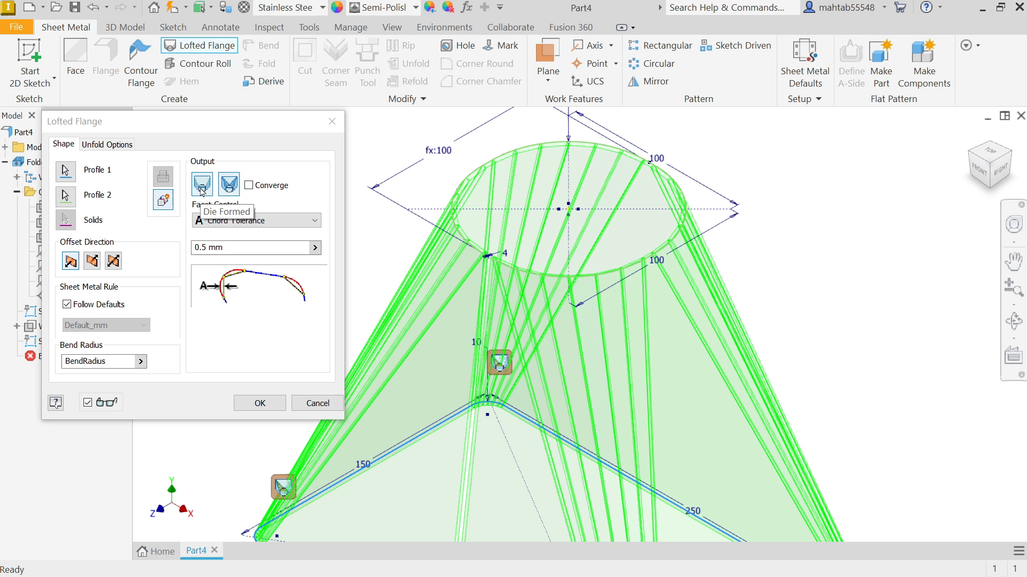
left_click(228, 184)
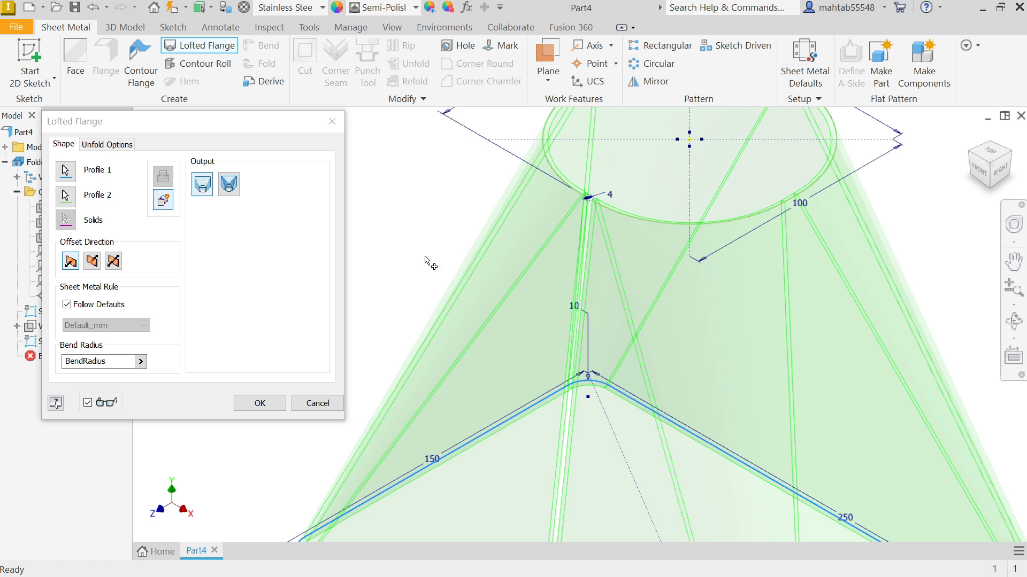
mouse_move(235, 321)
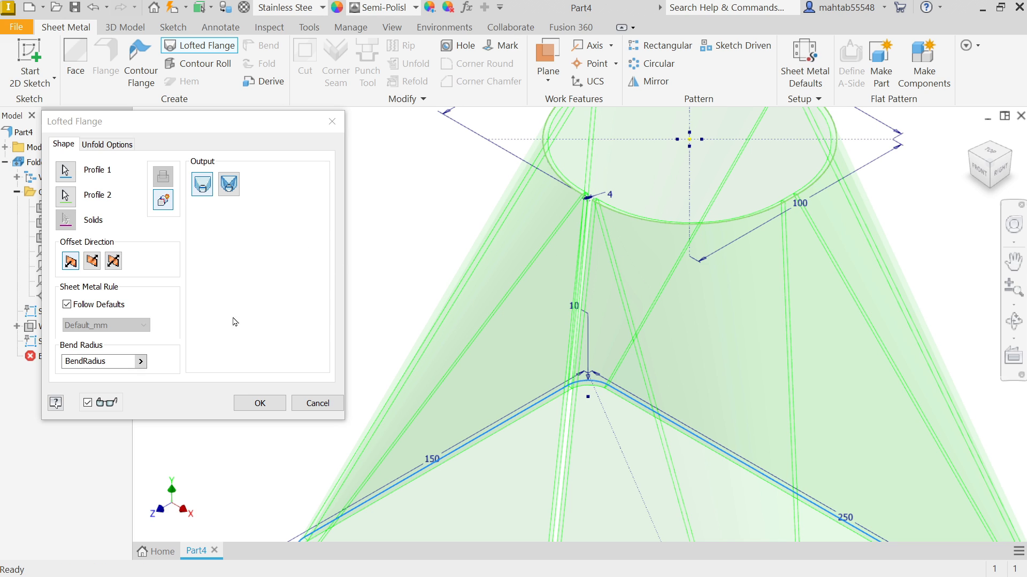
mouse_move(224, 234)
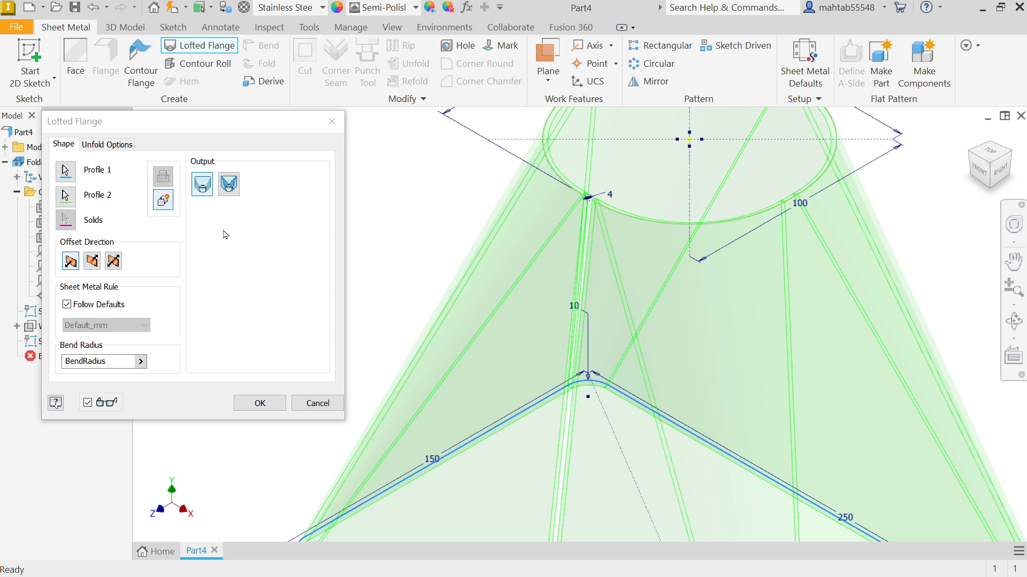
mouse_move(229, 184)
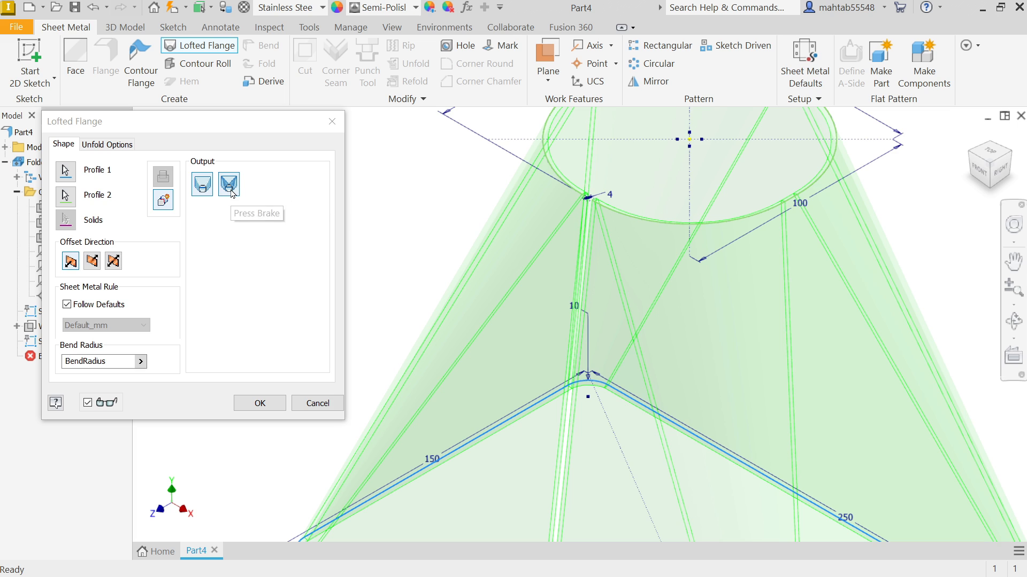
left_click(229, 184)
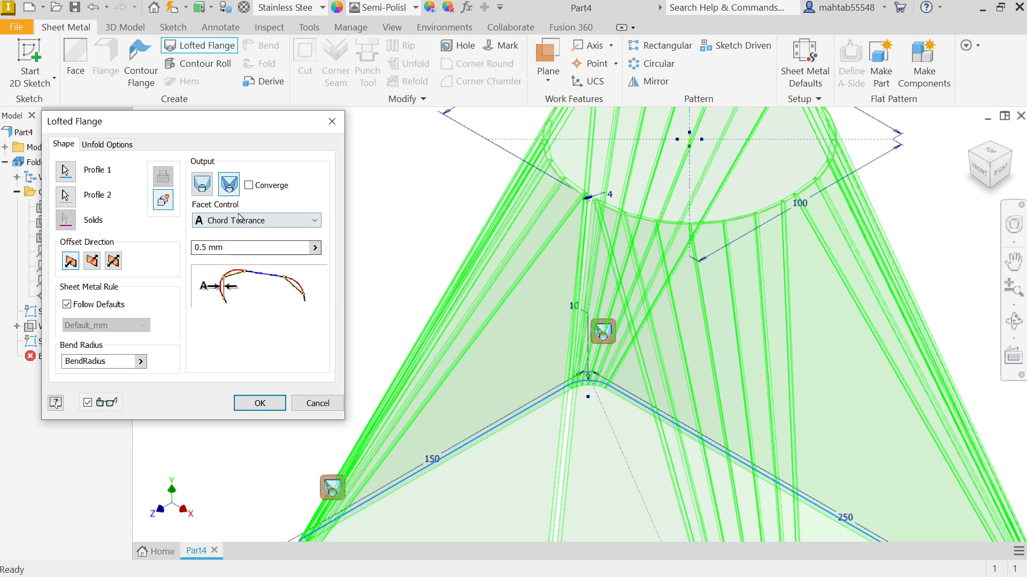
mouse_move(687, 242)
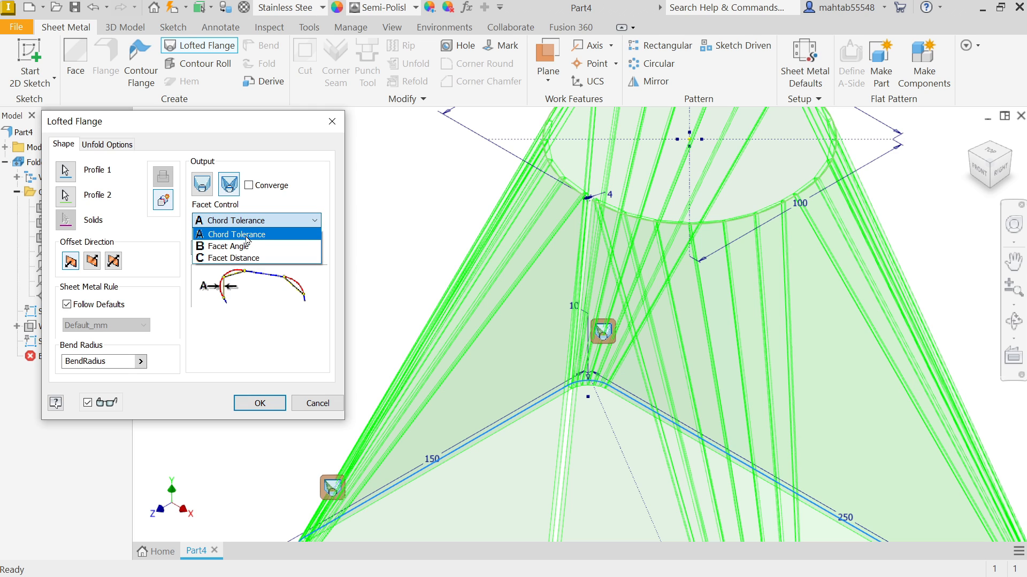
- Keep Chord Tolerance as facet control and replace the 0.5 mm tolerance with 2
left_click(236, 234)
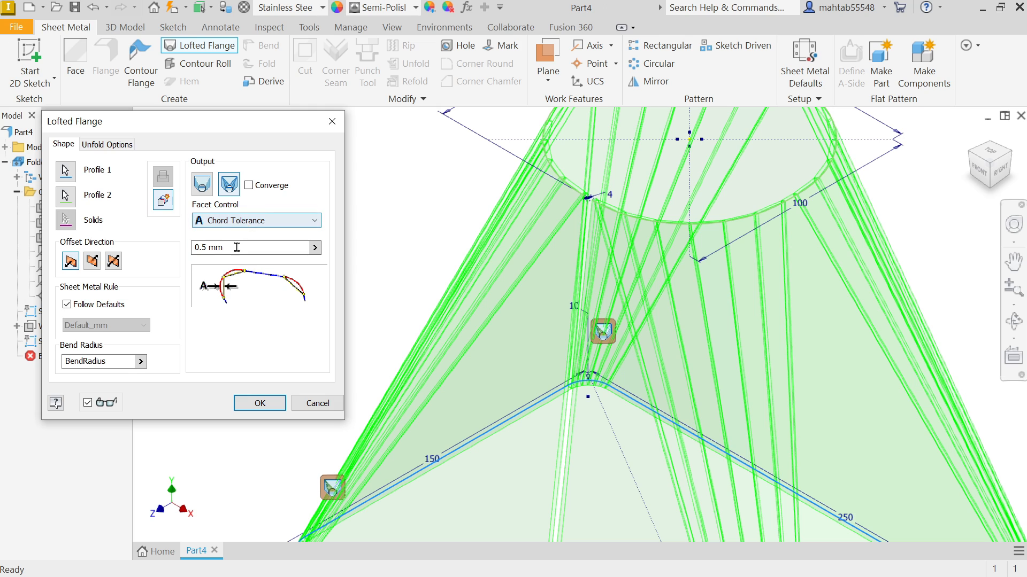
triple_click(225, 247)
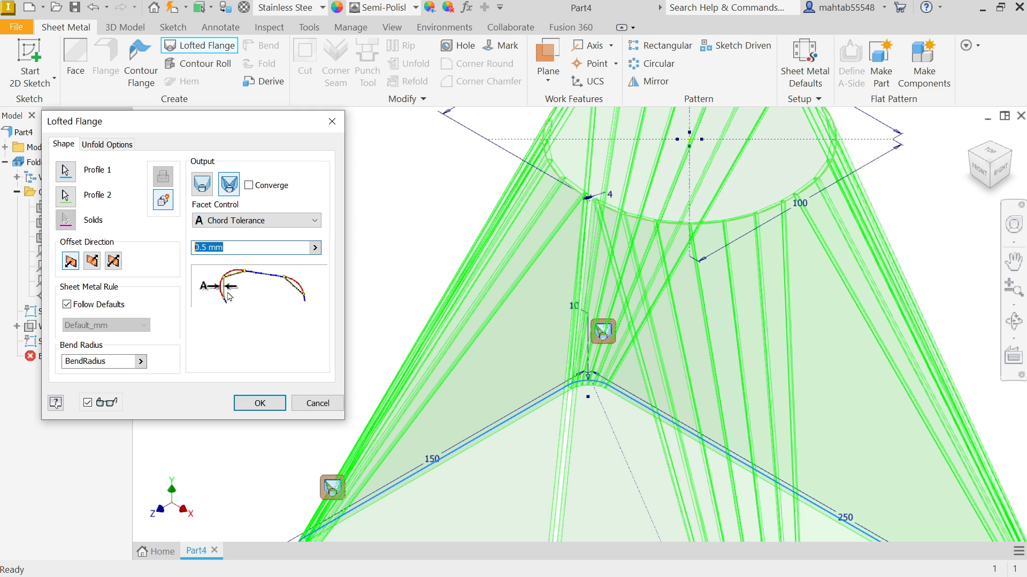
mouse_move(213, 291)
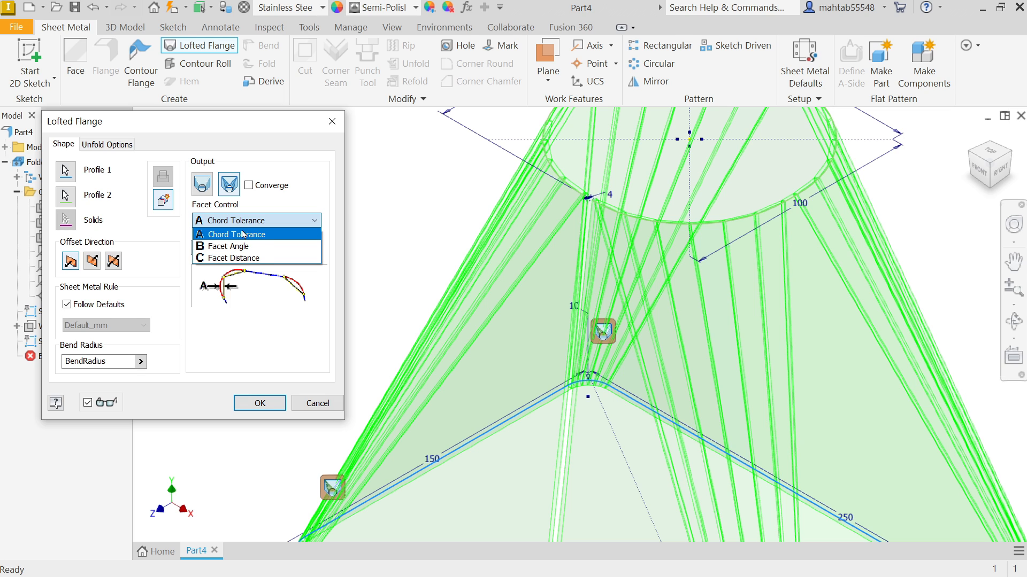
left_click(233, 234)
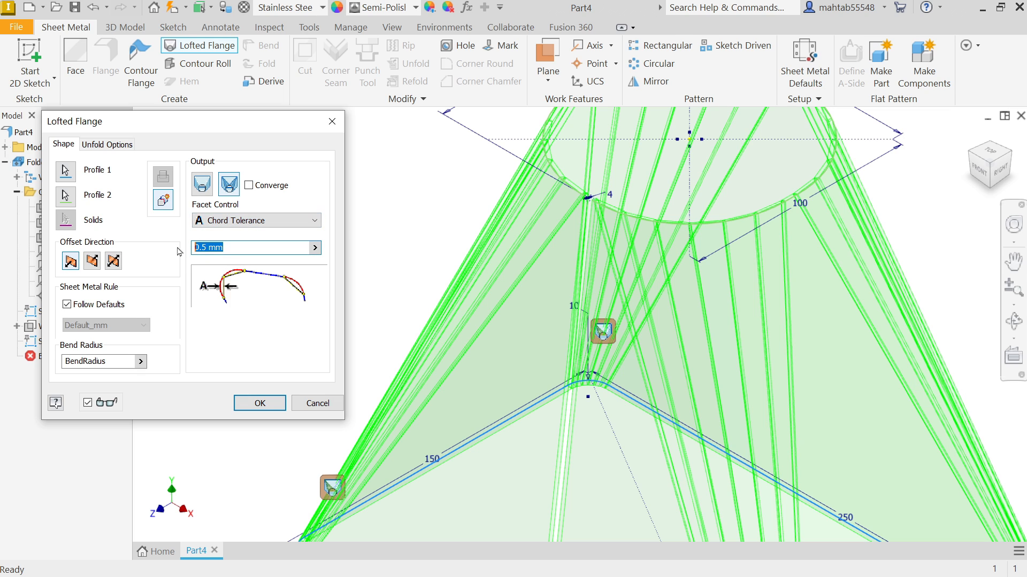
type("2")
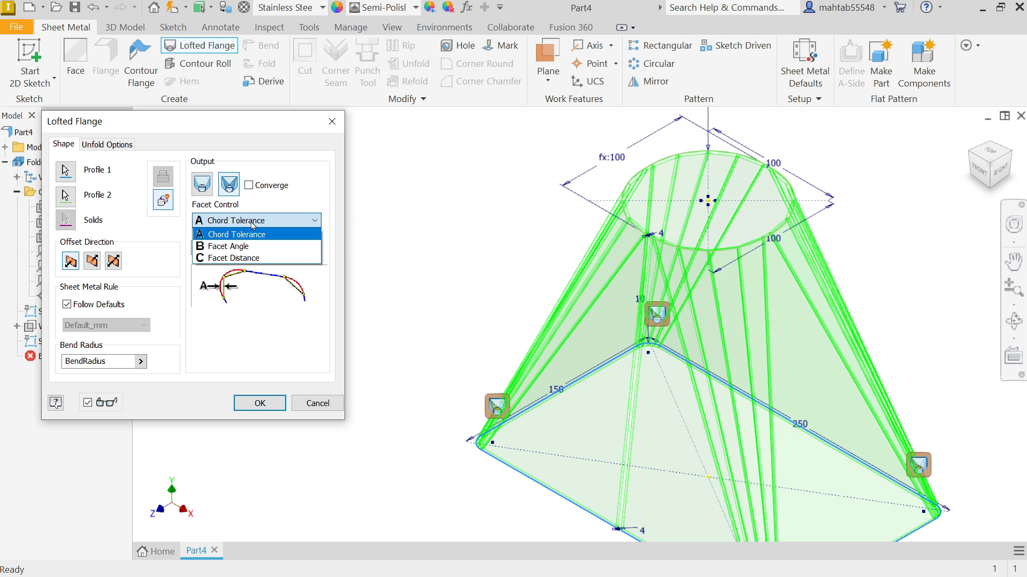
- Switch facet control to Facet Angle and compare previews at 20, 30 and 15 degrees
left_click(229, 246)
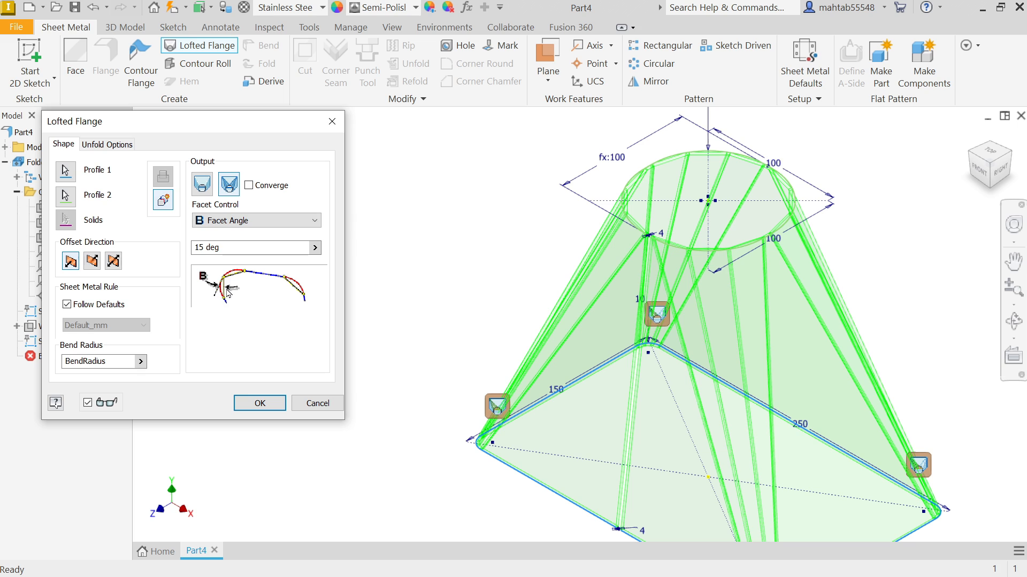
triple_click(252, 247)
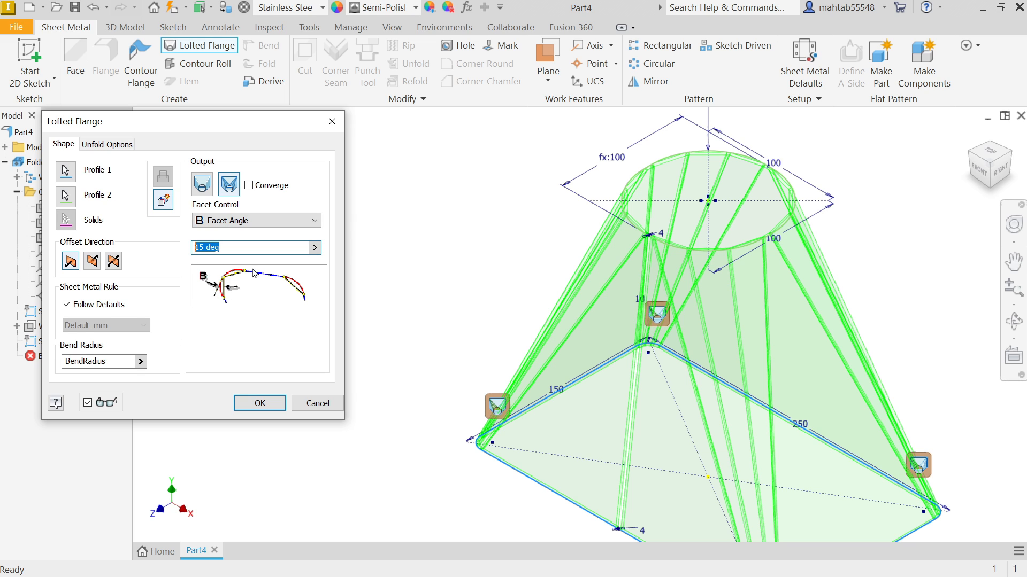
type("20")
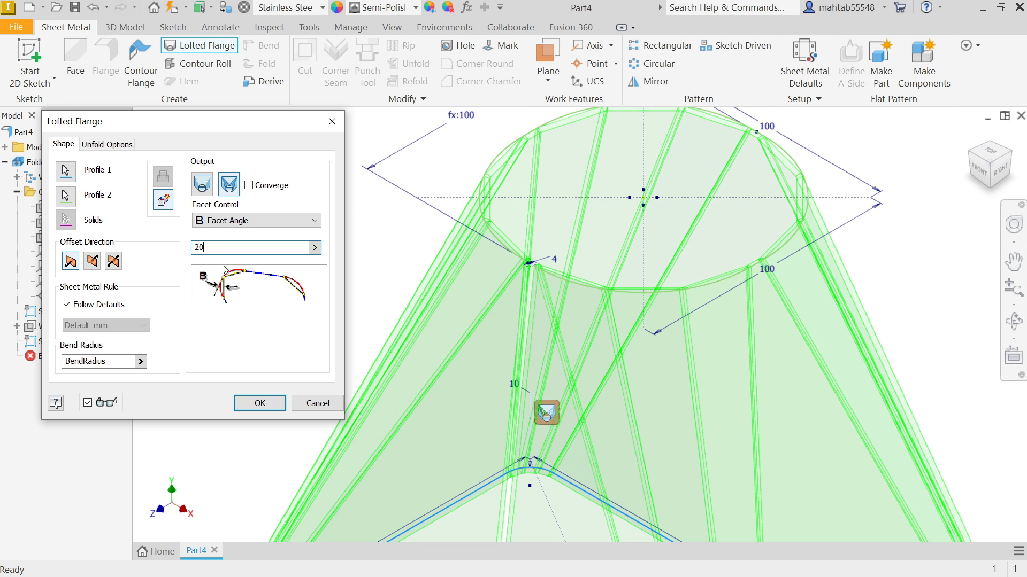
type("30")
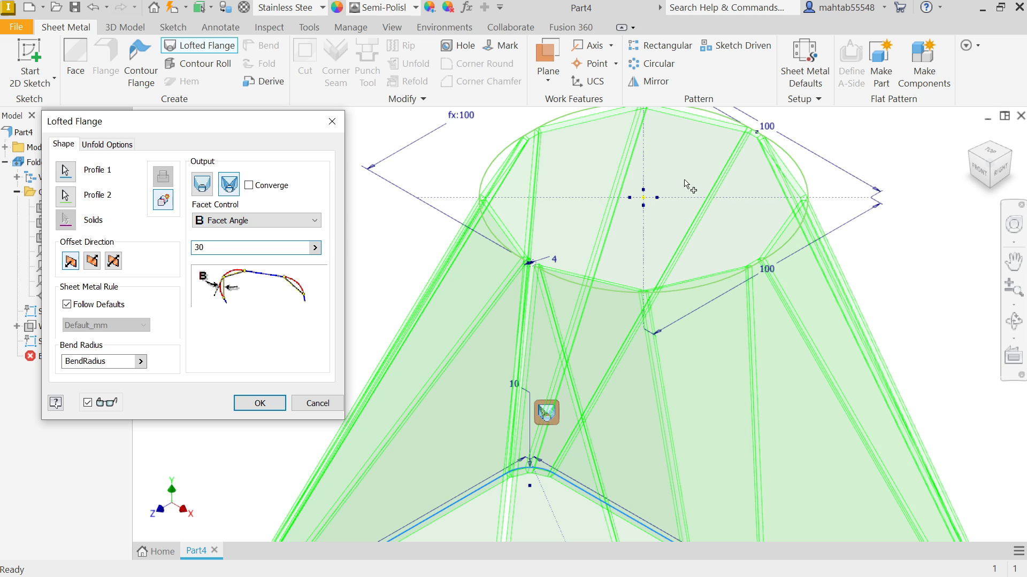
triple_click(255, 247)
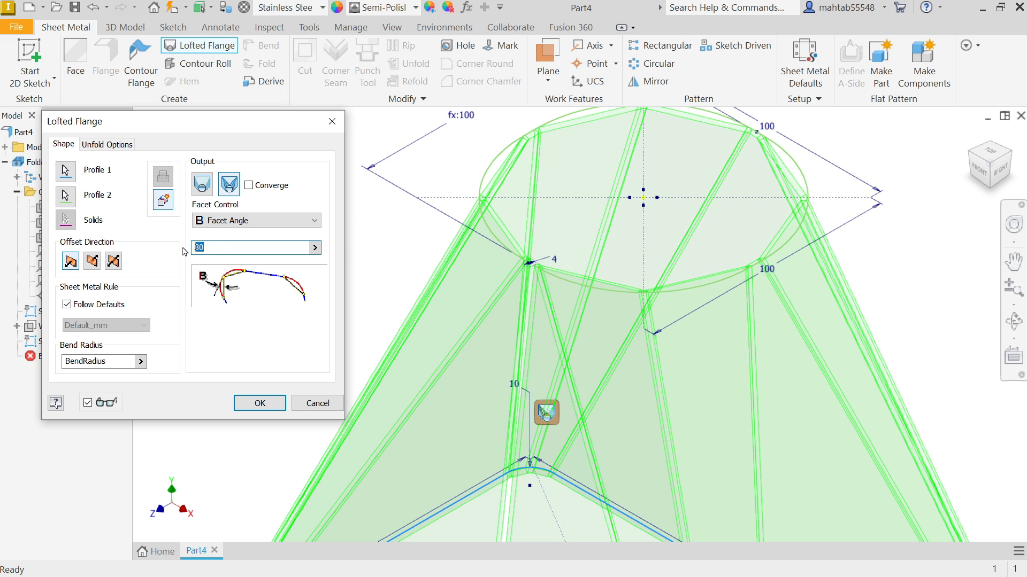
type("15")
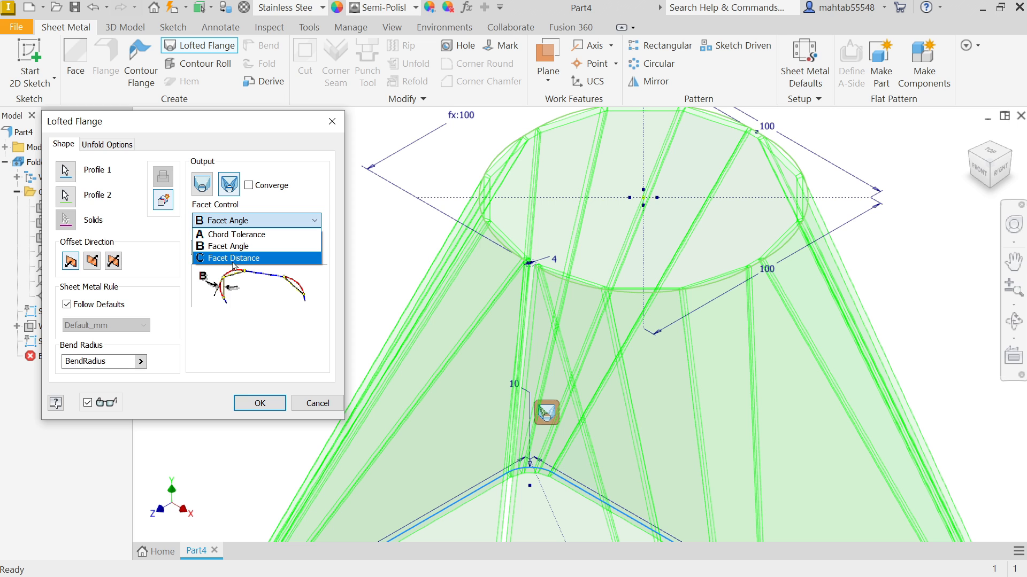
- Try Facet Distance at 20 mm, then return to Chord Tolerance 0.5
left_click(231, 258)
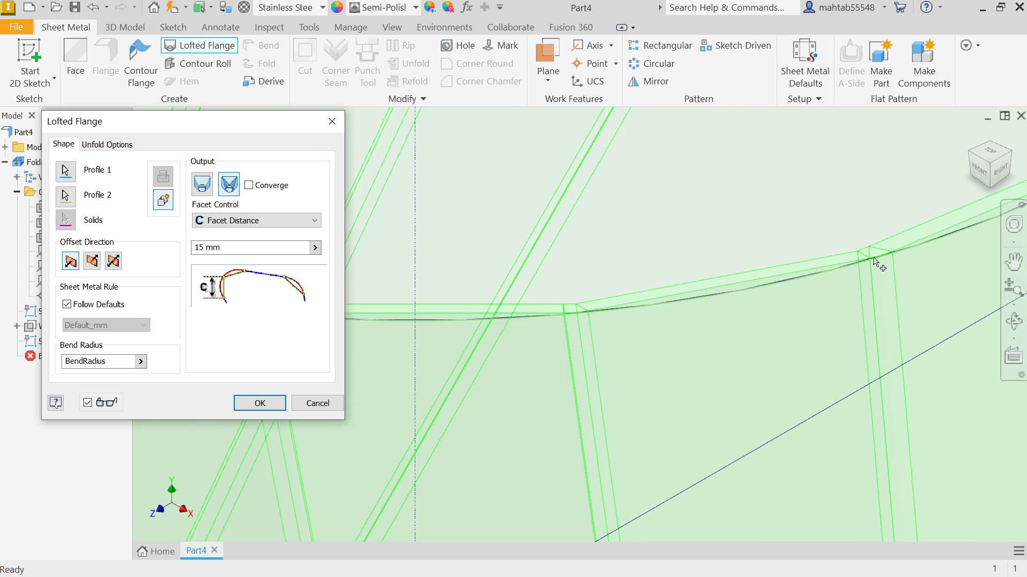
mouse_move(563, 317)
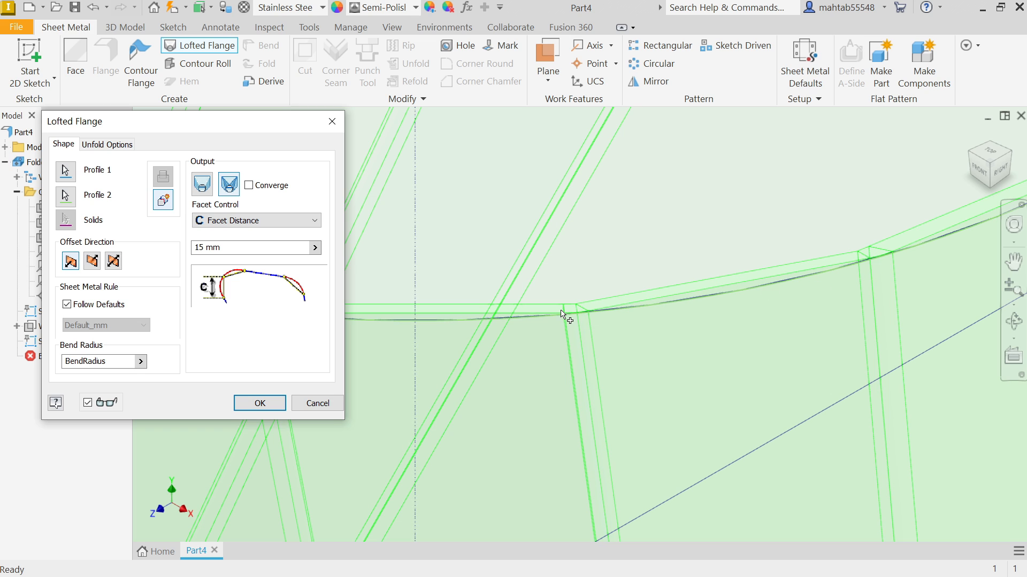
triple_click(249, 247)
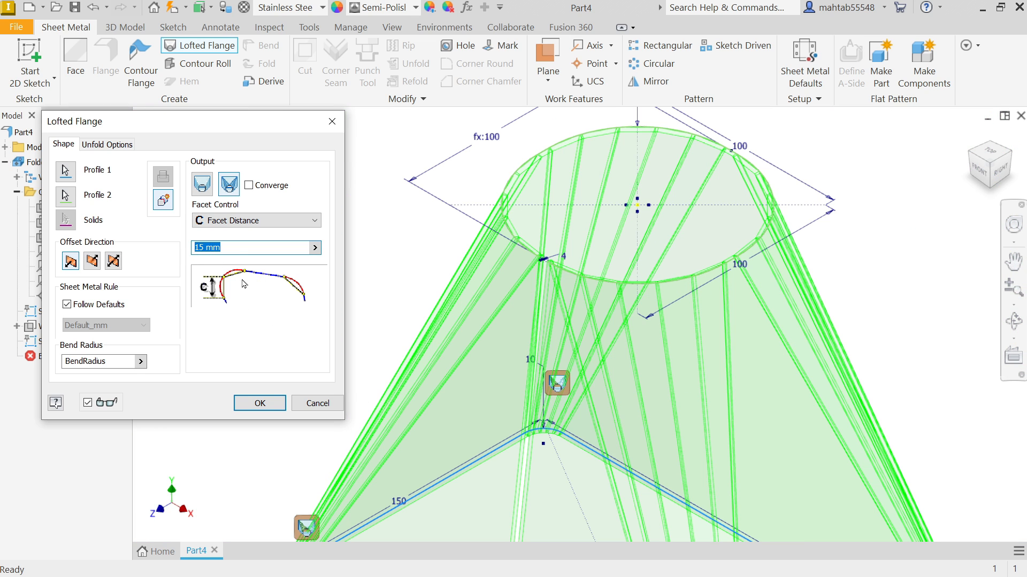
type("20")
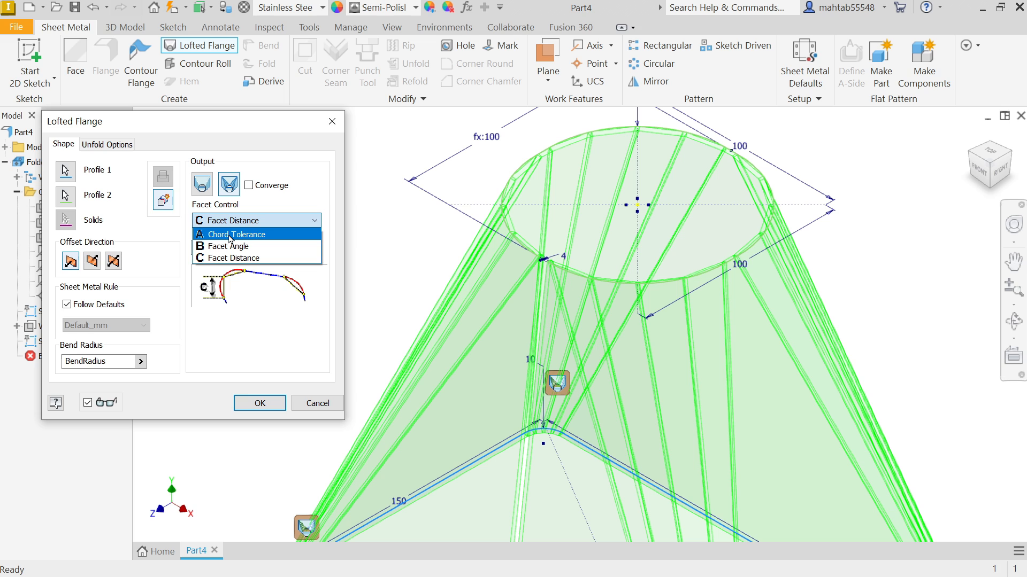
left_click(234, 234)
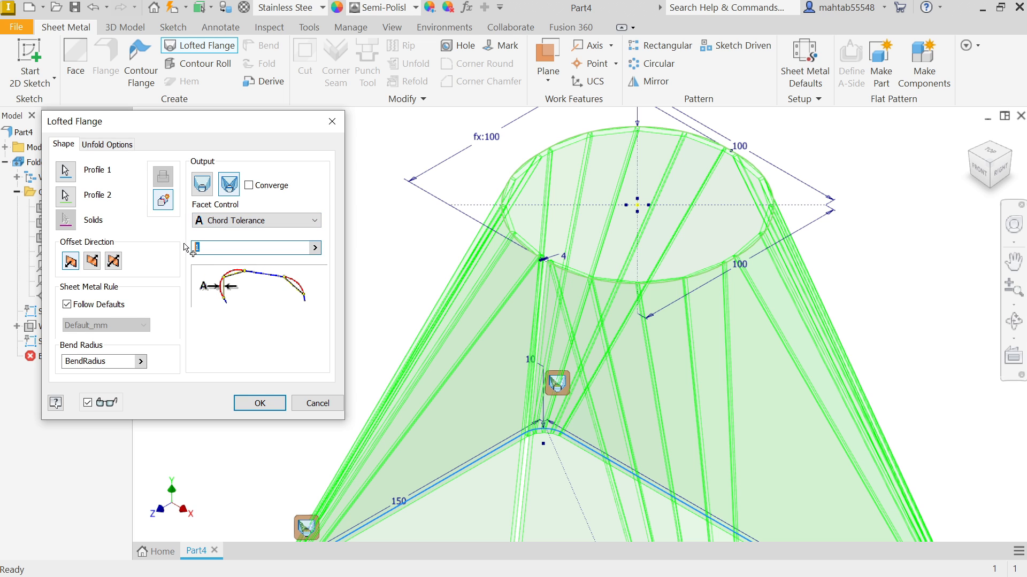
type("0.5")
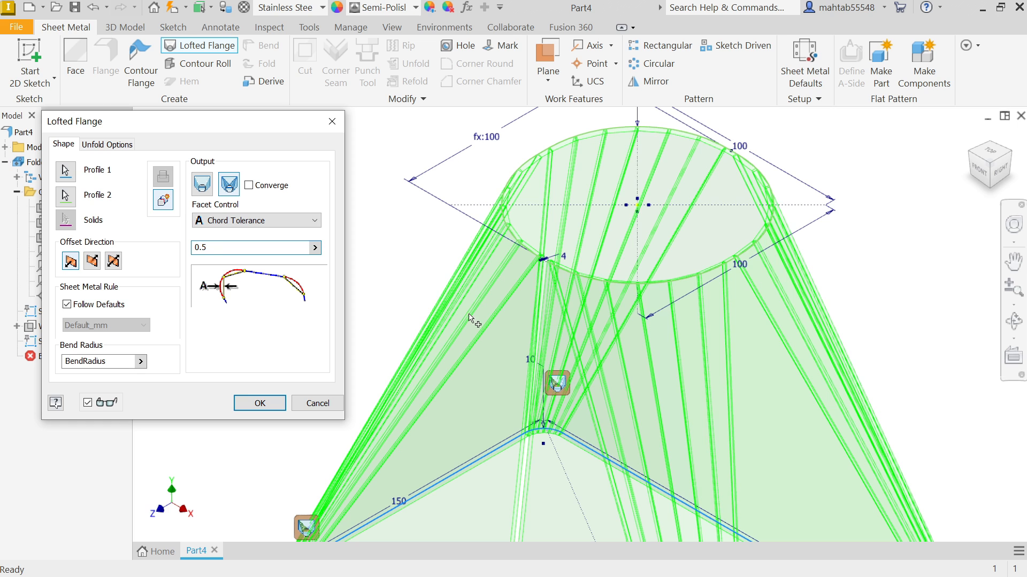
mouse_move(250, 185)
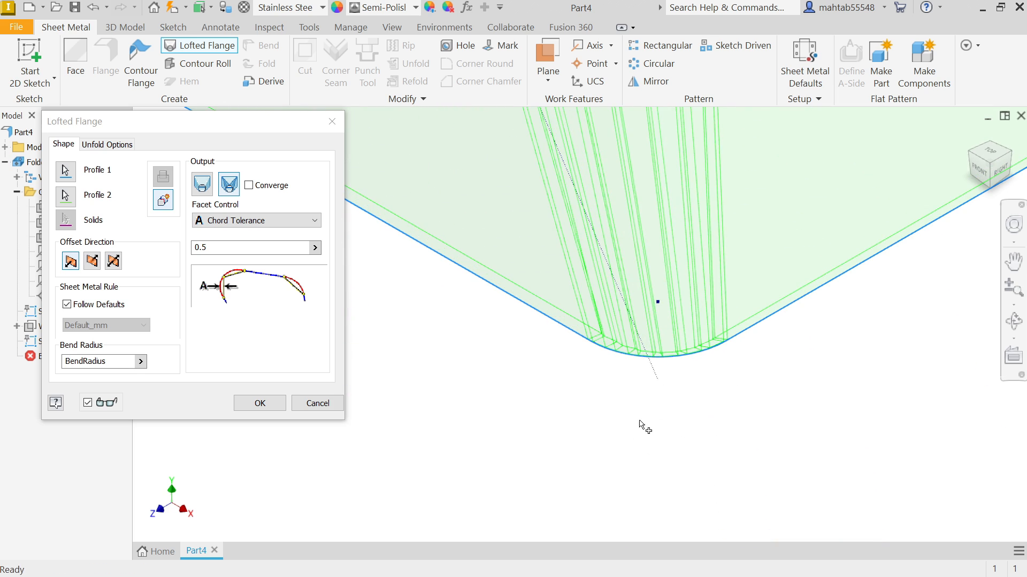
mouse_move(401, 287)
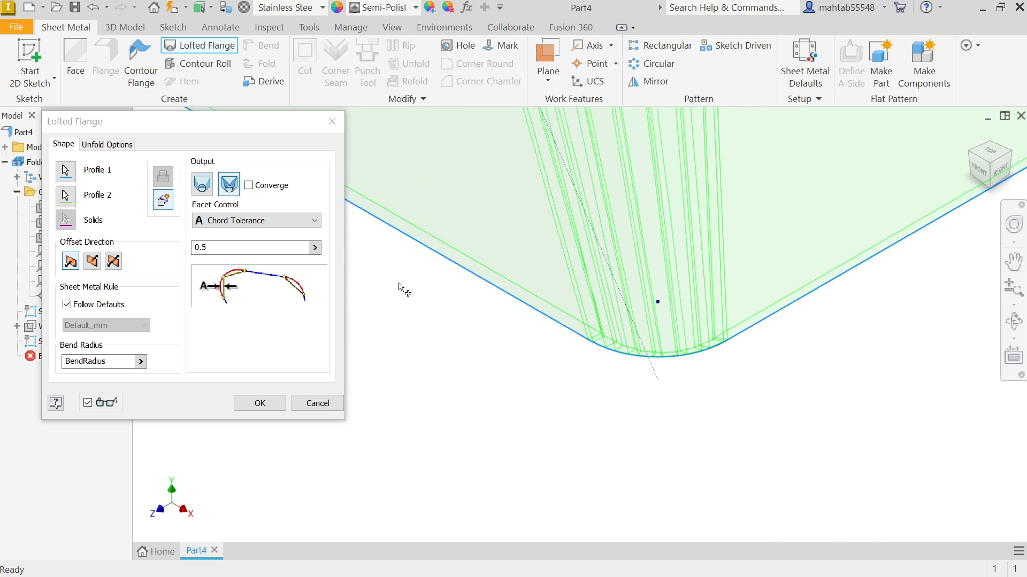
mouse_move(234, 399)
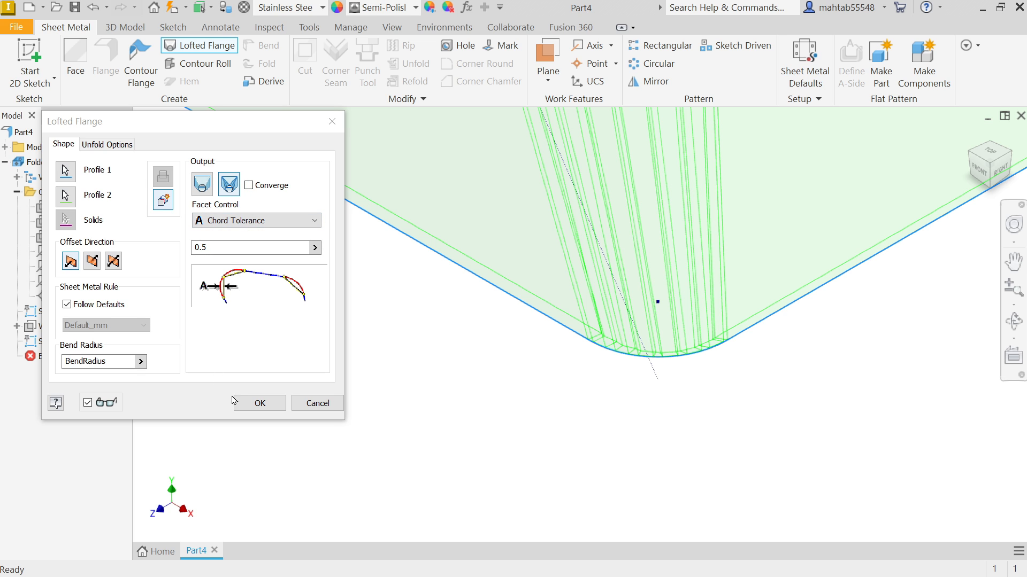
- Create Lofted Flange1 and generate its flat pattern with bend lines
left_click(259, 403)
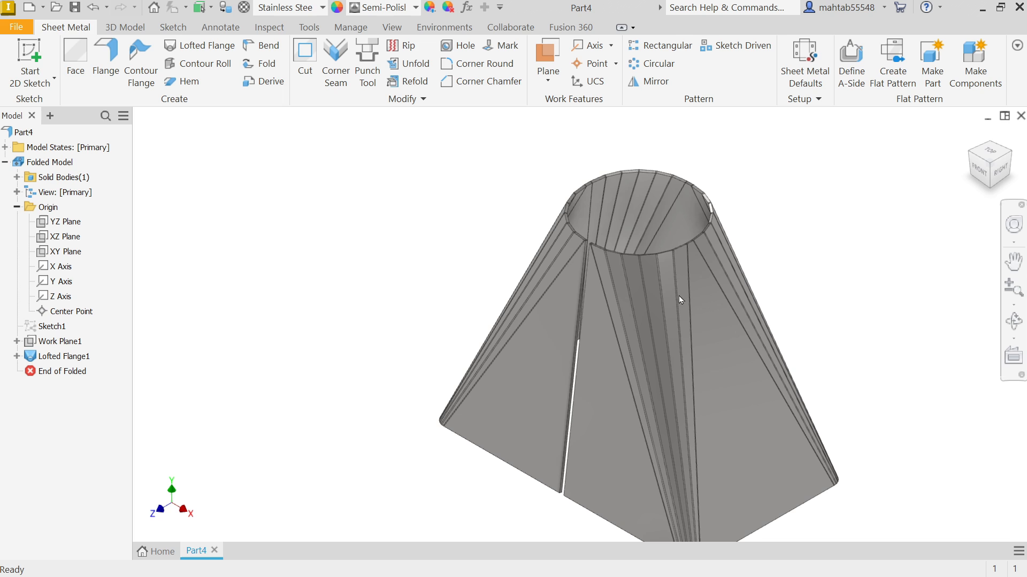
scroll("up", 3)
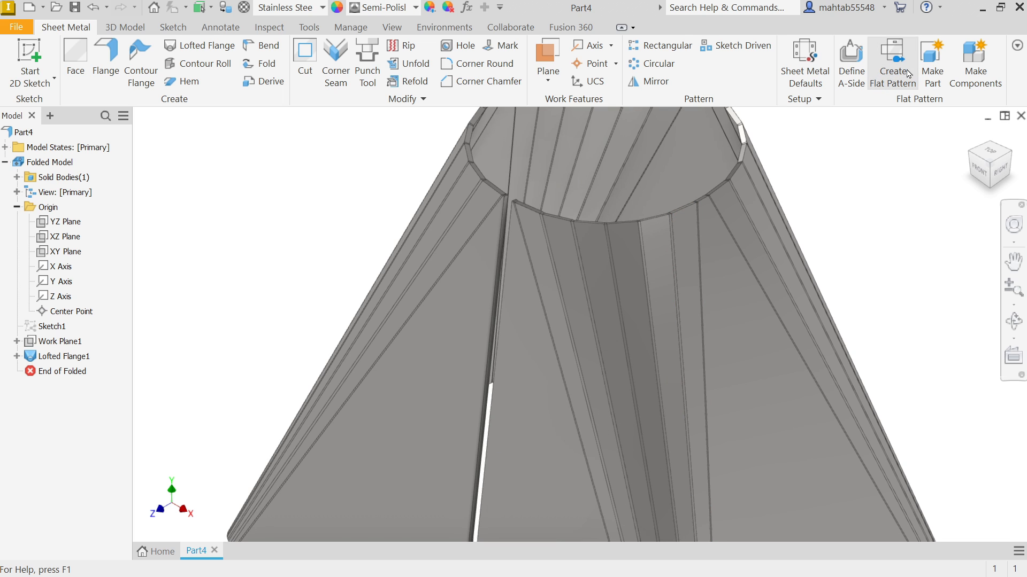
left_click(890, 58)
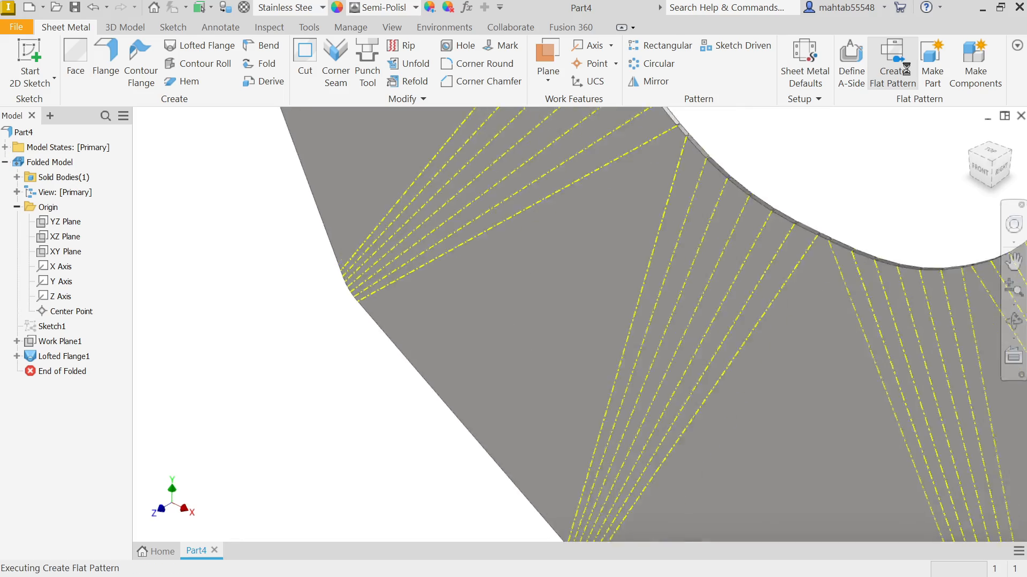
left_click(892, 62)
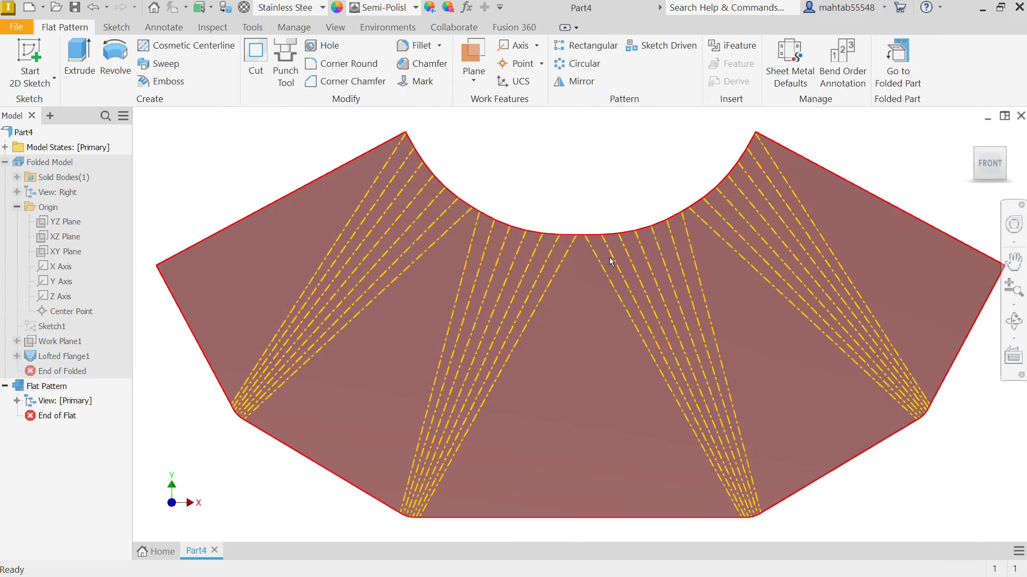
mouse_move(842, 62)
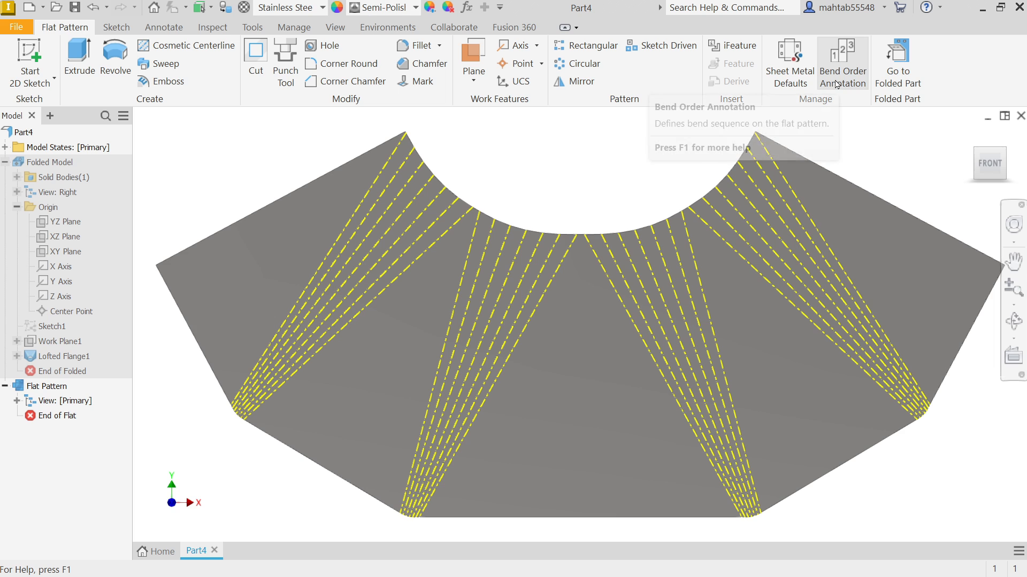
mouse_move(845, 83)
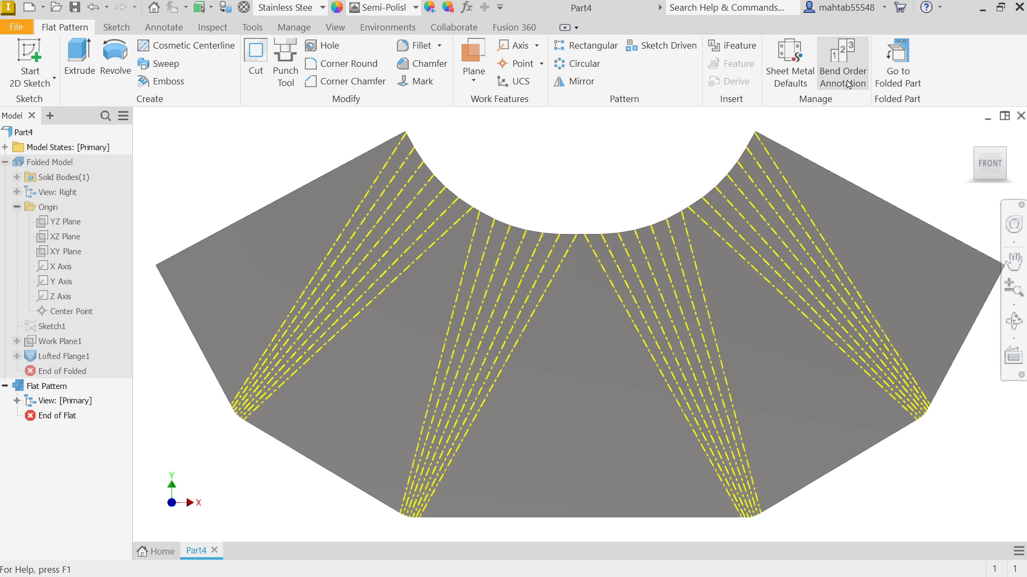
- Show the bend order annotation and renumber bend 1 to 2
left_click(842, 58)
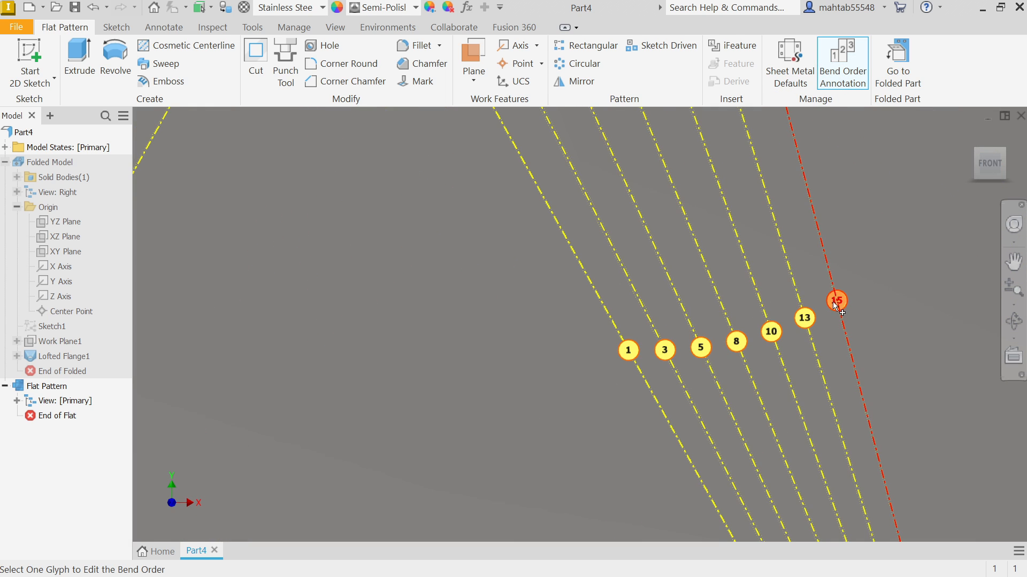
left_click(627, 351)
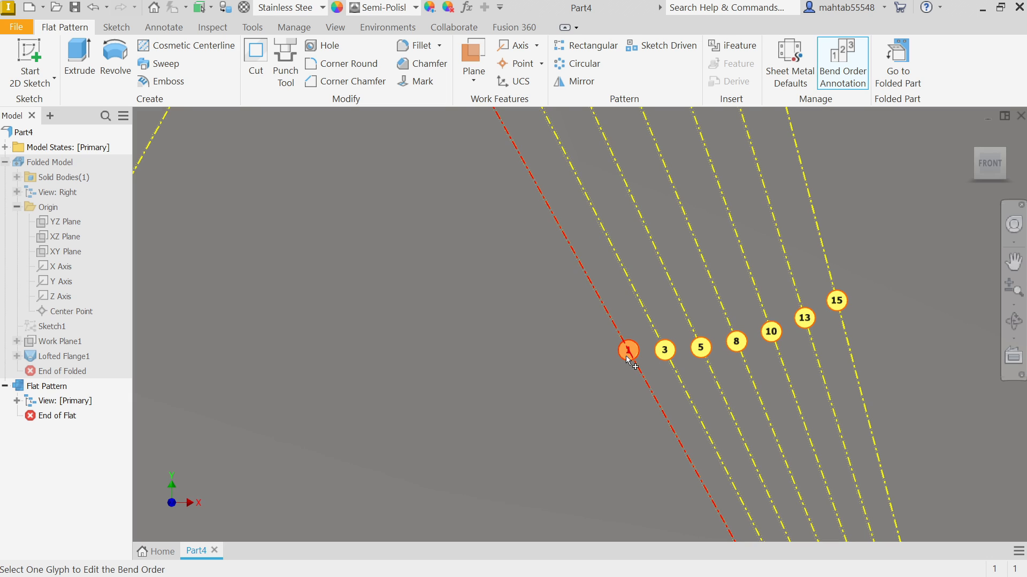
left_click(627, 351)
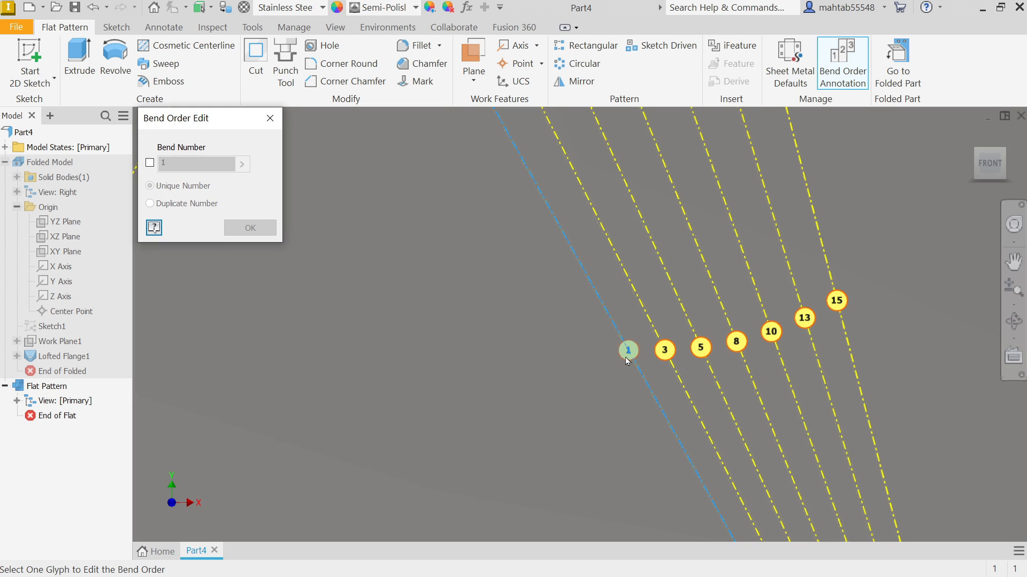
mouse_move(206, 121)
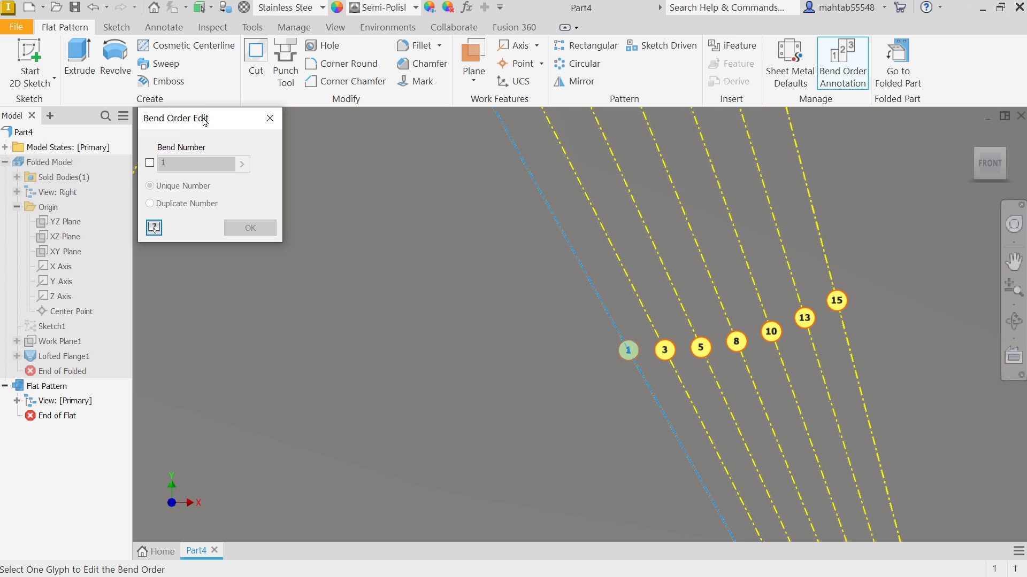
left_click(149, 162)
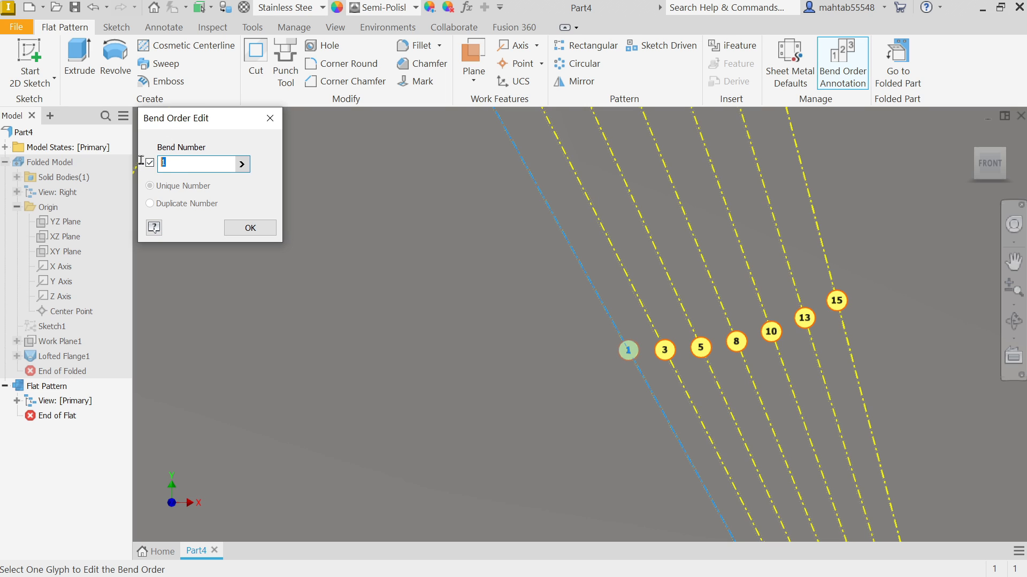
type("2")
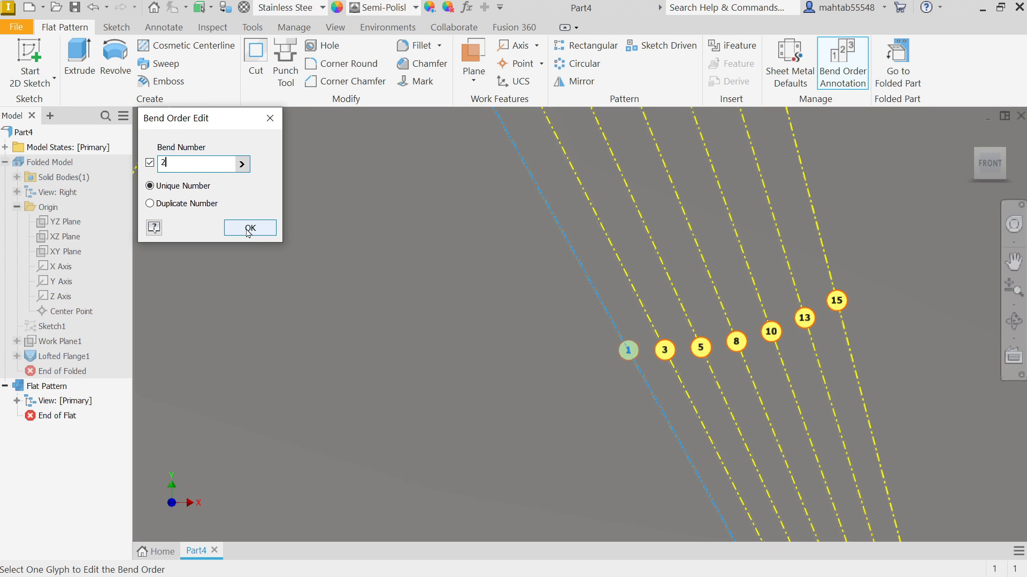
left_click(250, 228)
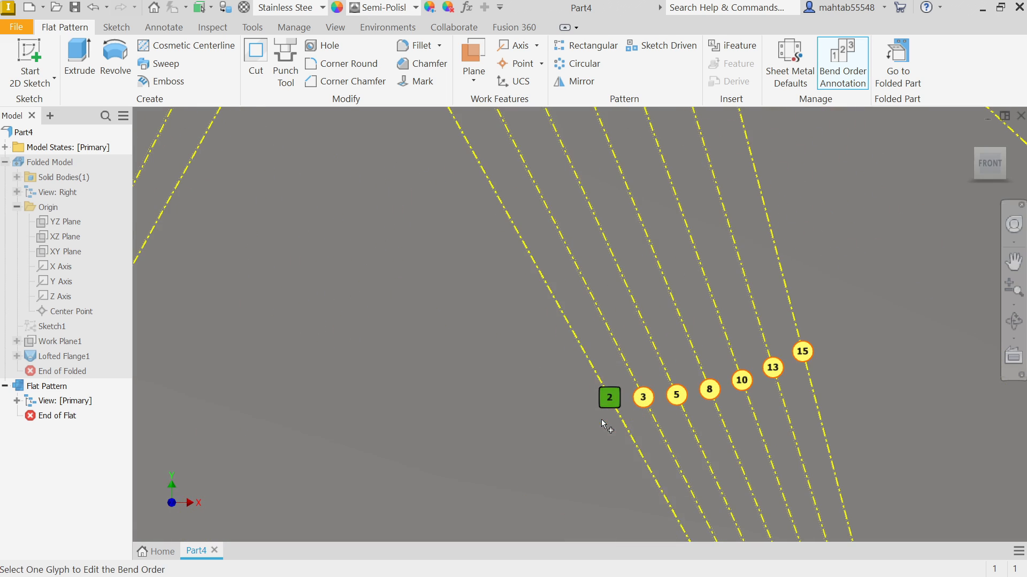
- Re-open the renumbered bend unchanged, then return to the folded model
left_click(608, 398)
type("1")
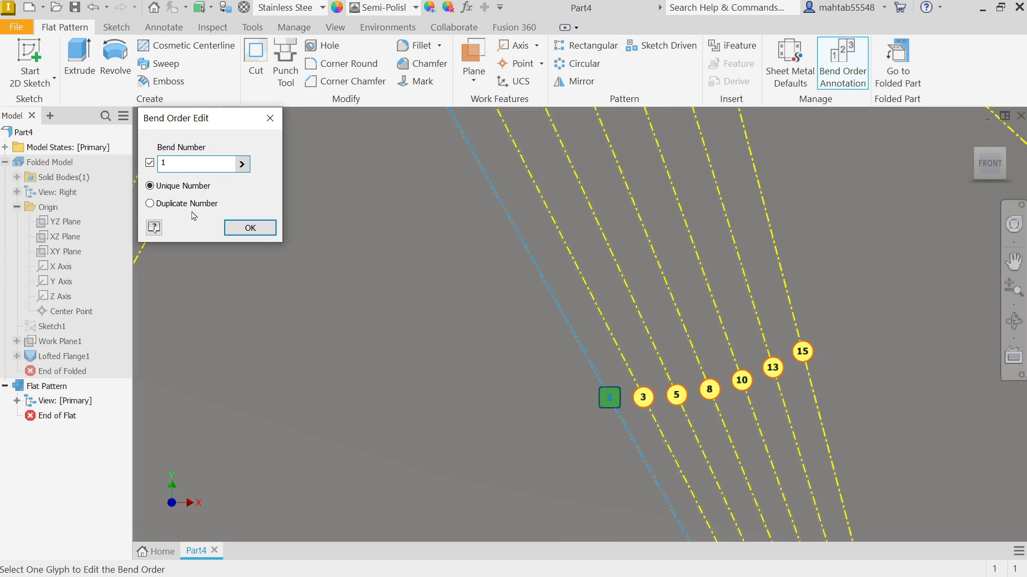
left_click(249, 227)
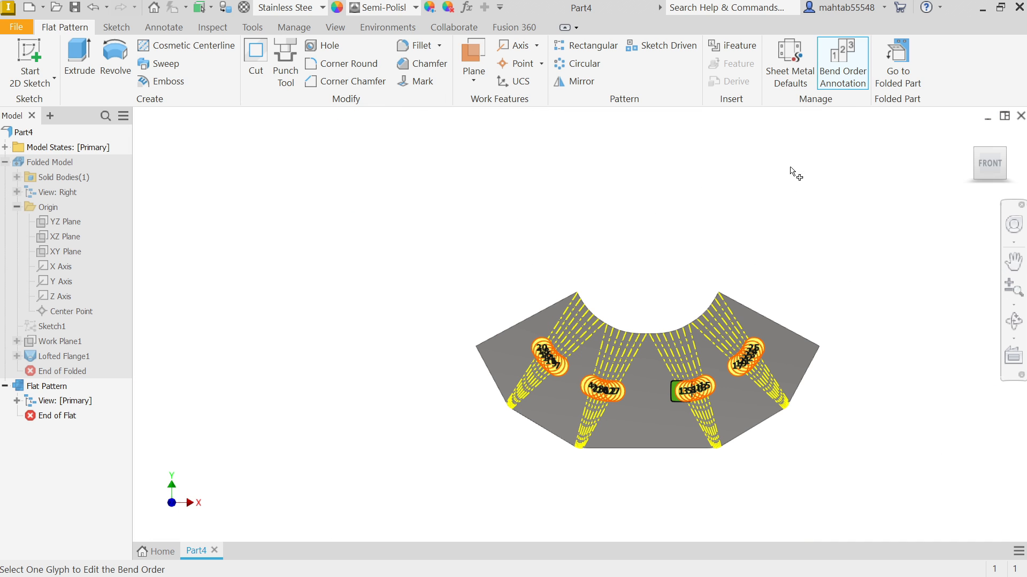
left_click(897, 63)
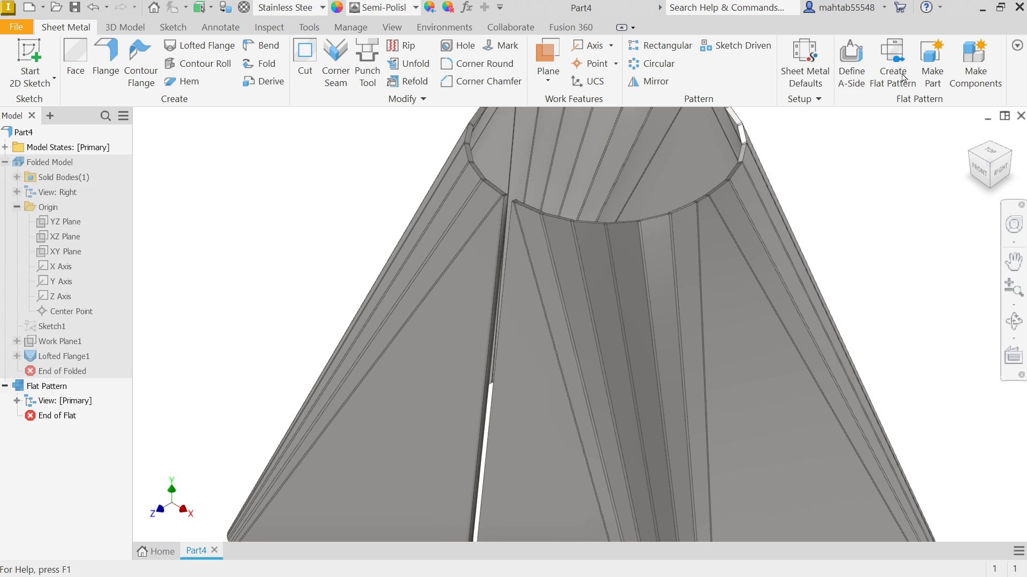
- Review the Lofted Flange1 settings and close them without changes
left_click(64, 355)
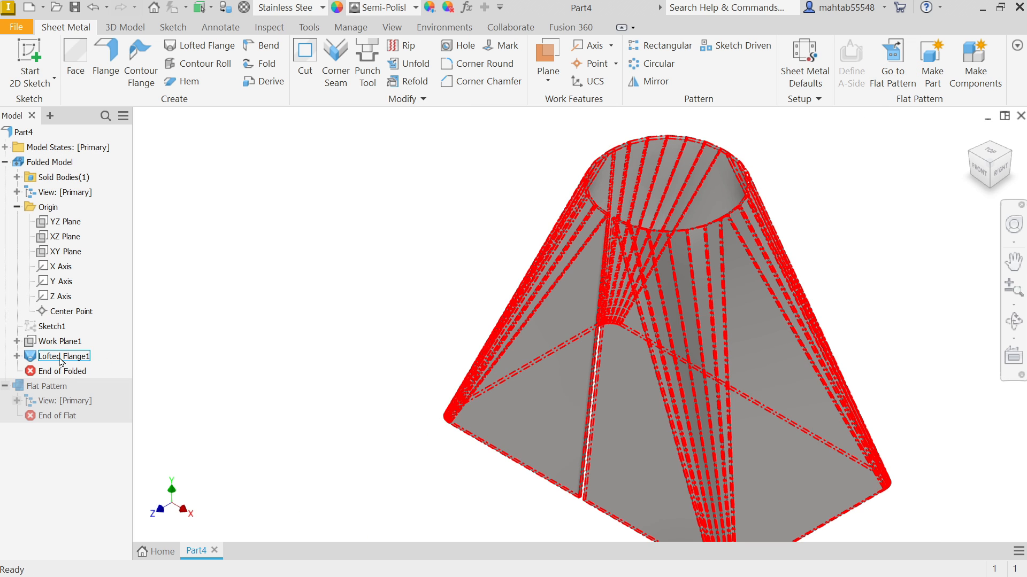
right_click(63, 355)
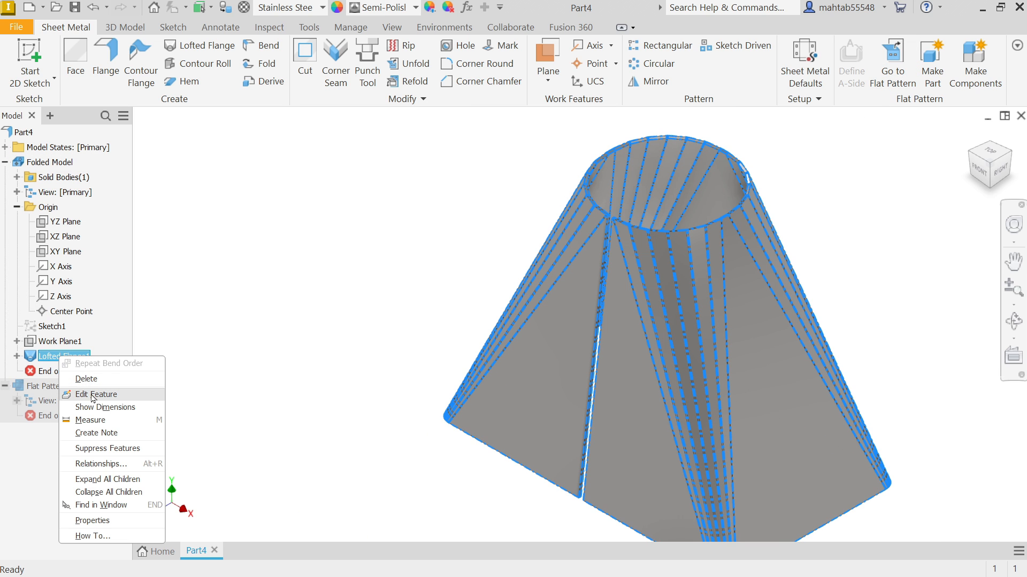
left_click(97, 394)
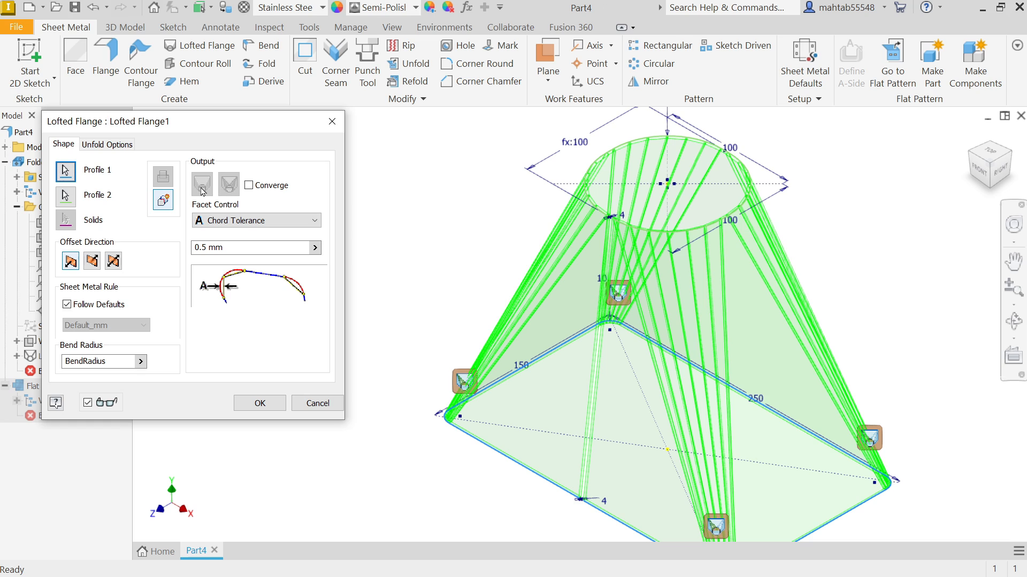
mouse_move(215, 190)
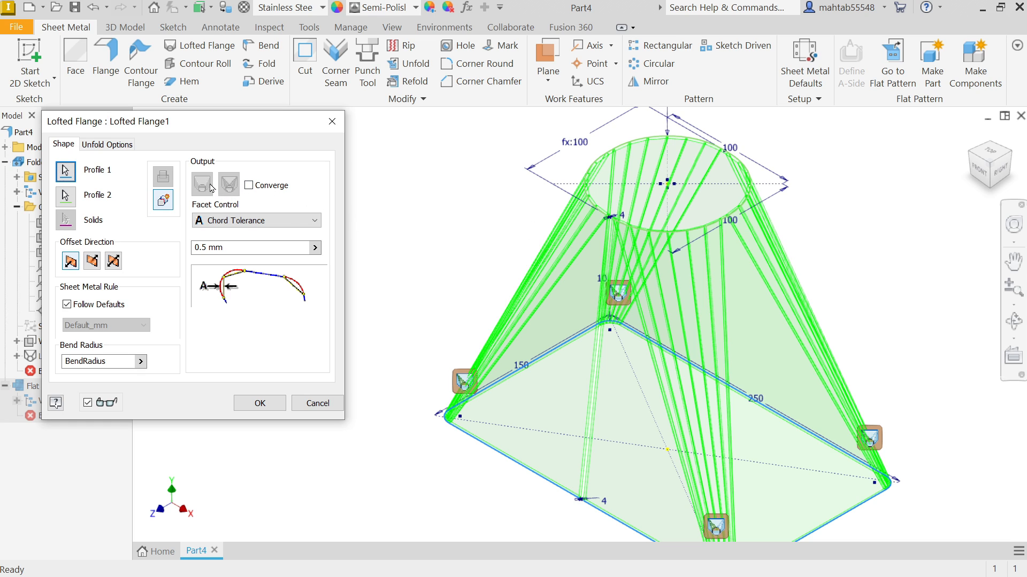
left_click(259, 403)
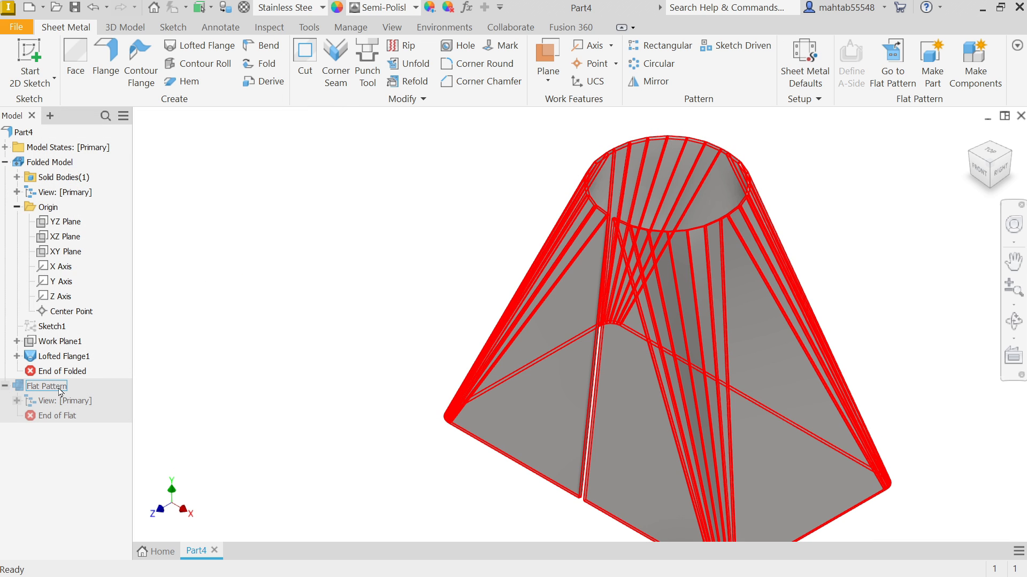
- Delete the flat pattern and Lofted Flange1, keeping the consumed profile sketches
right_click(46, 386)
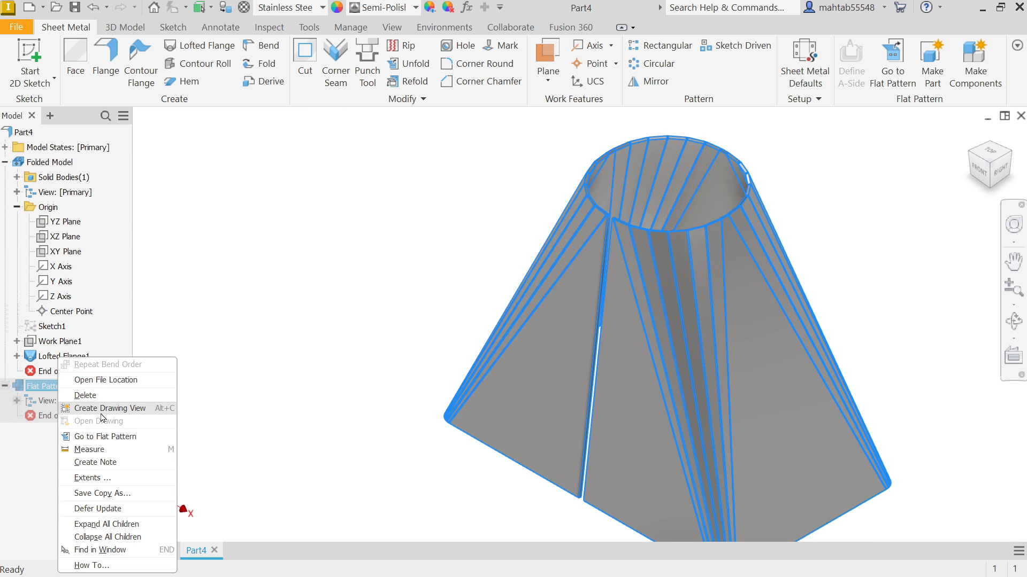
mouse_move(103, 396)
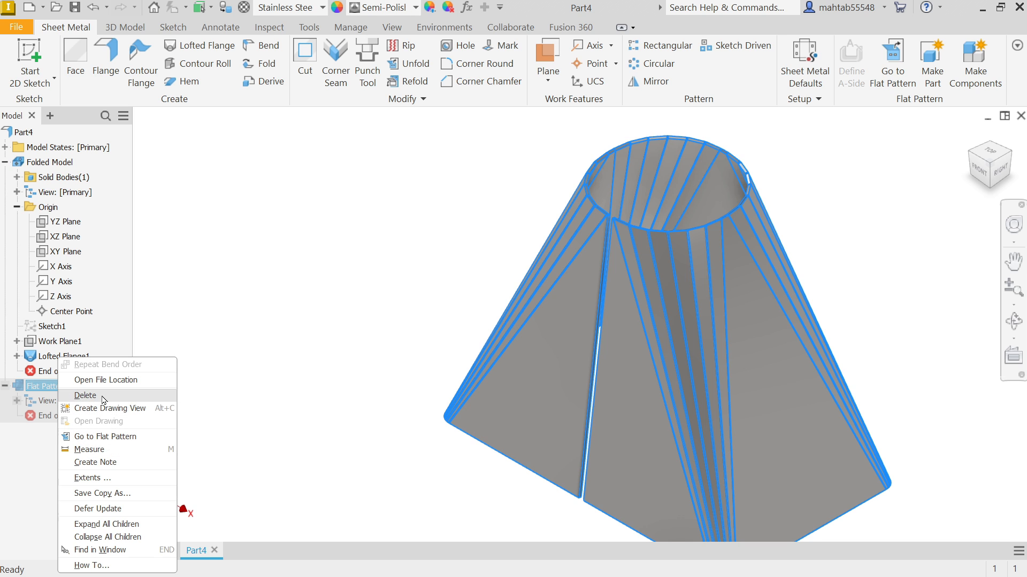
left_click(86, 396)
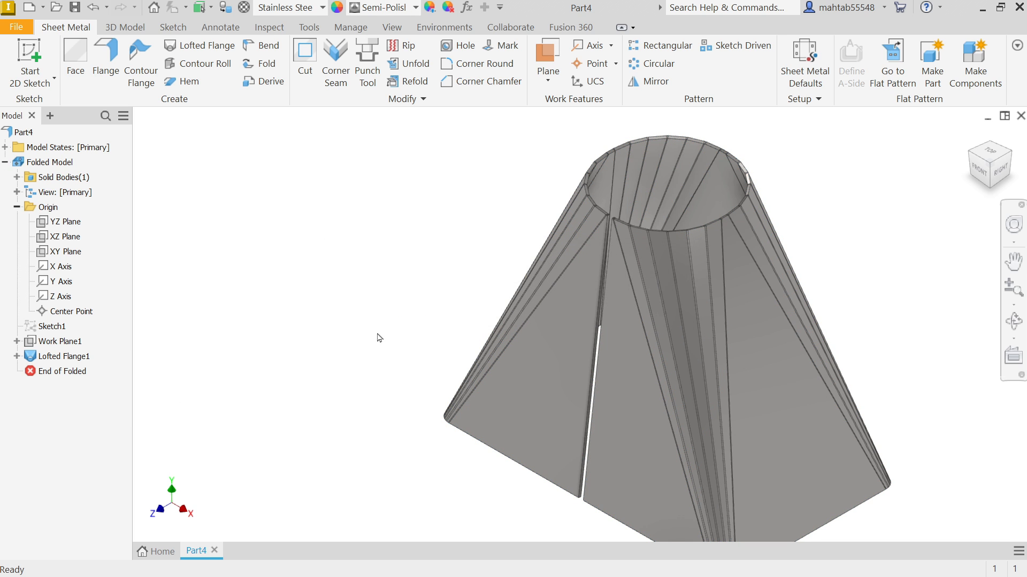
right_click(60, 355)
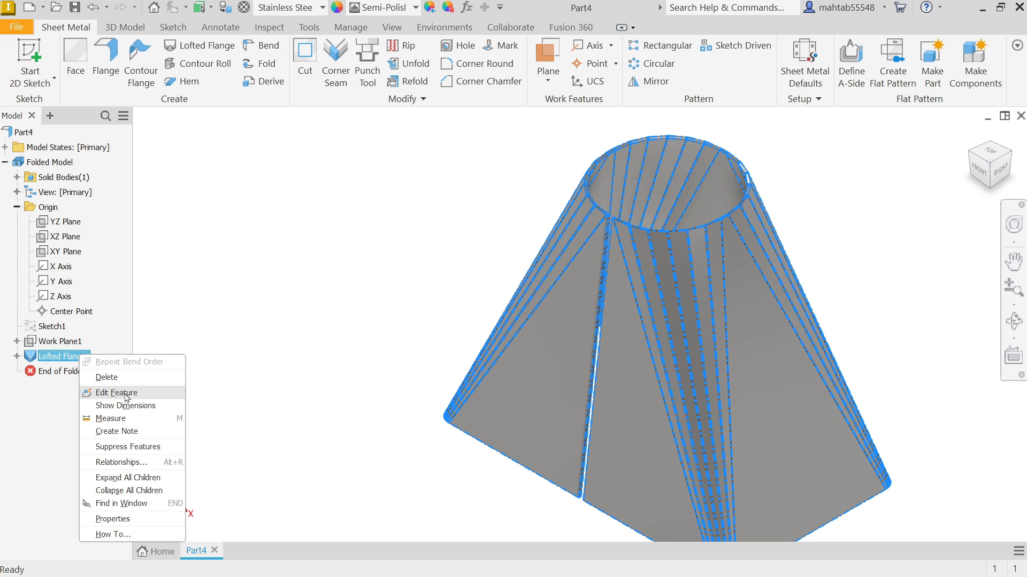
left_click(106, 377)
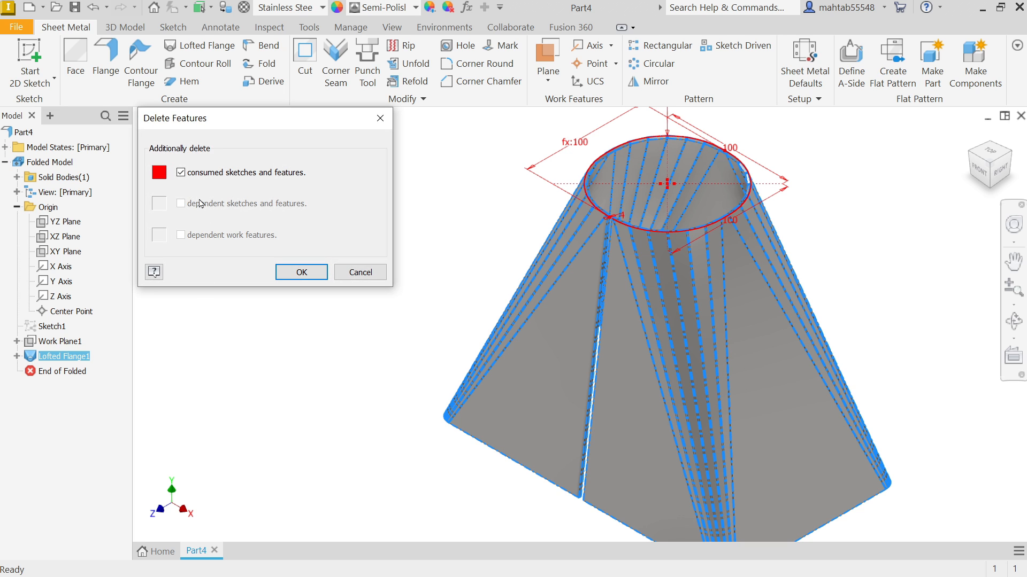
left_click(181, 172)
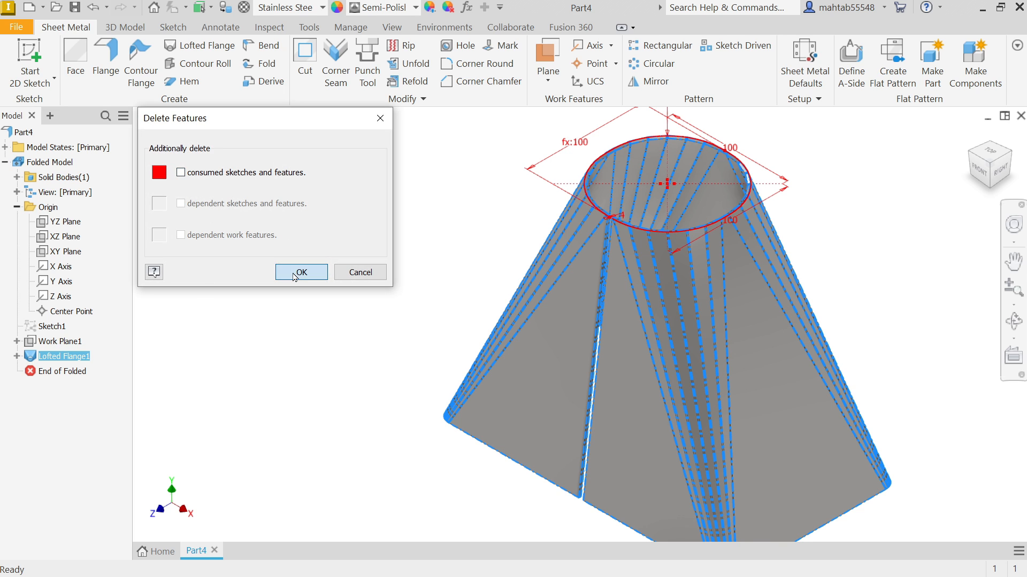
left_click(300, 272)
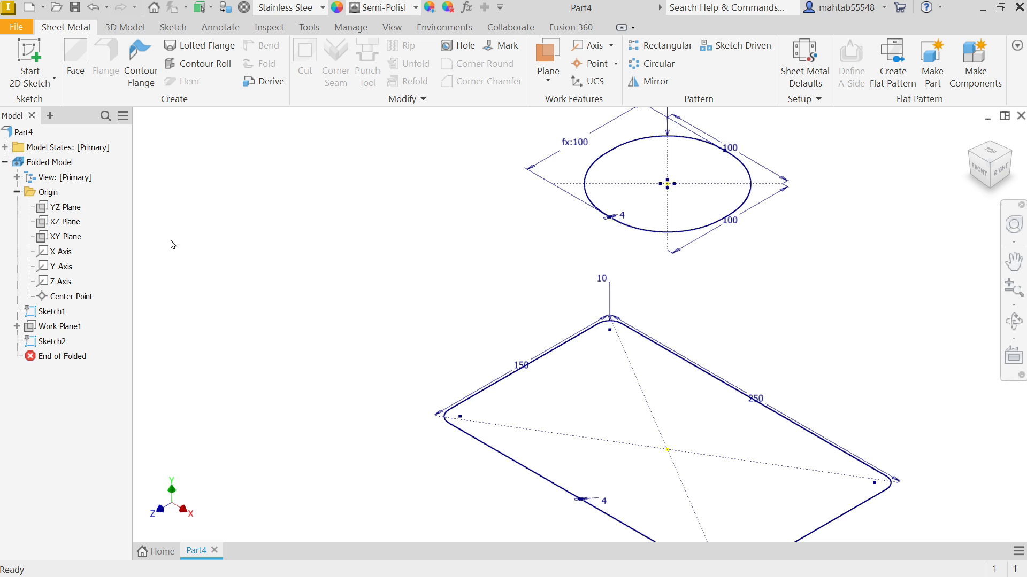
- Create Lofted Flange2 between the rectangle and circle with Die Formed output
left_click(206, 45)
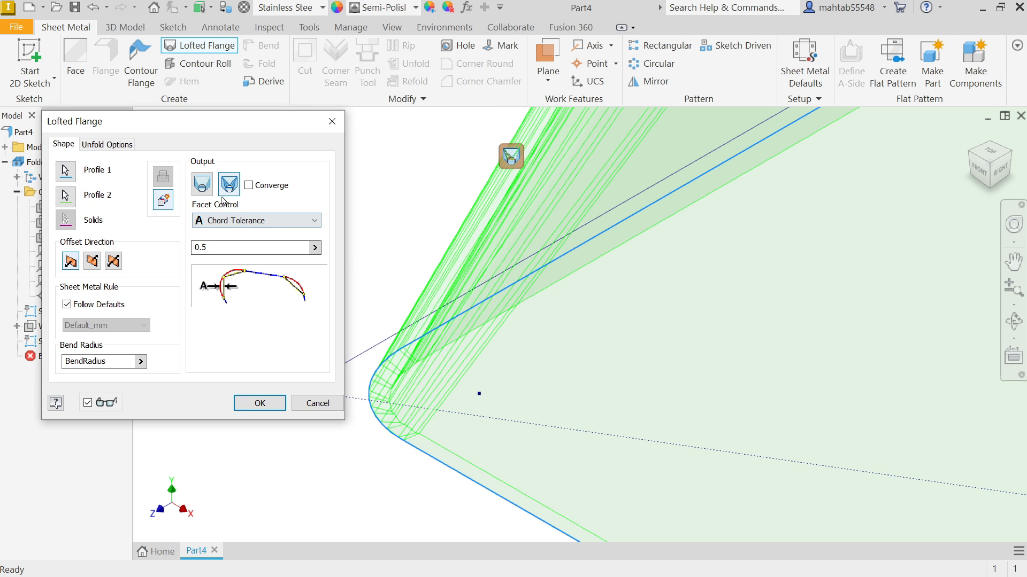
mouse_move(202, 184)
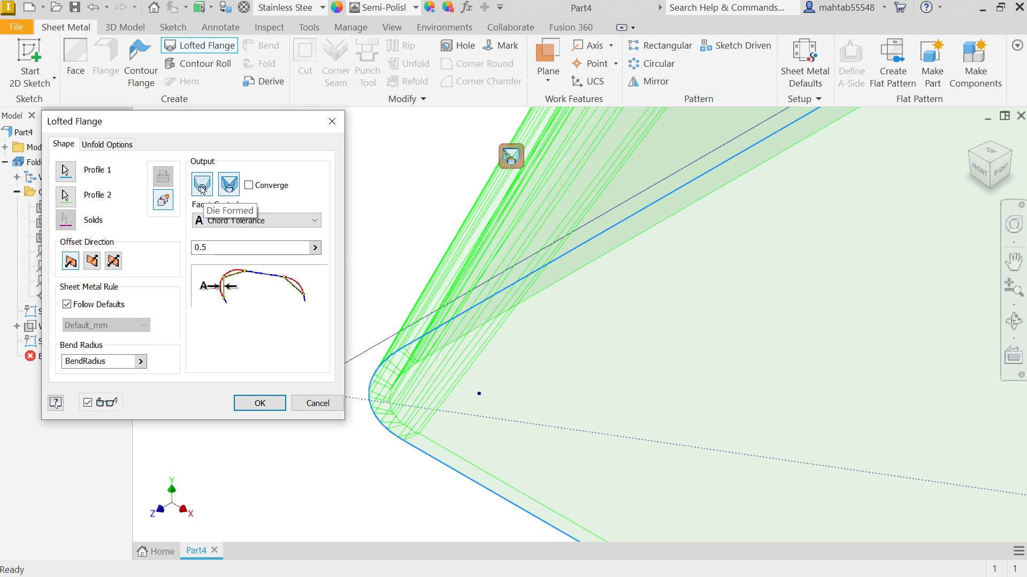
left_click(228, 184)
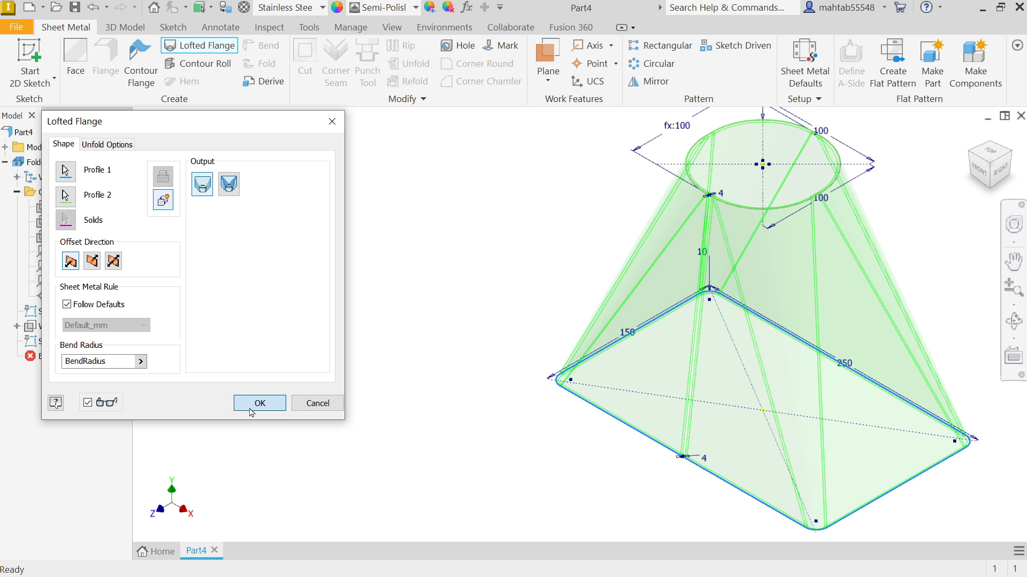
left_click(259, 403)
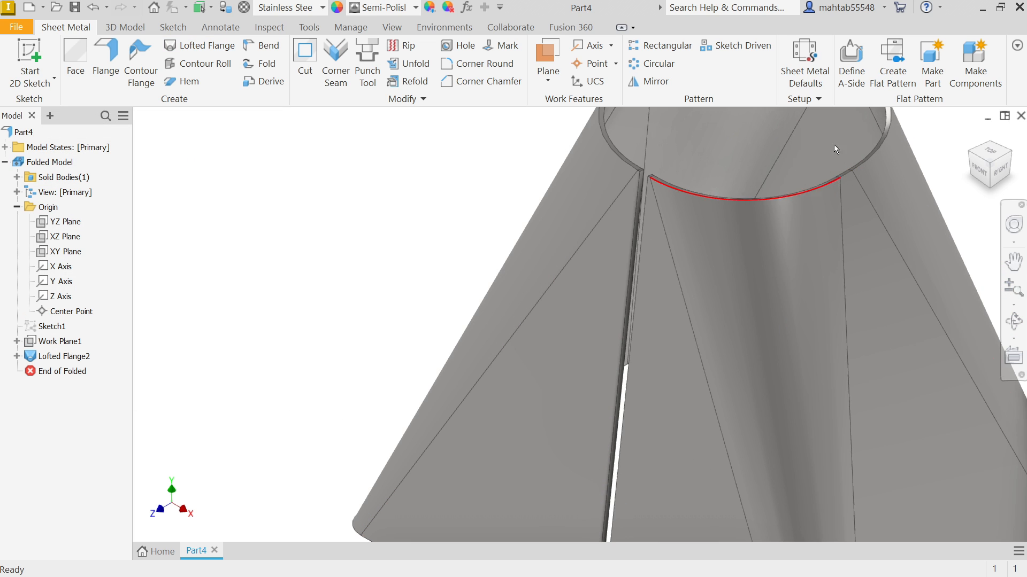
- Create the flat pattern of Lofted Flange2 and return to the folded cone
left_click(892, 62)
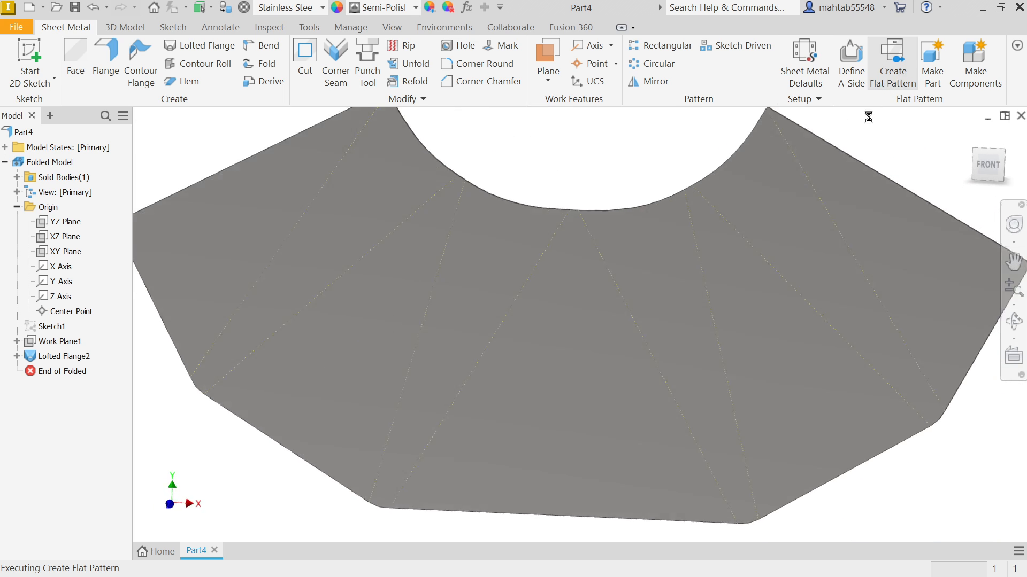
left_click(892, 62)
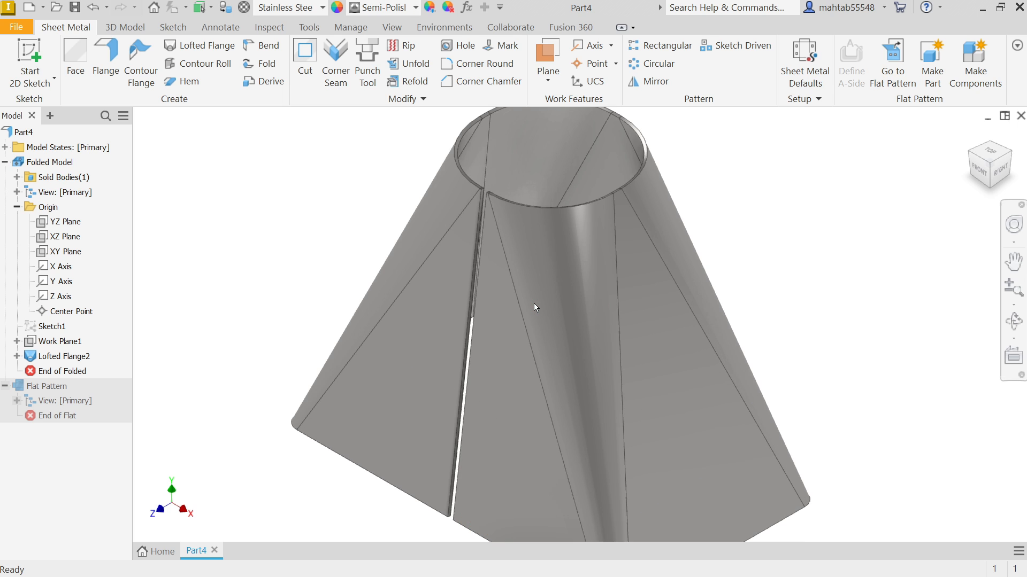
left_click(535, 308)
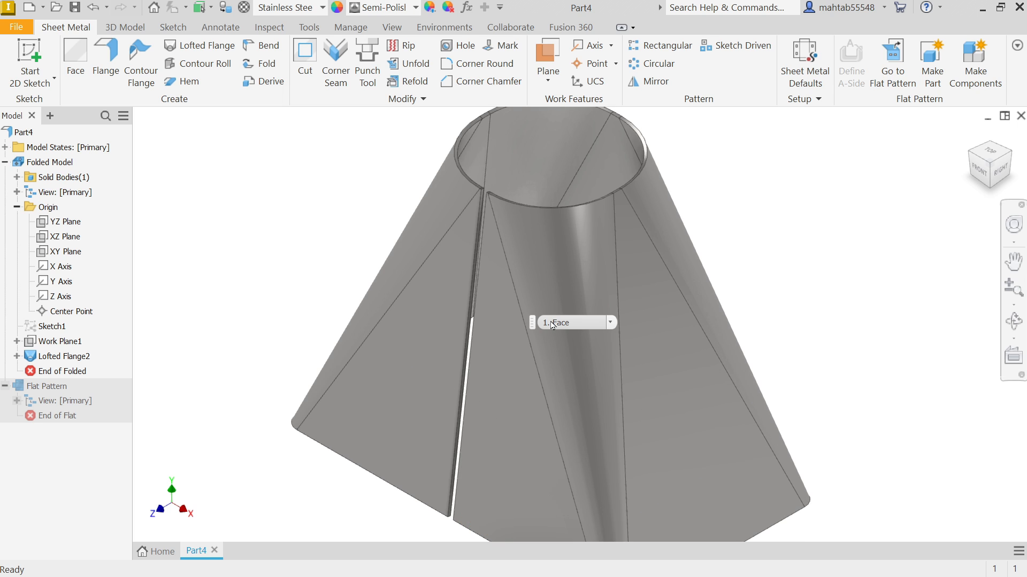